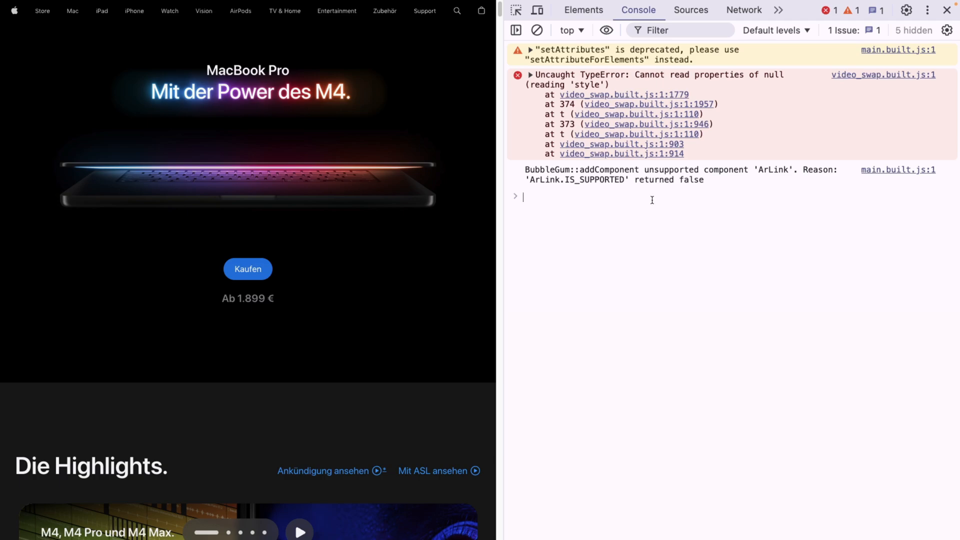
{"action": "mouse_move", "coordinate": [644, 247]}
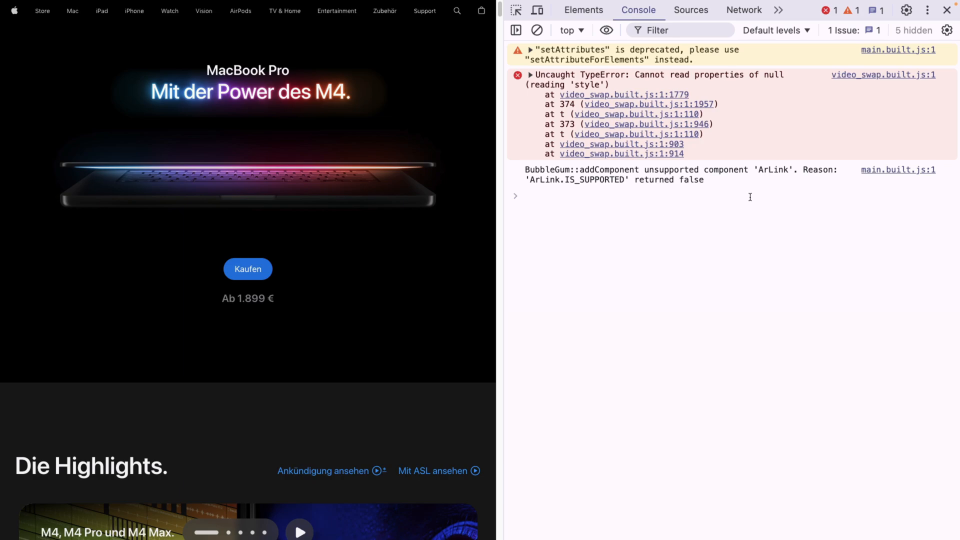
{"action": "mouse_move", "coordinate": [735, 226]}
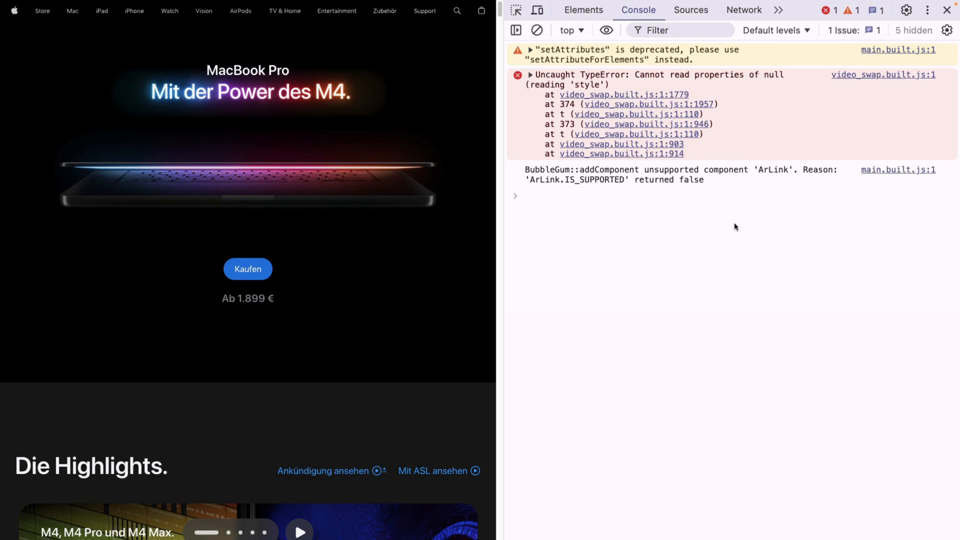
Ask AI to explain the 'style' of null TypeError and accept the data notice.
{"action": "left_click", "coordinate": [520, 196]}
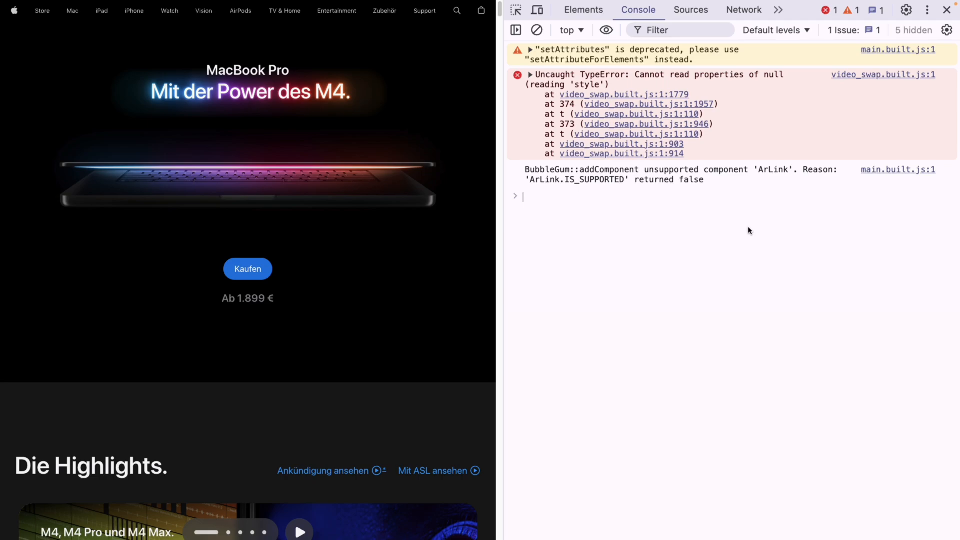
{"action": "mouse_move", "coordinate": [750, 276]}
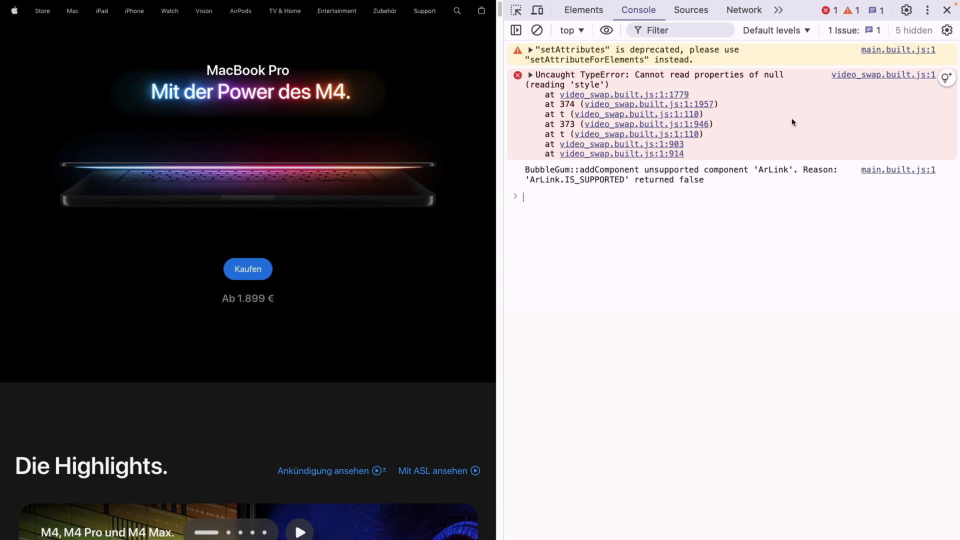
{"action": "mouse_move", "coordinate": [906, 103]}
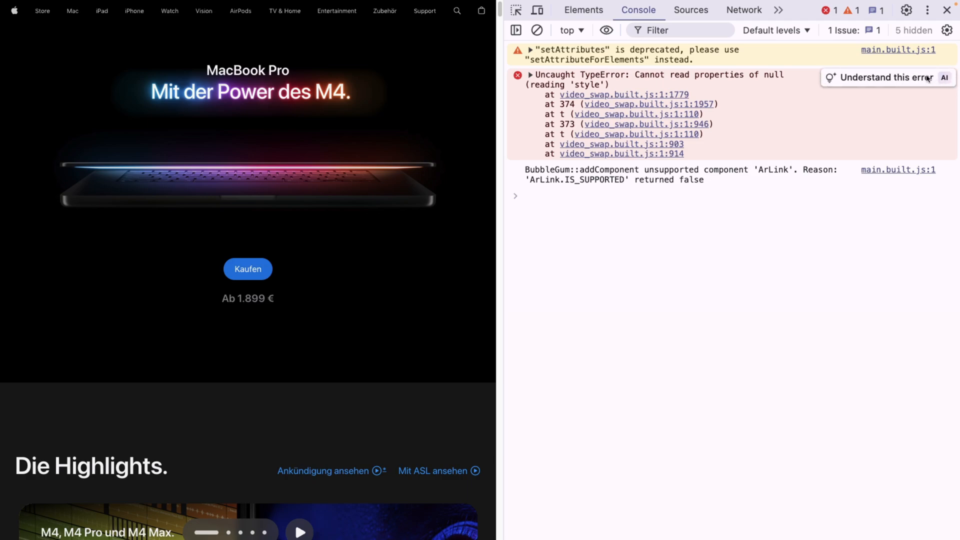
{"action": "left_click", "coordinate": [524, 196]}
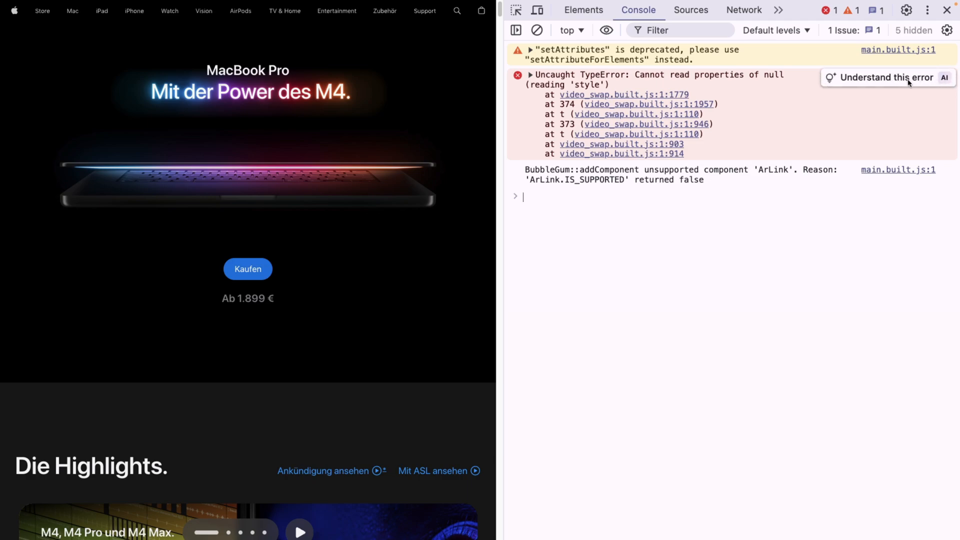
{"action": "left_click", "coordinate": [882, 77]}
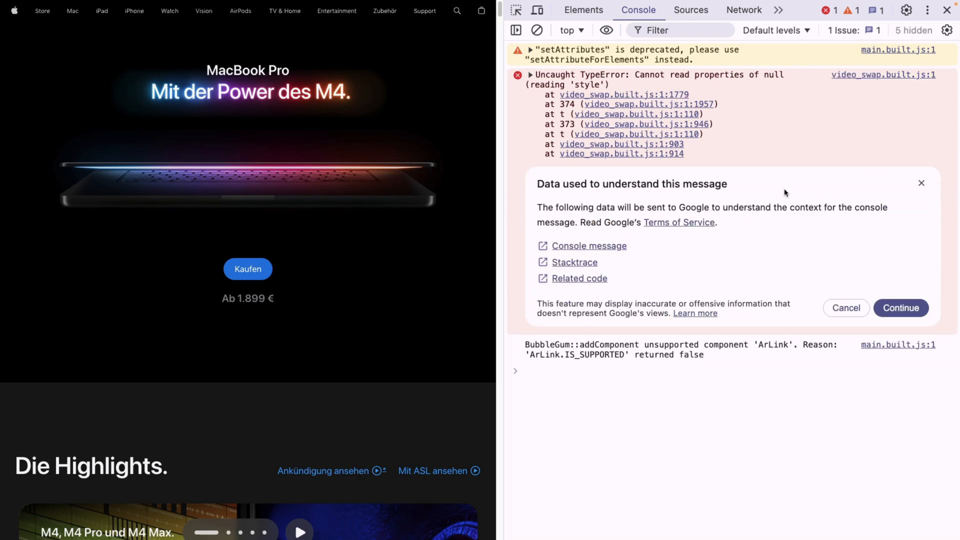
{"action": "mouse_move", "coordinate": [838, 267]}
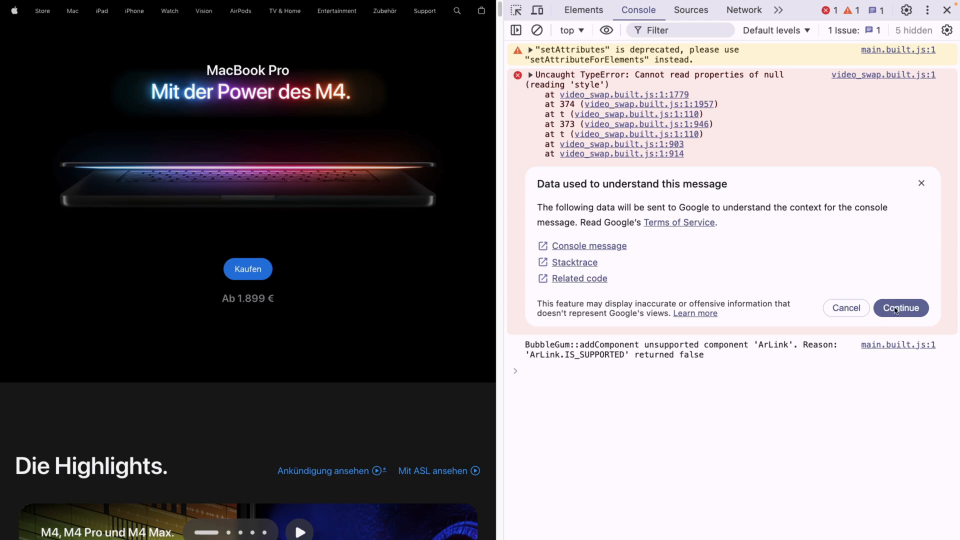
{"action": "left_click", "coordinate": [900, 308]}
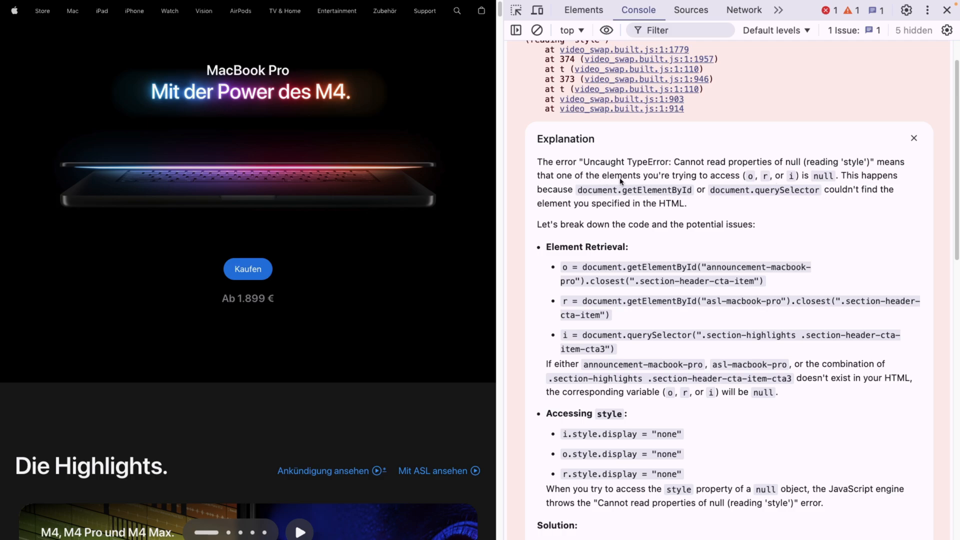
{"action": "mouse_move", "coordinate": [831, 194]}
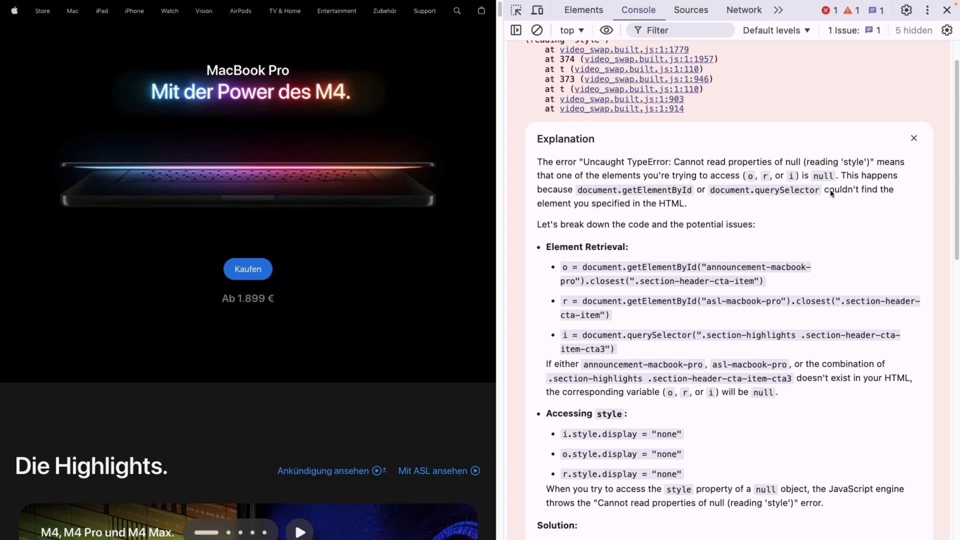
Scroll through the generated explanation and its null-check code fix.
{"action": "scroll", "scroll_direction": "down", "scroll_amount": 3}
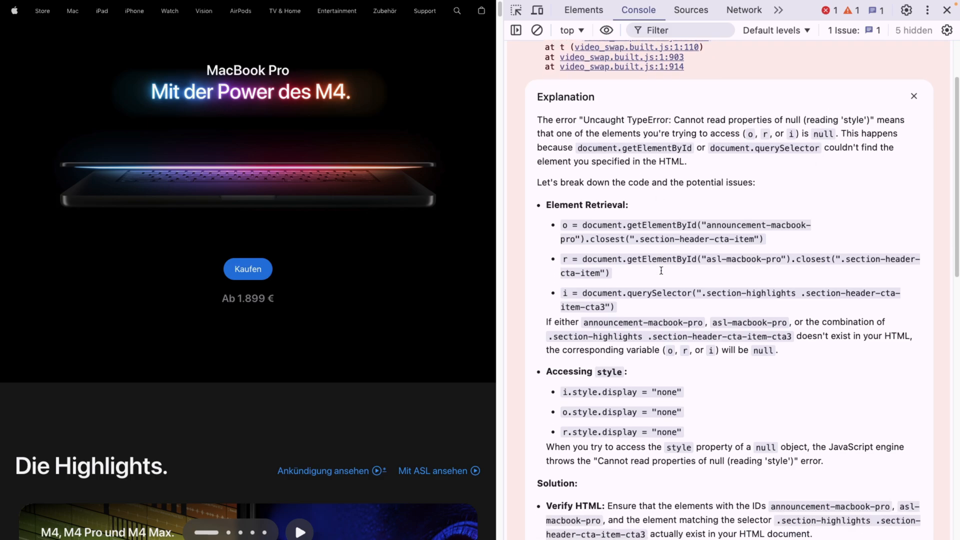
{"action": "scroll", "scroll_direction": "down", "scroll_amount": 3}
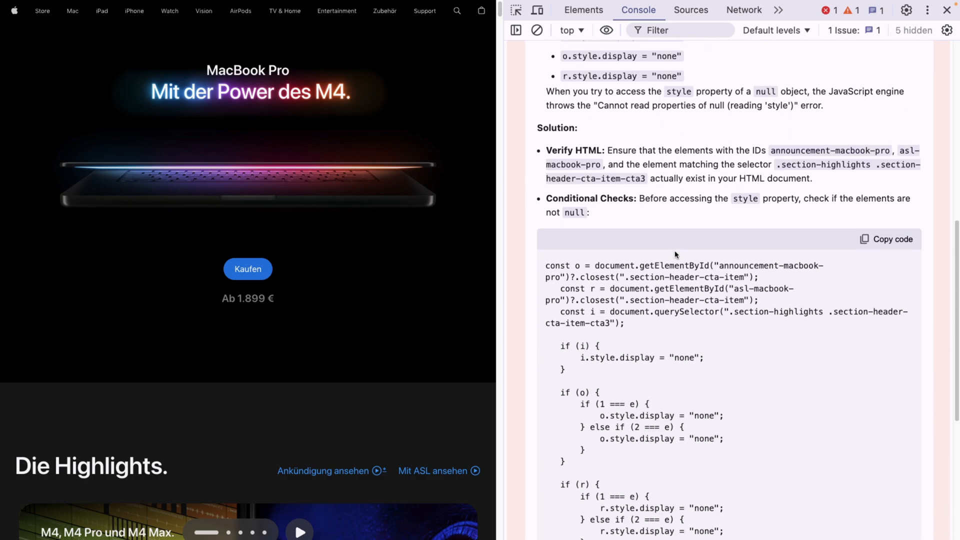
{"action": "scroll", "scroll_direction": "down", "scroll_amount": 3}
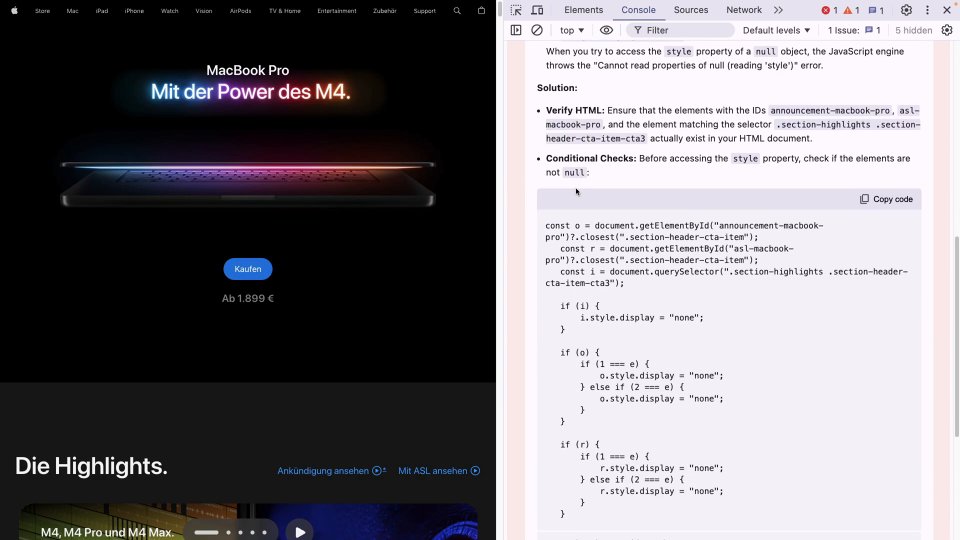
{"action": "scroll", "scroll_direction": "down", "scroll_amount": 3}
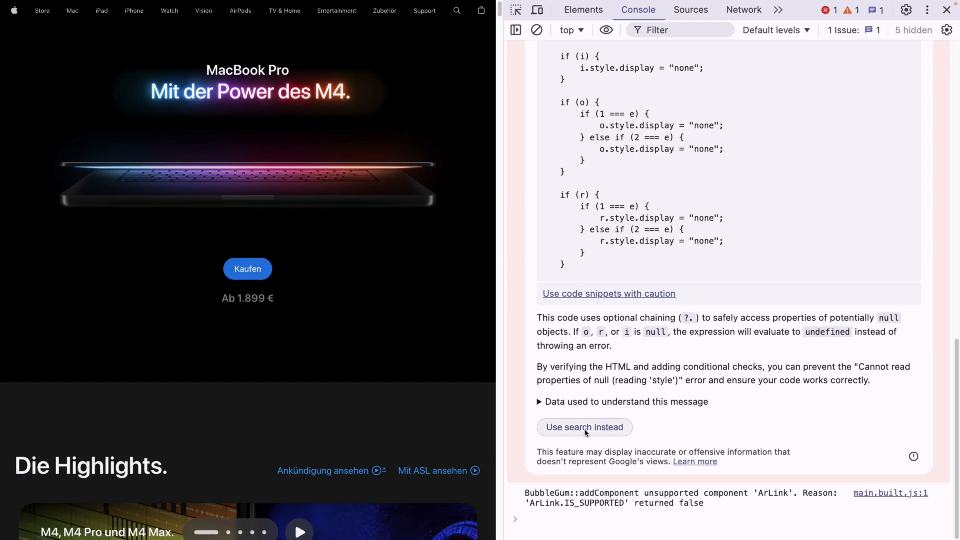
{"action": "left_click", "coordinate": [584, 426]}
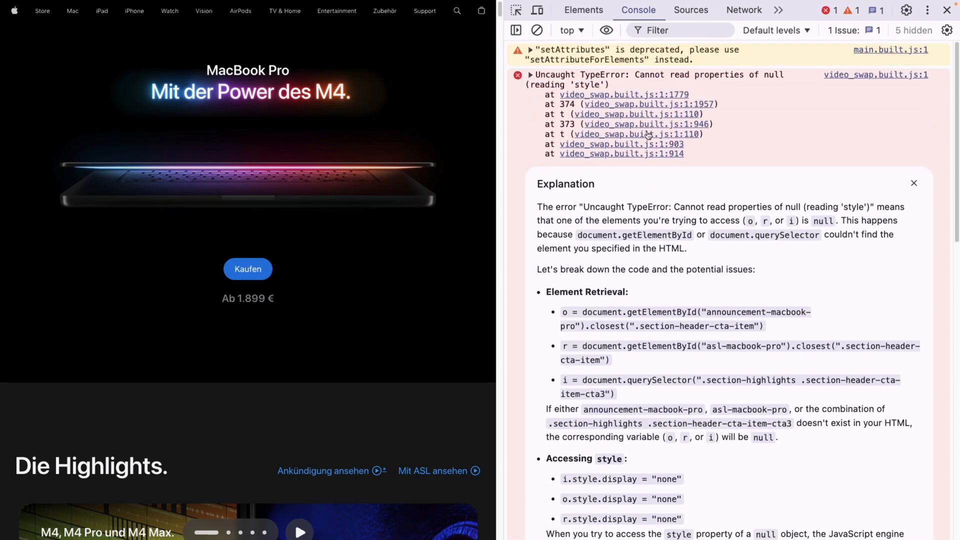
{"action": "mouse_move", "coordinate": [738, 143]}
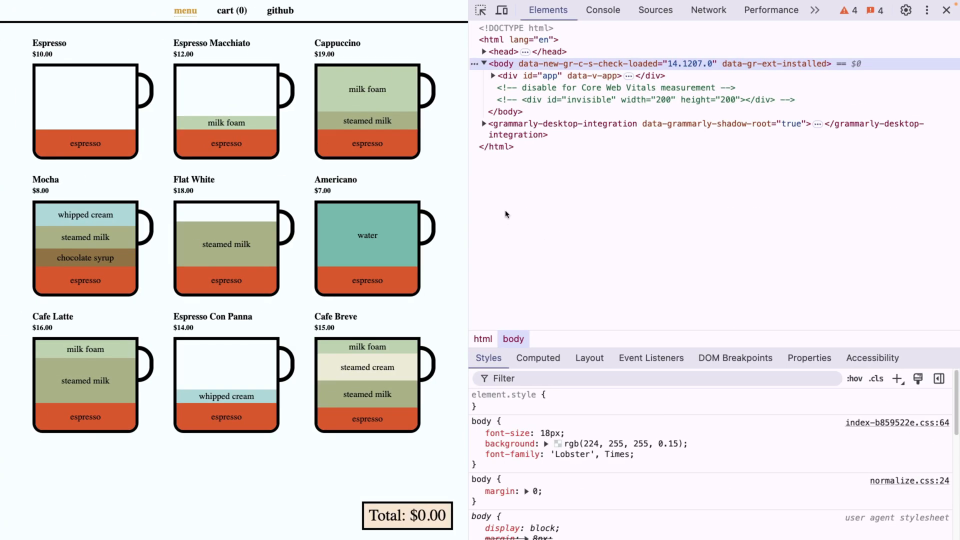
{"action": "mouse_move", "coordinate": [523, 212]}
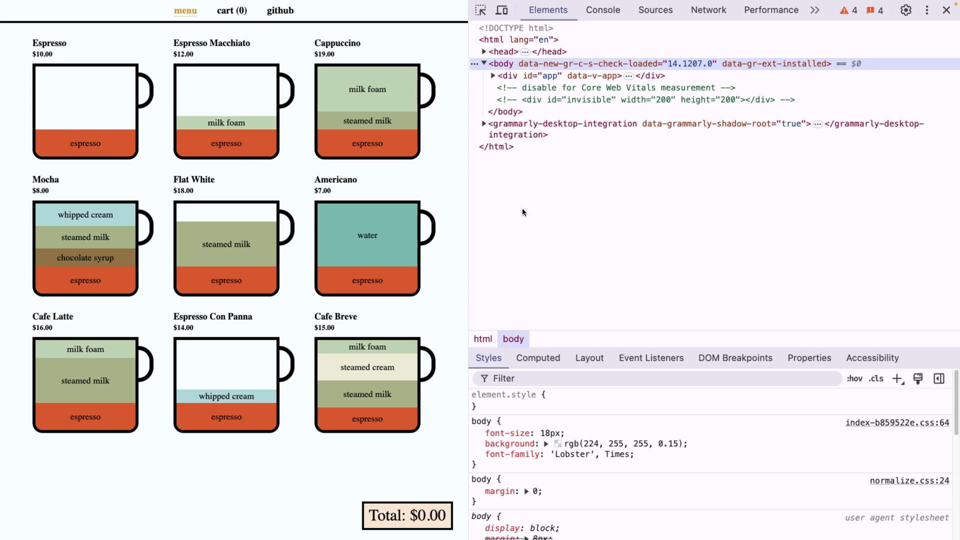
{"action": "mouse_move", "coordinate": [505, 198]}
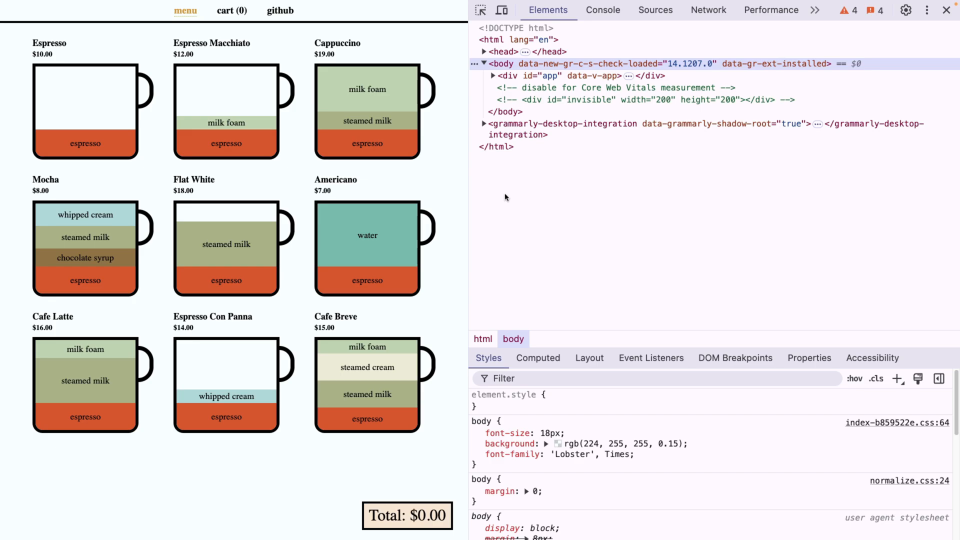
{"action": "mouse_move", "coordinate": [453, 188]}
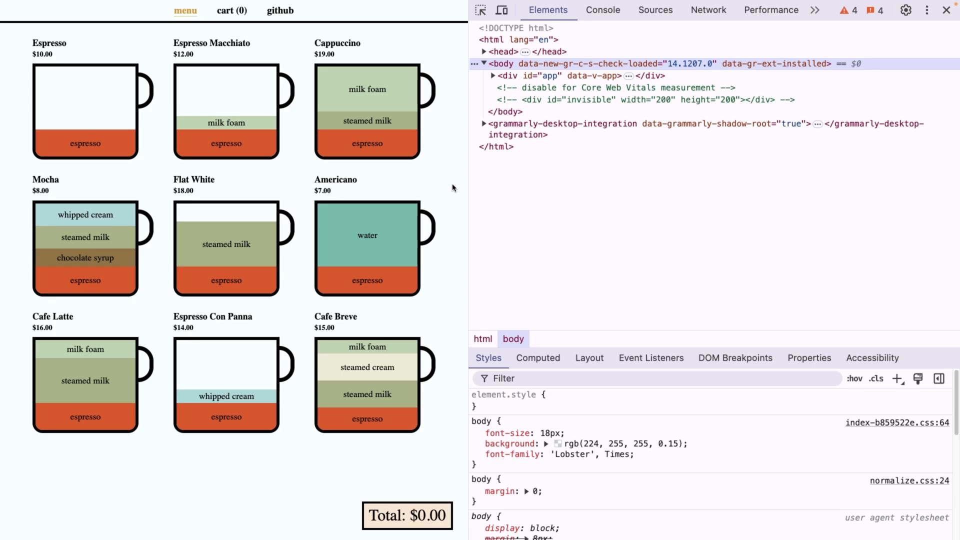
{"action": "mouse_move", "coordinate": [250, 176]}
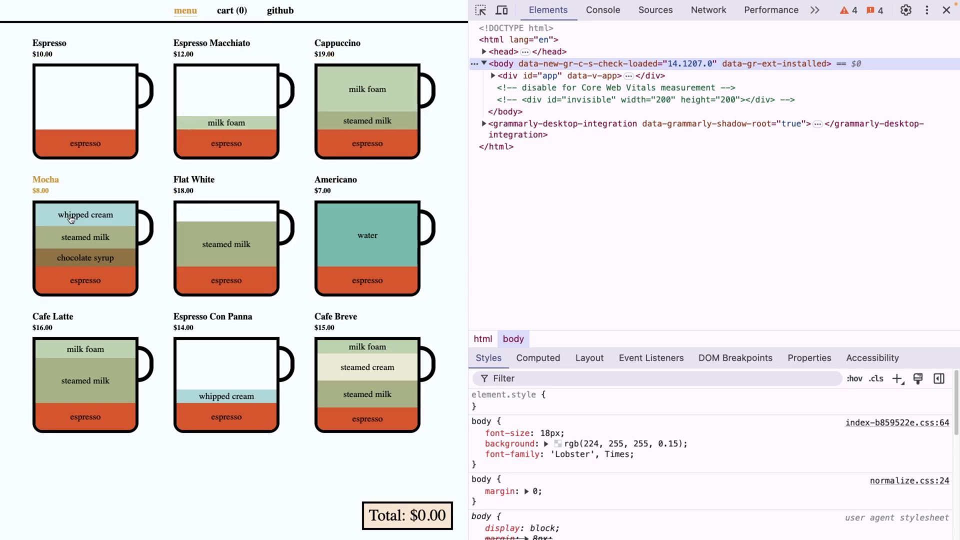
Filter requests to Fetch/XHR and inspect list.json's headers and coffee price preview.
{"action": "left_click", "coordinate": [708, 10]}
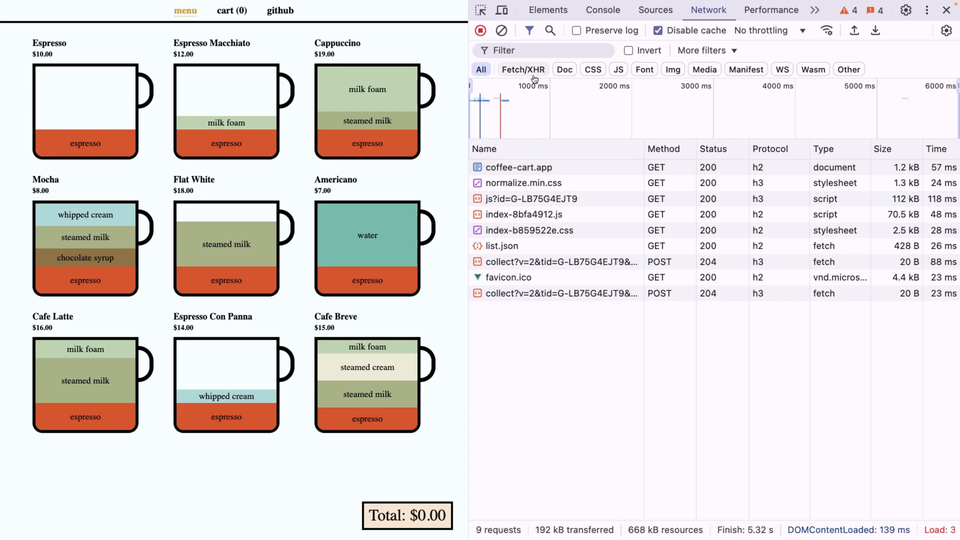
{"action": "left_click", "coordinate": [522, 68]}
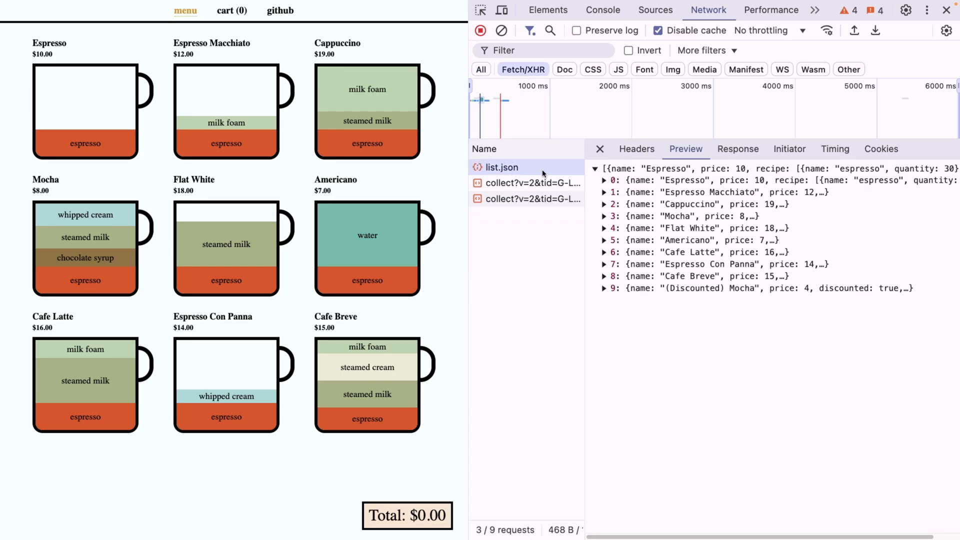
{"action": "left_click", "coordinate": [637, 149]}
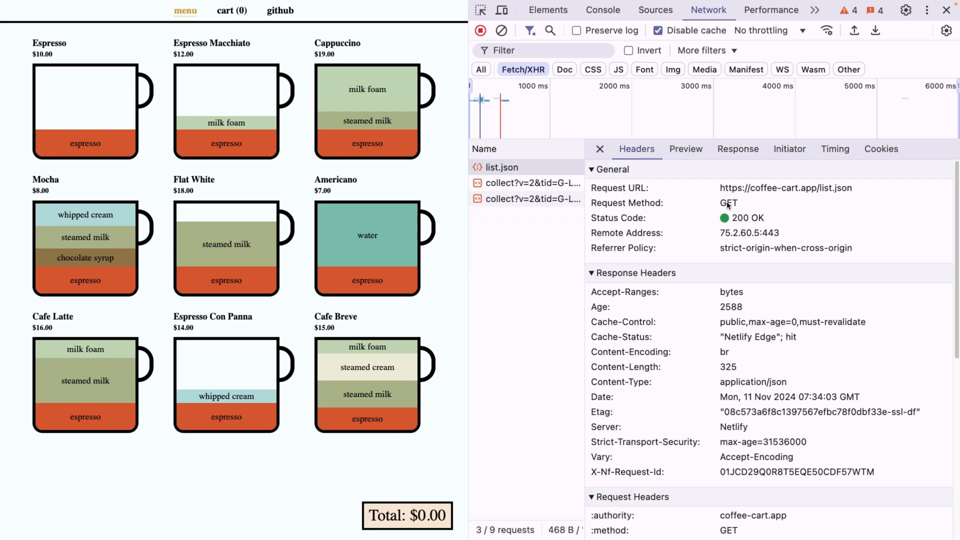
{"action": "left_click", "coordinate": [686, 149]}
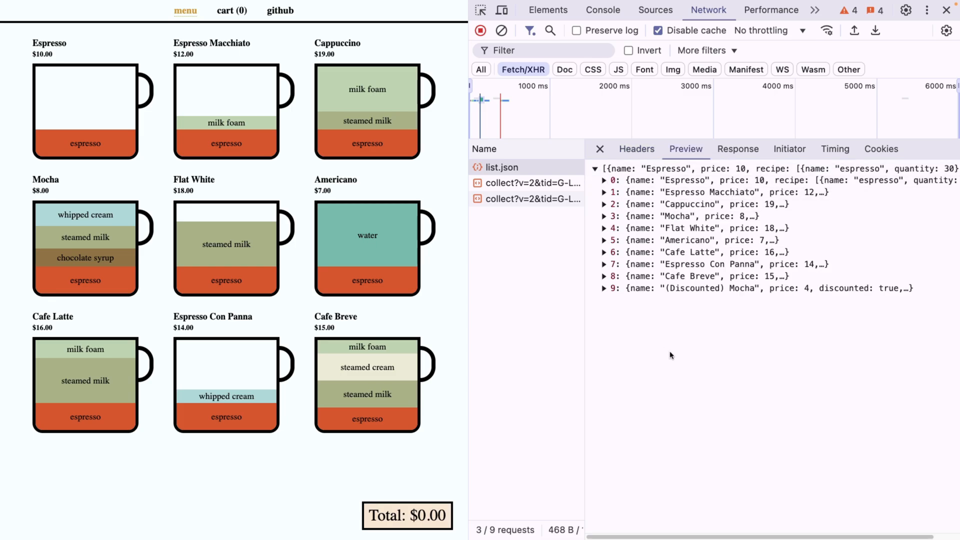
{"action": "mouse_move", "coordinate": [671, 240]}
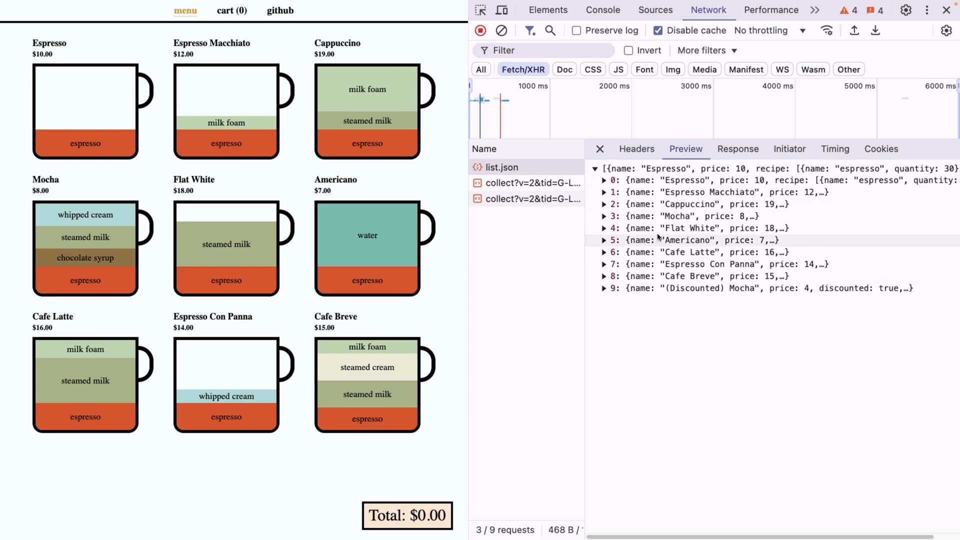
{"action": "mouse_move", "coordinate": [685, 240]}
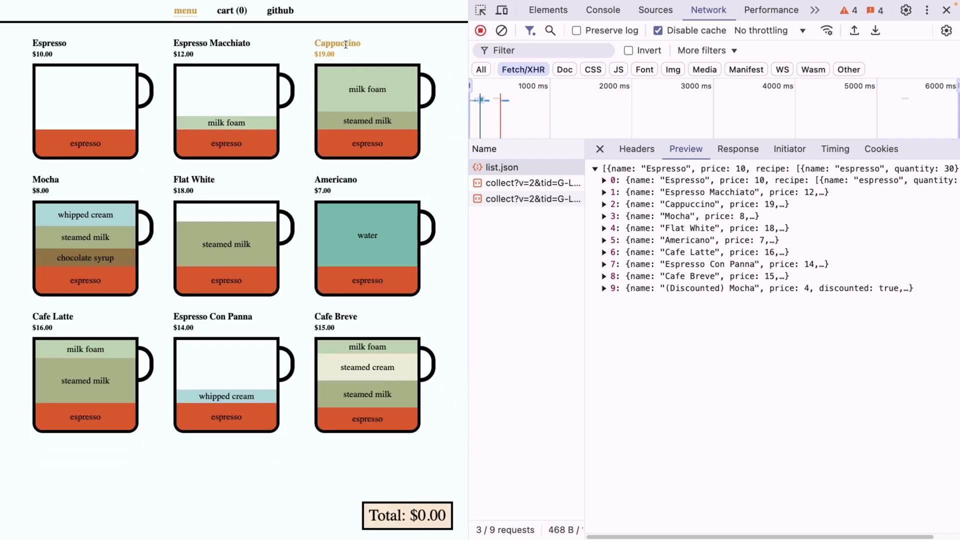
{"action": "mouse_move", "coordinate": [374, 37]}
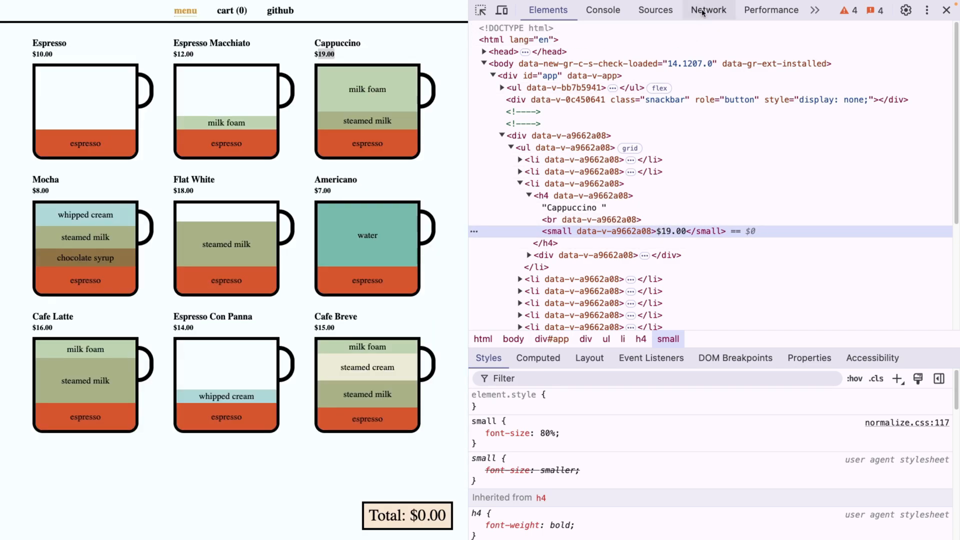
{"action": "left_click", "coordinate": [709, 10]}
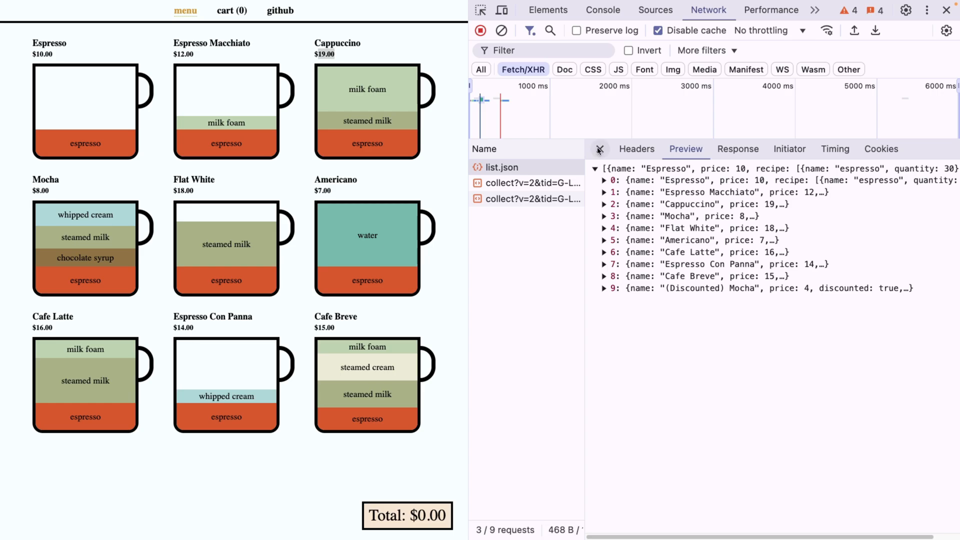
Override list.json's content, storing overrides in the chrome-overrides folder.
{"action": "right_click", "coordinate": [500, 167]}
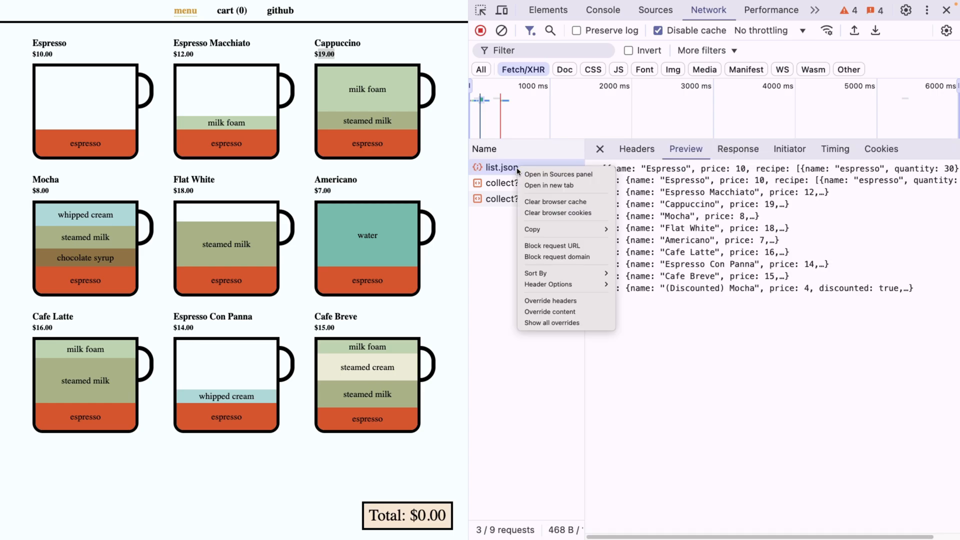
{"action": "mouse_move", "coordinate": [550, 312]}
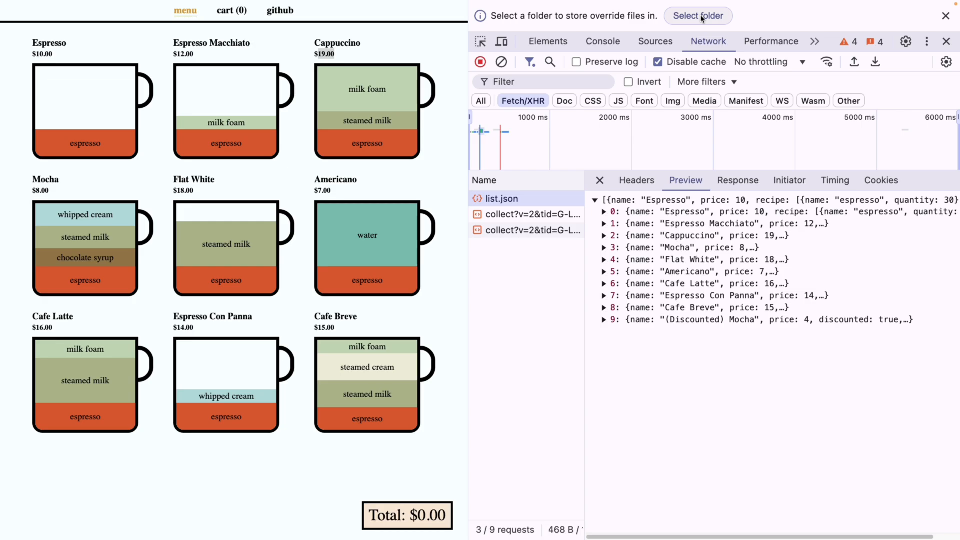
{"action": "left_click", "coordinate": [698, 16]}
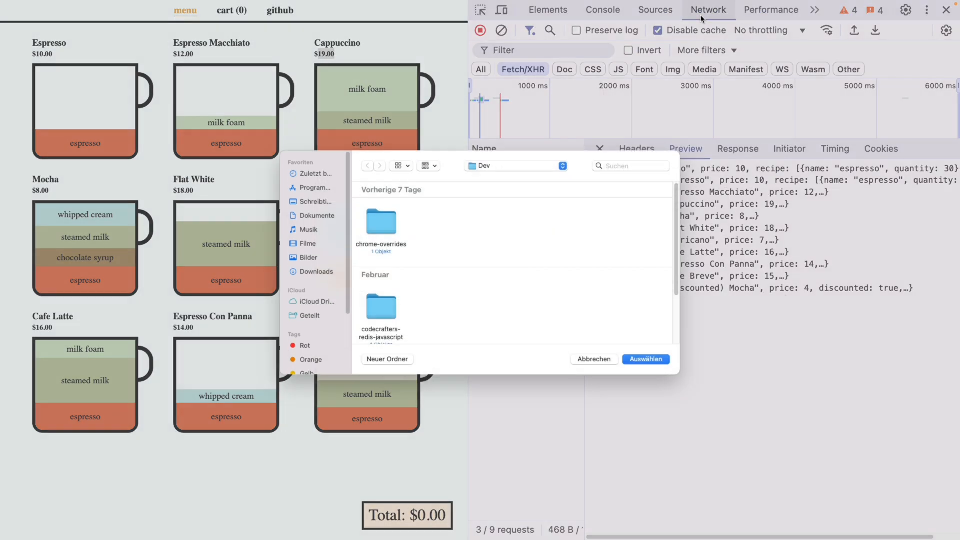
{"action": "left_click", "coordinate": [381, 222]}
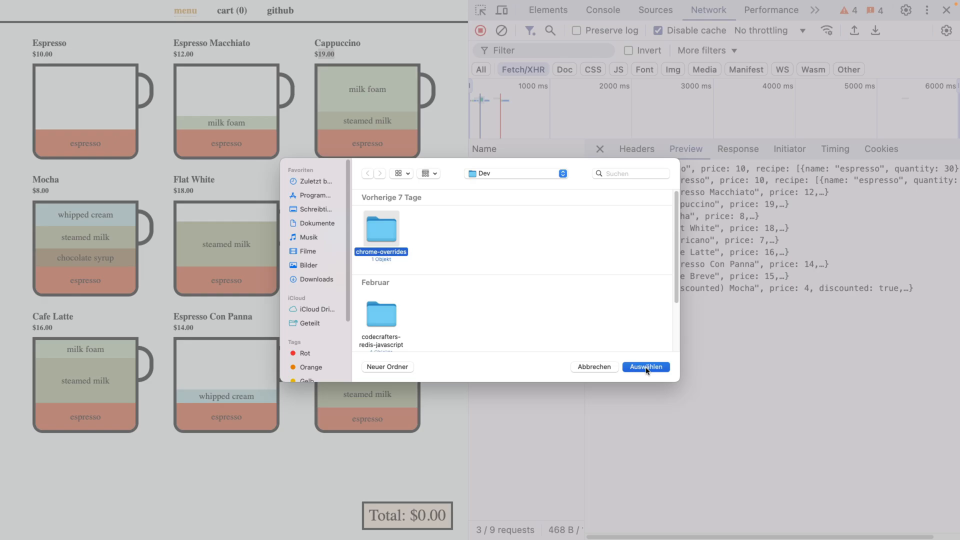
{"action": "left_click", "coordinate": [645, 366]}
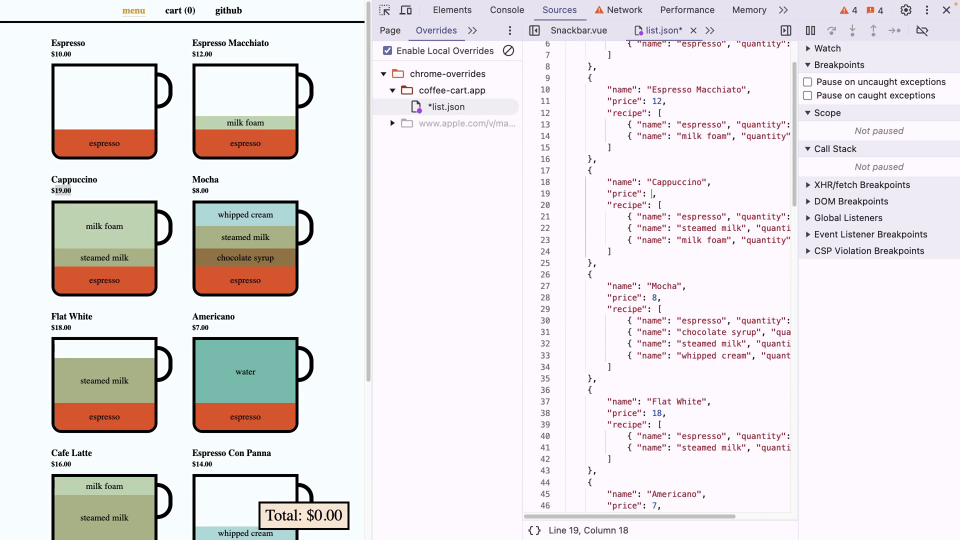
Change Cappuccino's price to 20, save the override, and reload to show $20.00.
{"action": "type", "text": "20"}
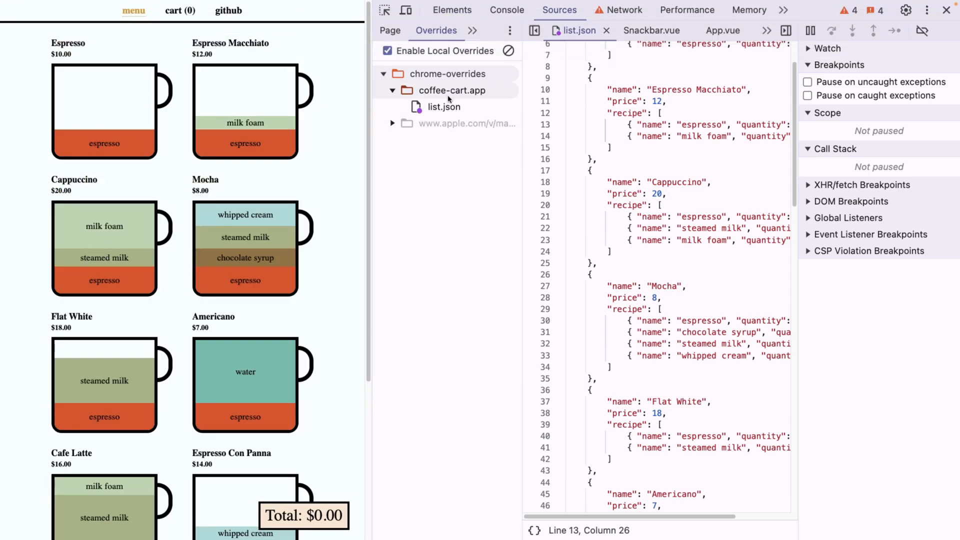
{"action": "left_click", "coordinate": [444, 107]}
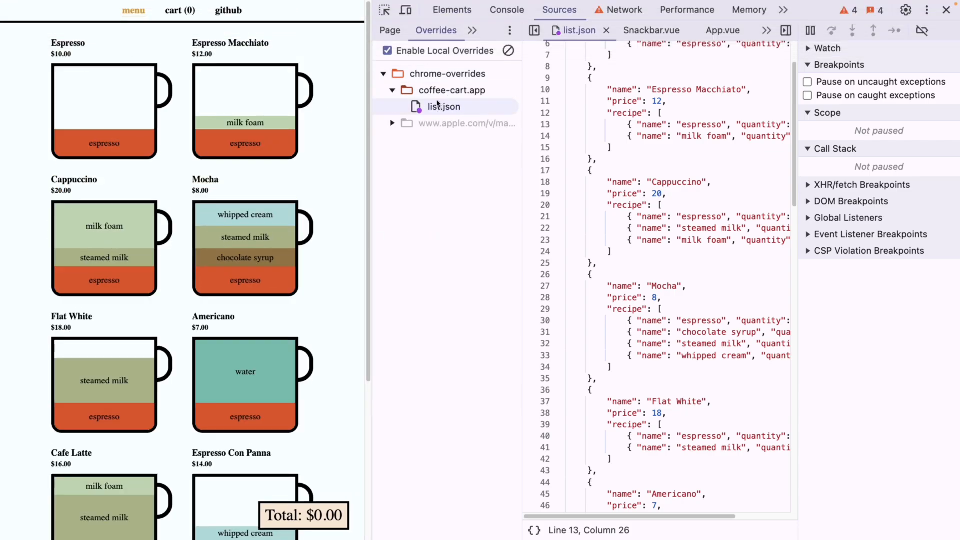
{"action": "left_click", "coordinate": [472, 31]}
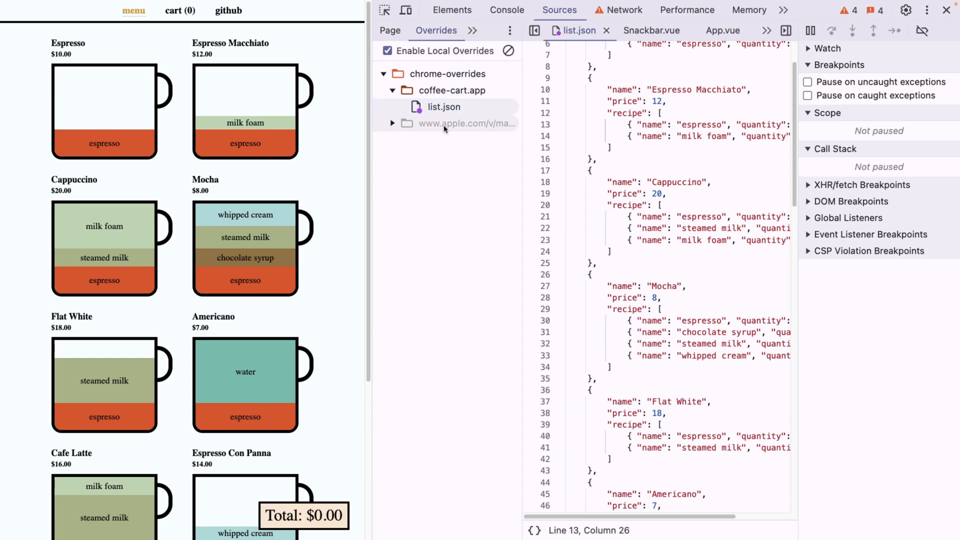
{"action": "left_click", "coordinate": [444, 107]}
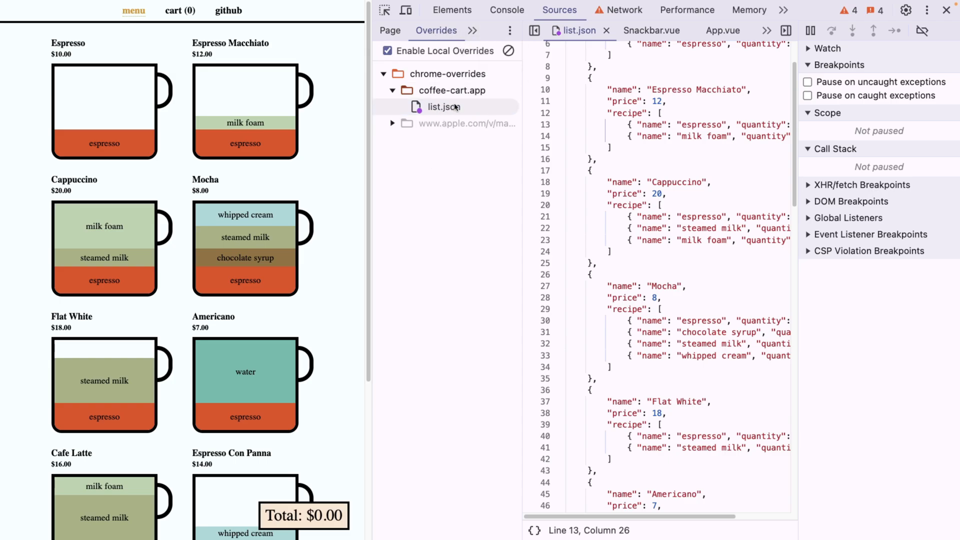
{"action": "left_click", "coordinate": [624, 10]}
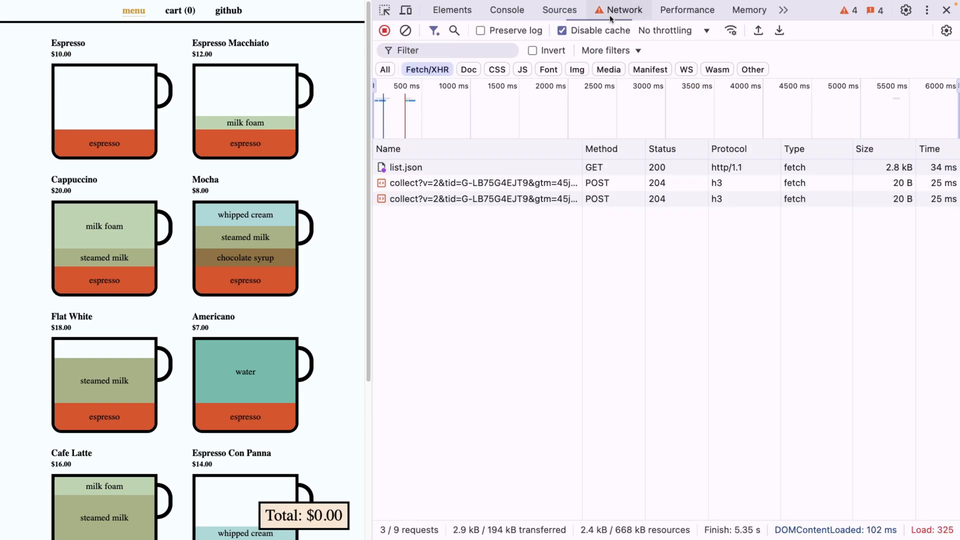
Add an Access-Control-Allow-Origin: * header override to list.json and check its reloaded preview.
{"action": "left_click", "coordinate": [405, 167]}
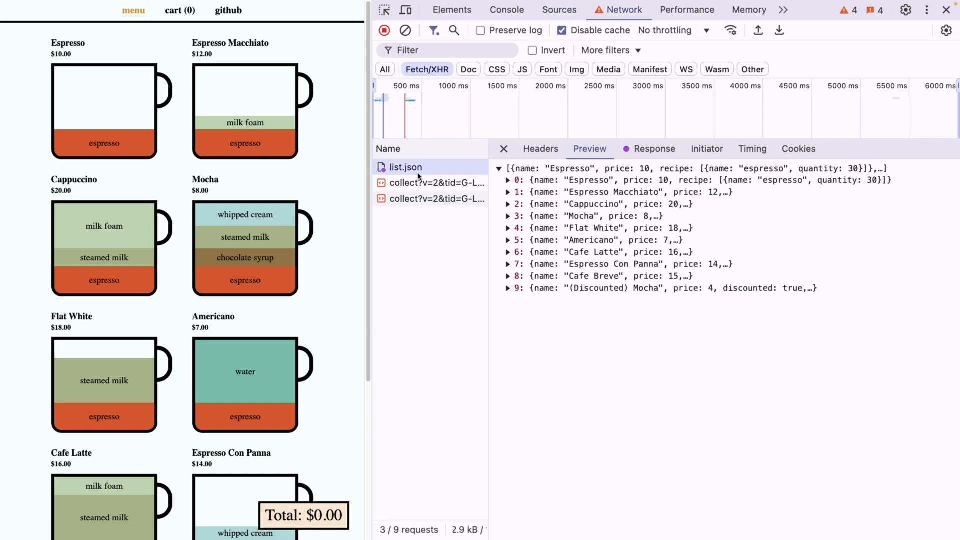
{"action": "right_click", "coordinate": [406, 167]}
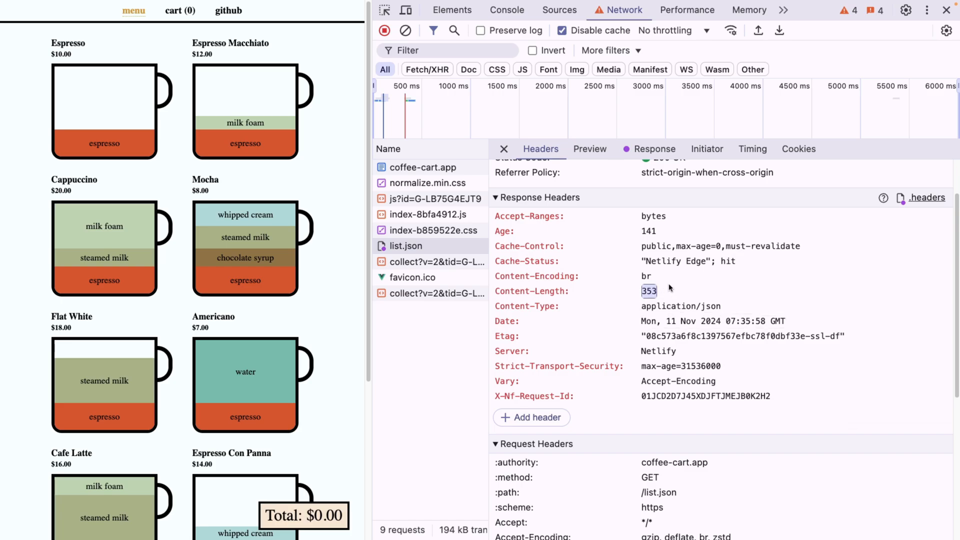
{"action": "left_click", "coordinate": [531, 418]}
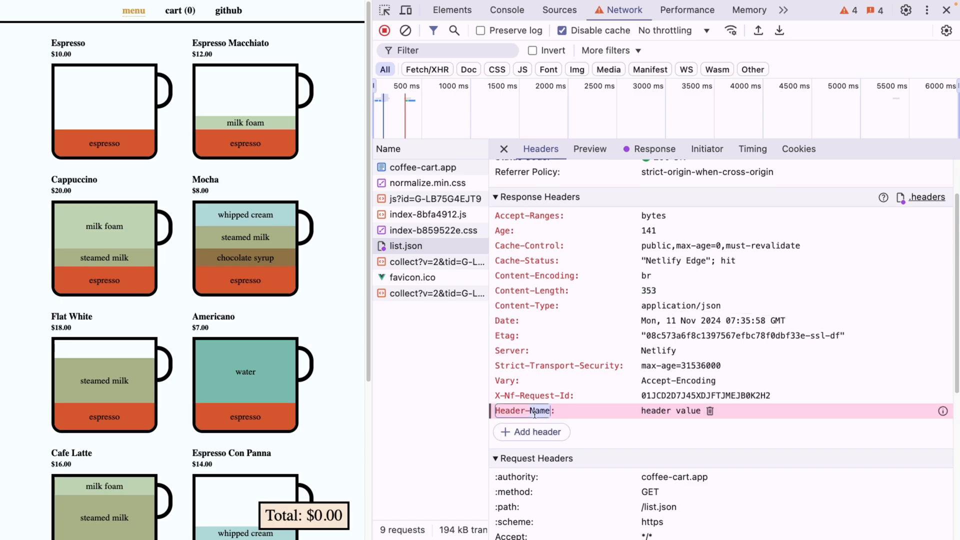
{"action": "type", "text": "Access-Control-Allow-Origin"}
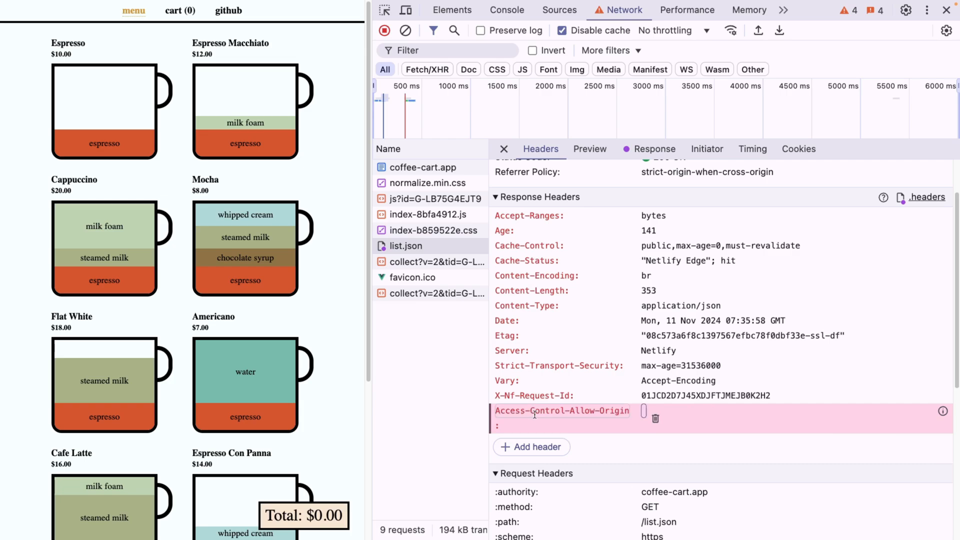
{"action": "type", "text": "*"}
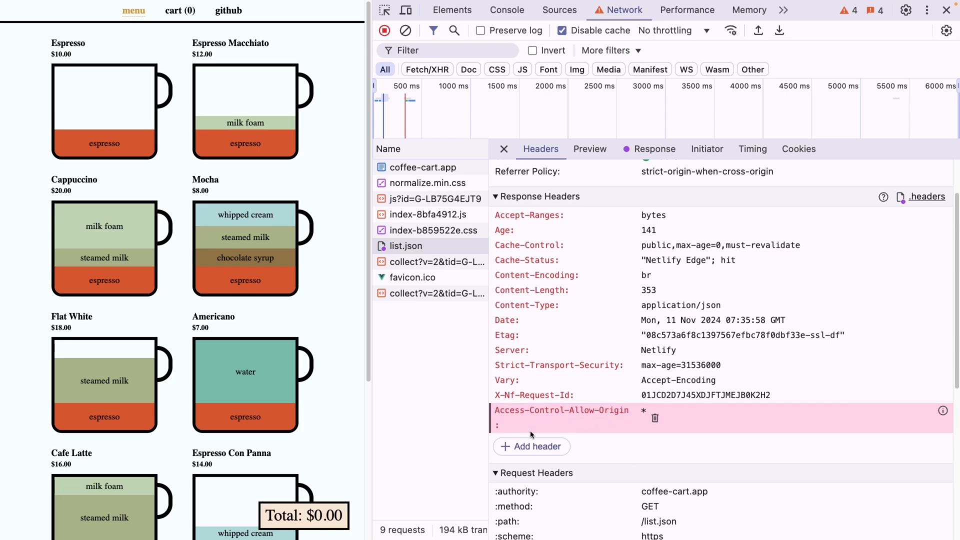
{"action": "mouse_move", "coordinate": [491, 281]}
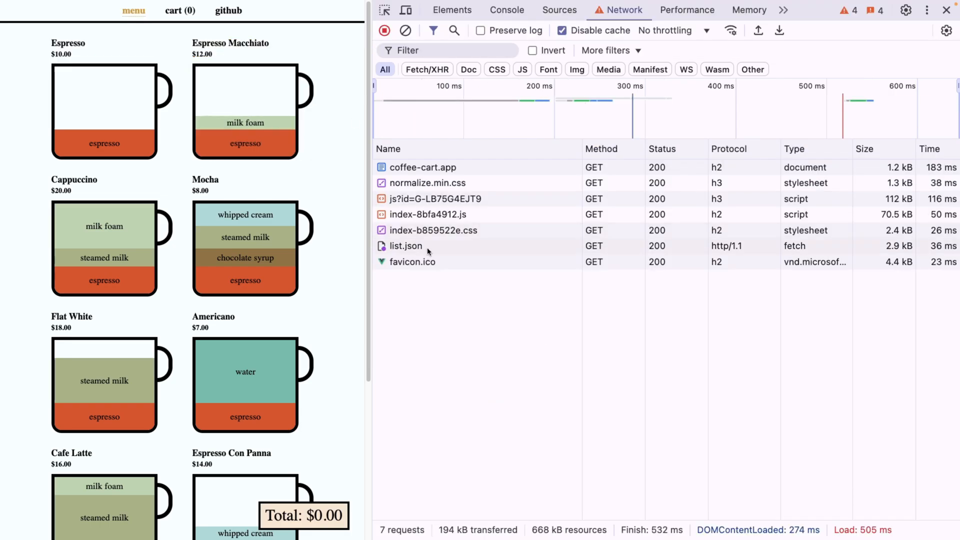
{"action": "left_click", "coordinate": [406, 245]}
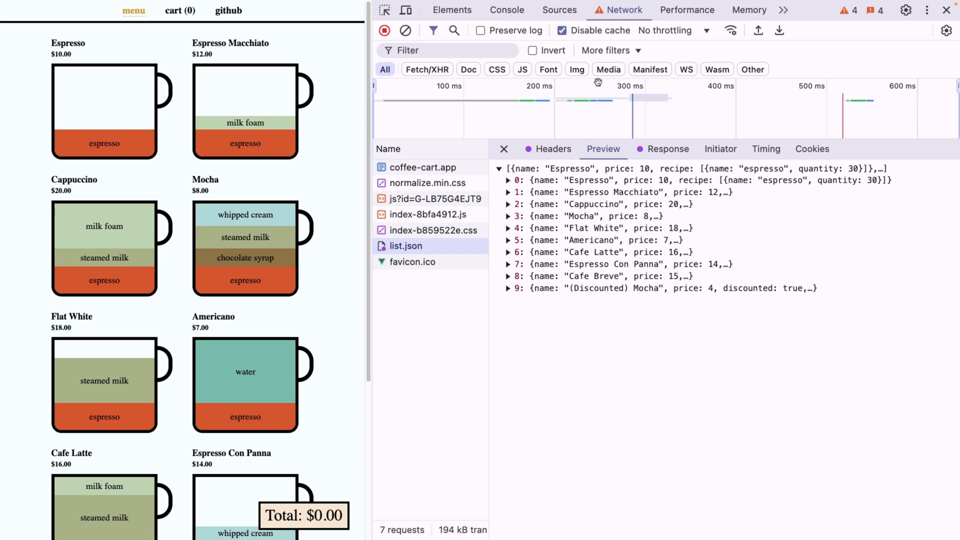
{"action": "mouse_move", "coordinate": [622, 20]}
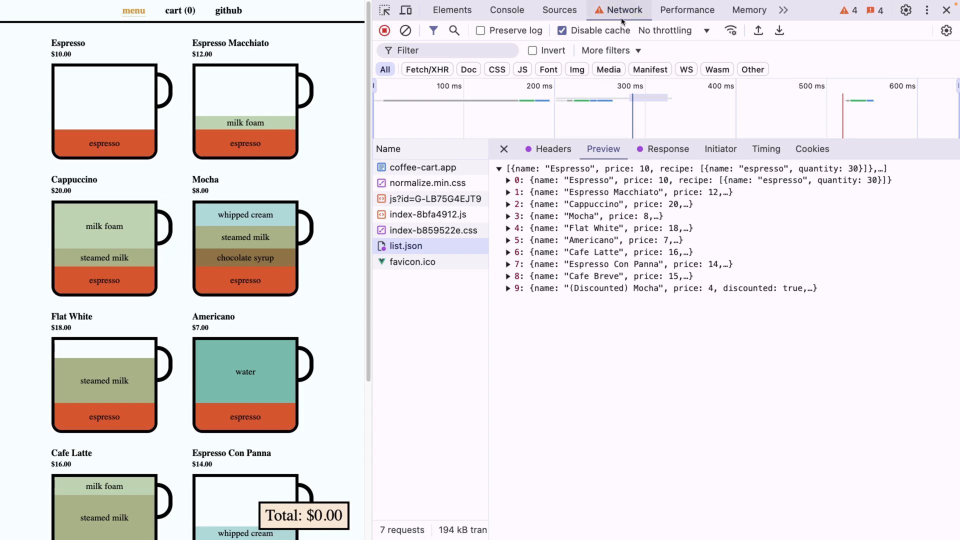
Change the .headers override's Apply to pattern from list.json to *.
{"action": "left_click", "coordinate": [558, 10]}
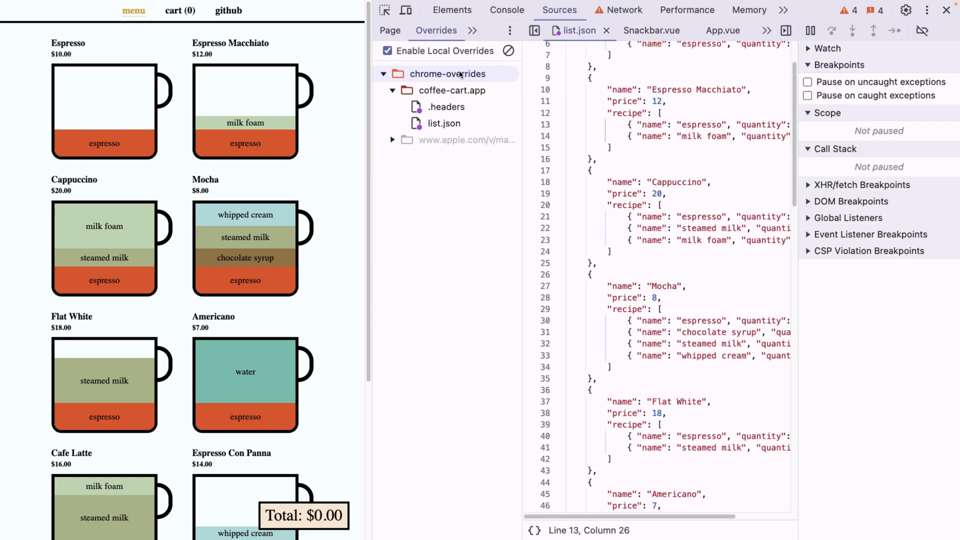
{"action": "left_click", "coordinate": [446, 107]}
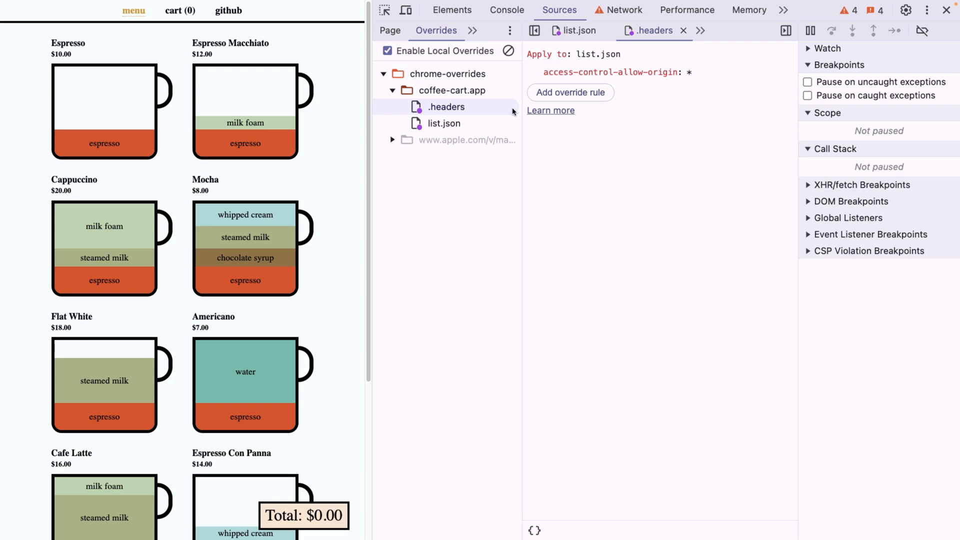
{"action": "double_click", "coordinate": [598, 54]}
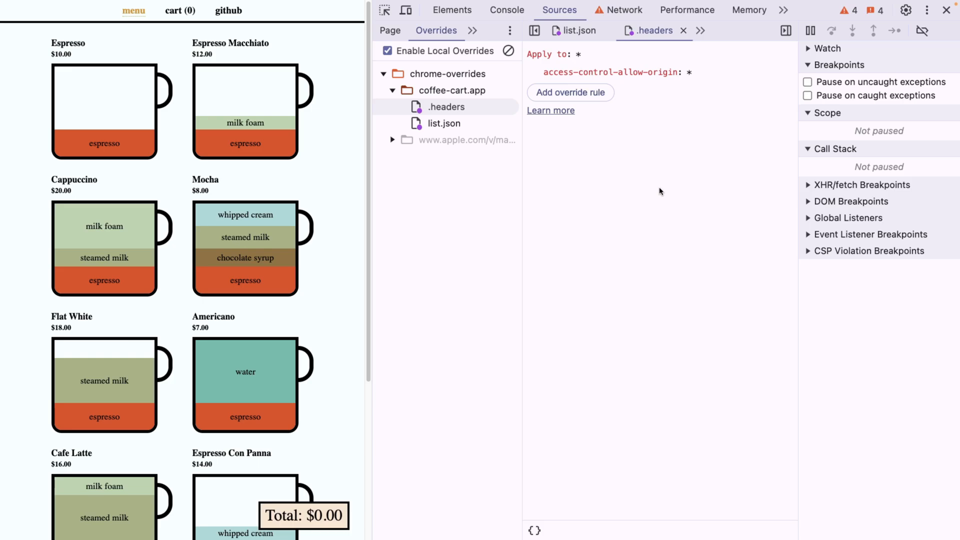
{"action": "mouse_move", "coordinate": [428, 223]}
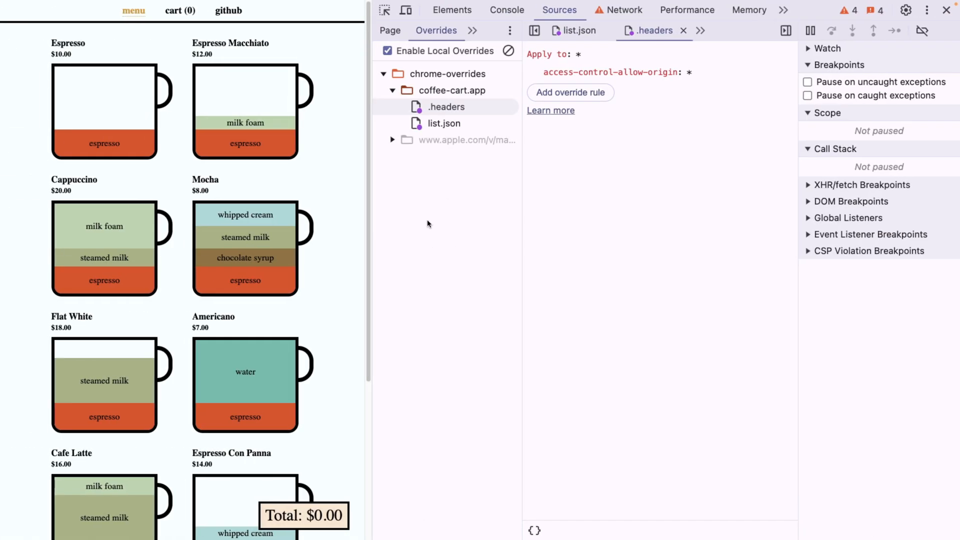
Open the Performance panel's live local metrics view.
{"action": "left_click", "coordinate": [610, 71]}
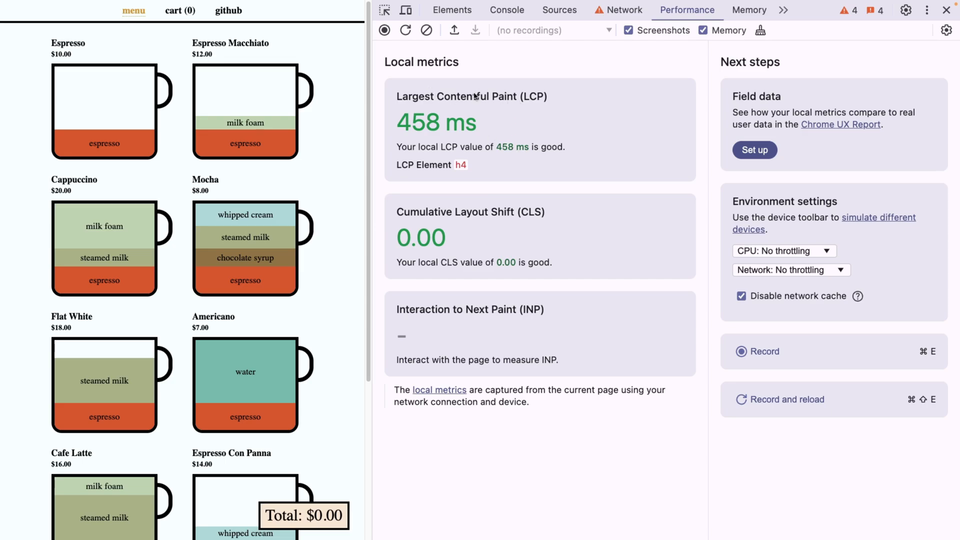
{"action": "mouse_move", "coordinate": [562, 166]}
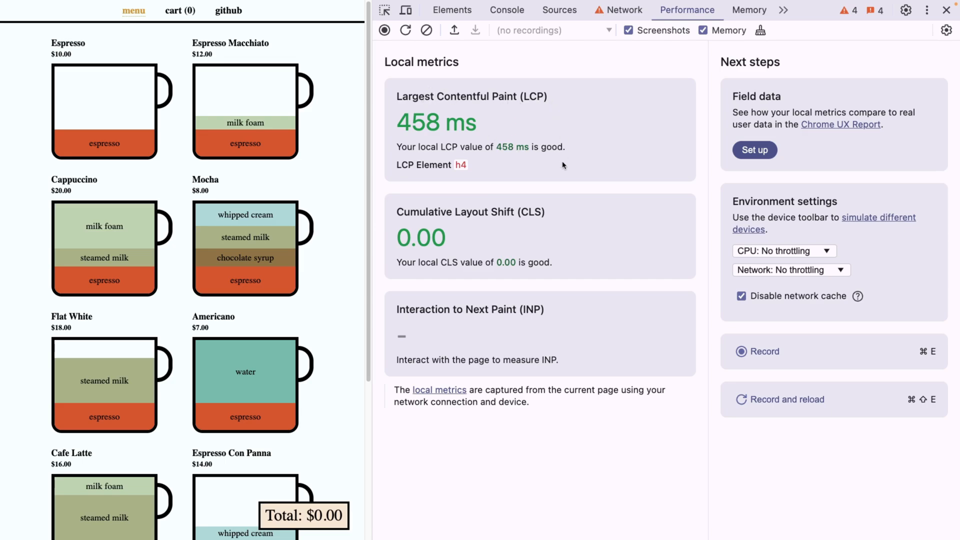
{"action": "mouse_move", "coordinate": [450, 335]}
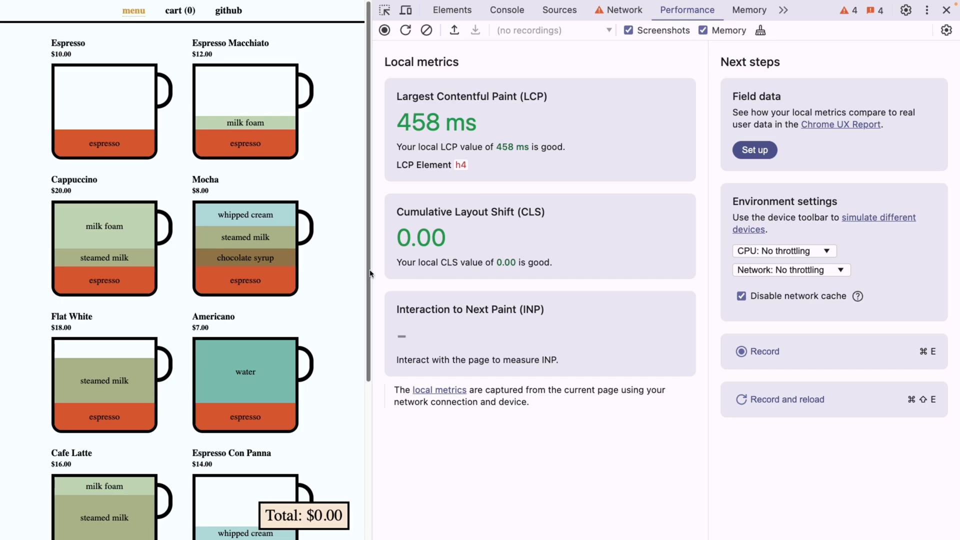
{"action": "mouse_move", "coordinate": [387, 262]}
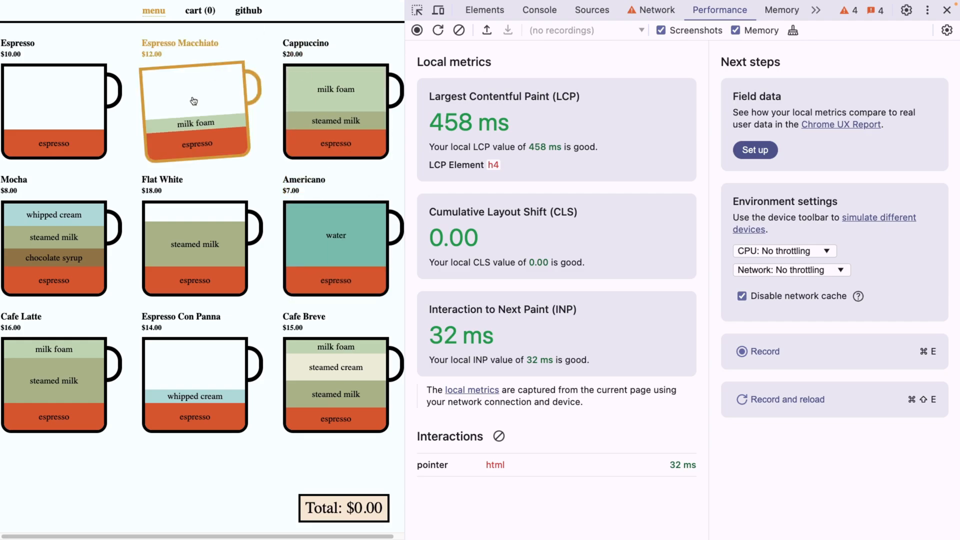
Add Espresso Macchiato, Flat White and two more coffees, bringing the cart to $66.00.
{"action": "left_click", "coordinate": [194, 243]}
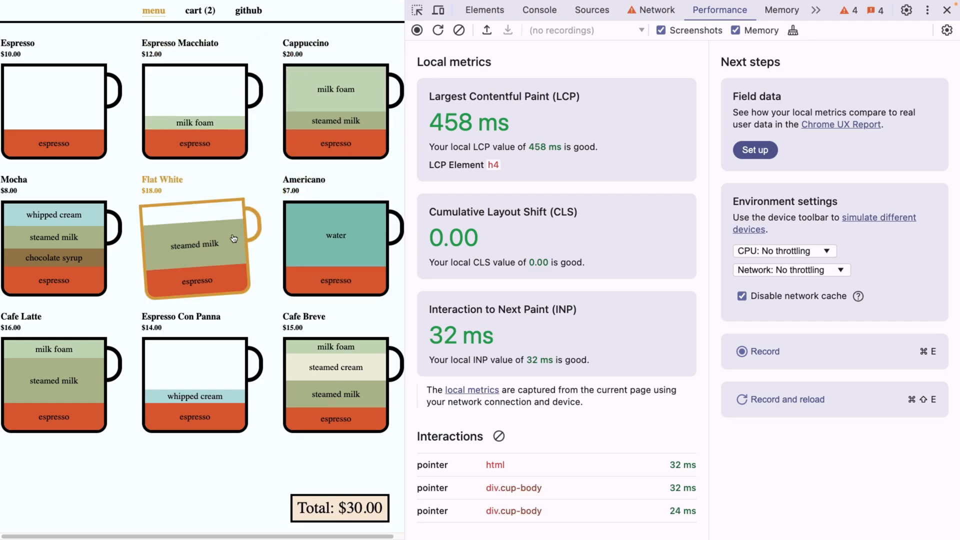
{"action": "left_click", "coordinate": [195, 243]}
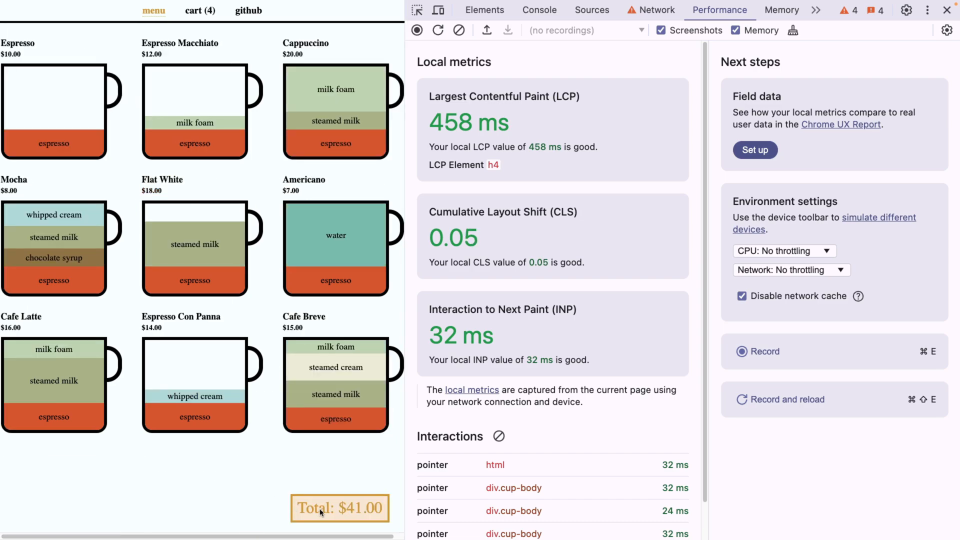
{"action": "mouse_move", "coordinate": [490, 122]}
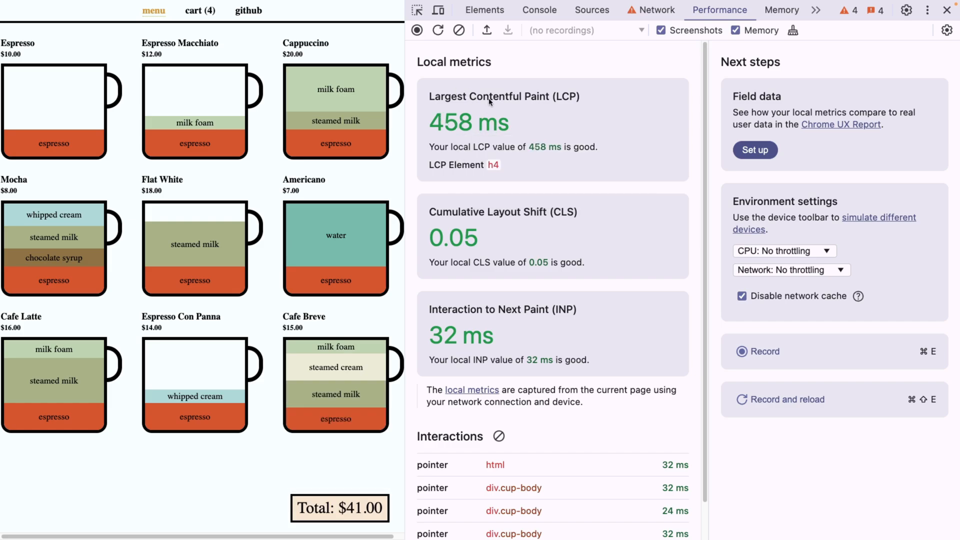
{"action": "mouse_move", "coordinate": [322, 114]}
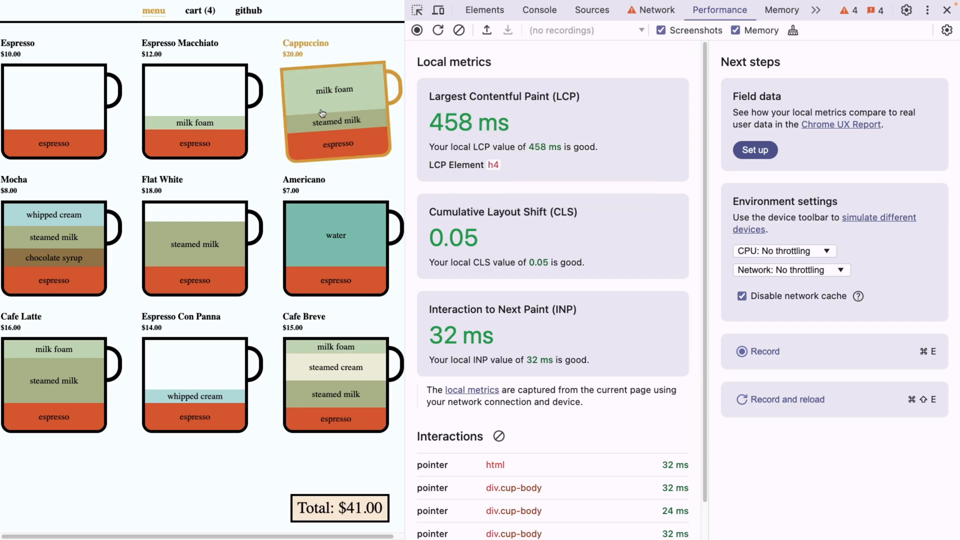
{"action": "mouse_move", "coordinate": [209, 109]}
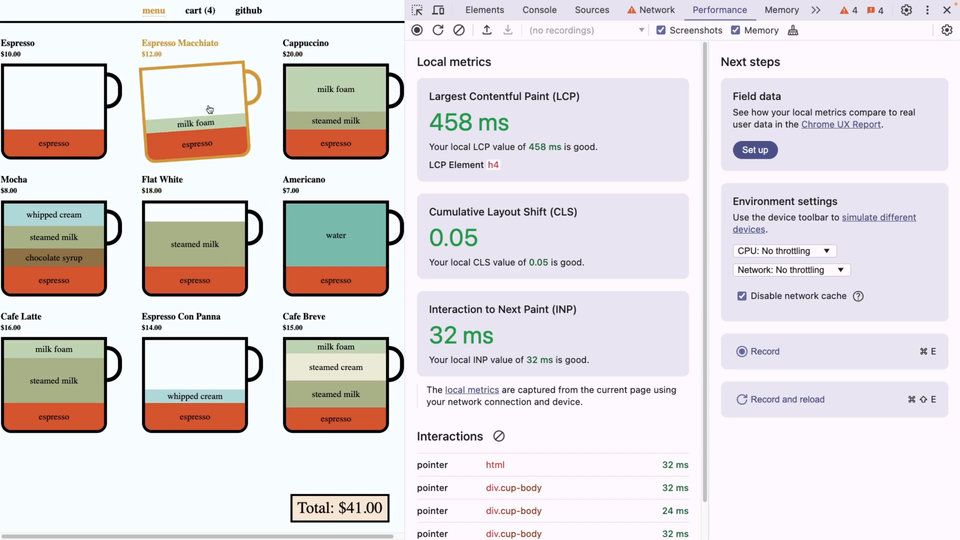
{"action": "mouse_move", "coordinate": [457, 123]}
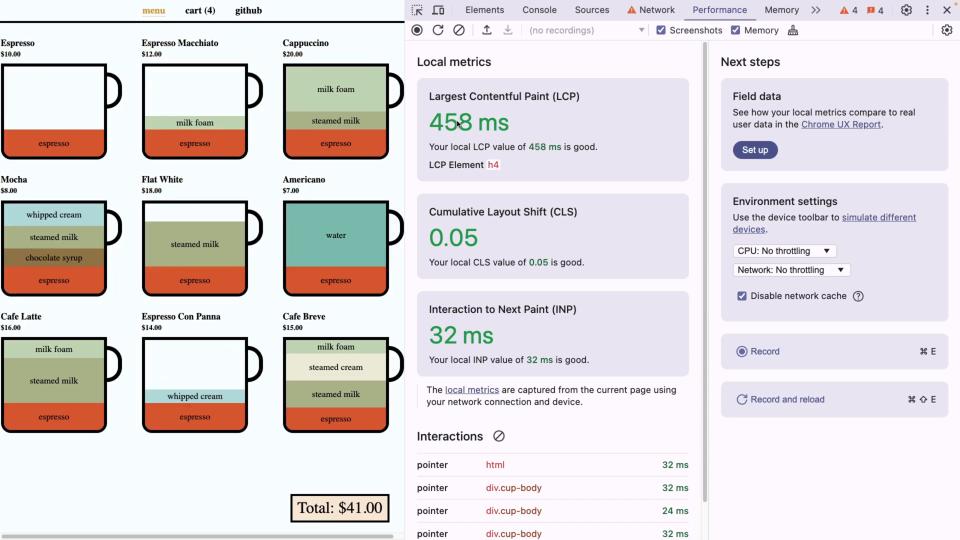
{"action": "mouse_move", "coordinate": [469, 123]}
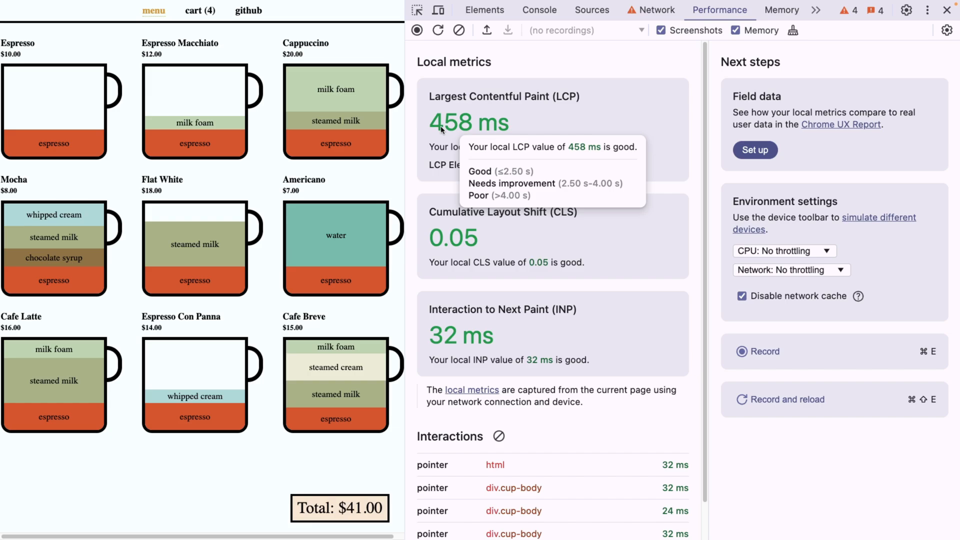
{"action": "mouse_move", "coordinate": [504, 177]}
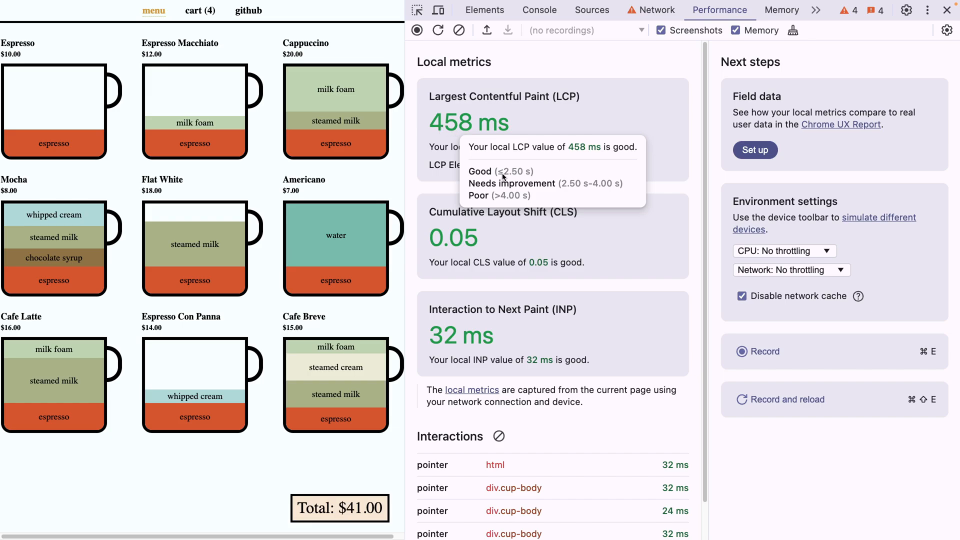
{"action": "mouse_move", "coordinate": [466, 255]}
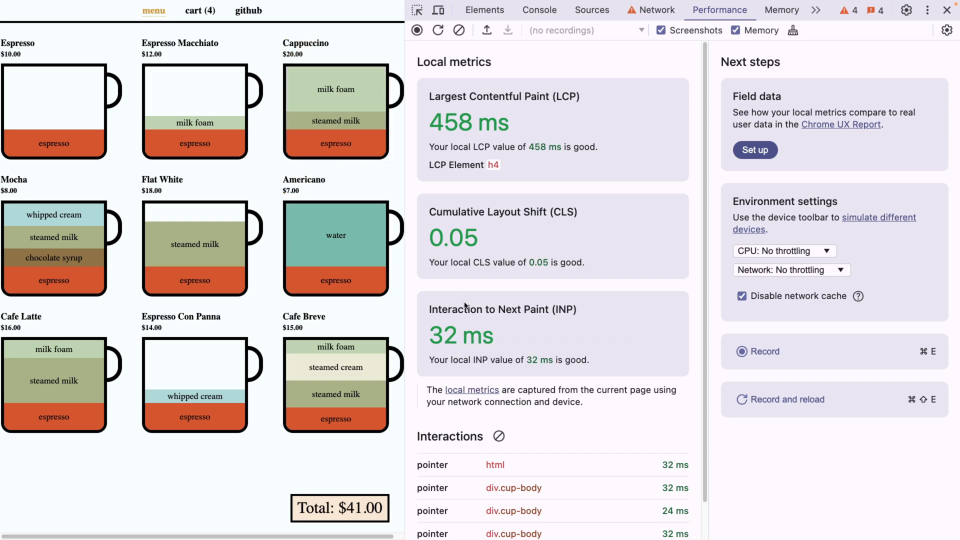
{"action": "left_click", "coordinate": [195, 245]}
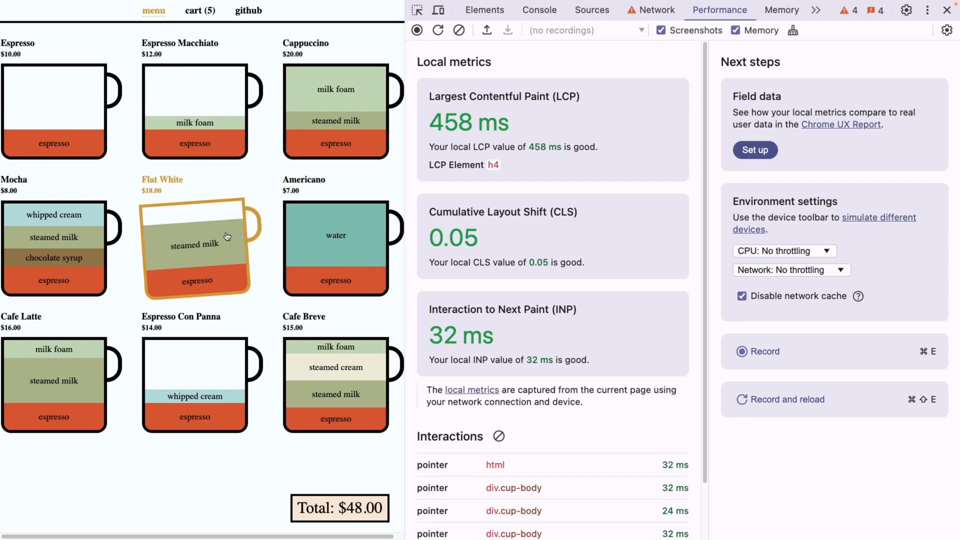
{"action": "left_click", "coordinate": [336, 248]}
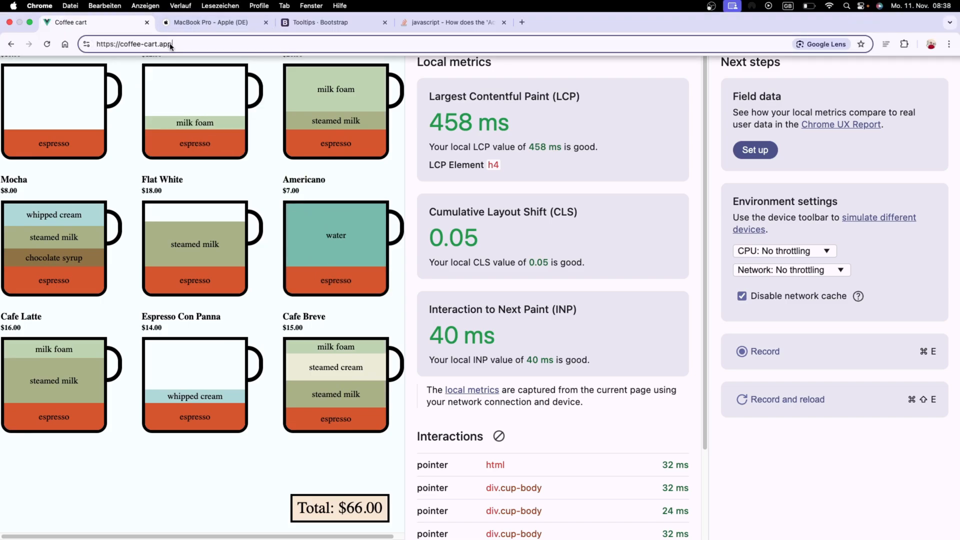
Append ?ad=1 to the coffee cart URL to load the ad-banner page.
{"action": "type", "text": "?ad=1"}
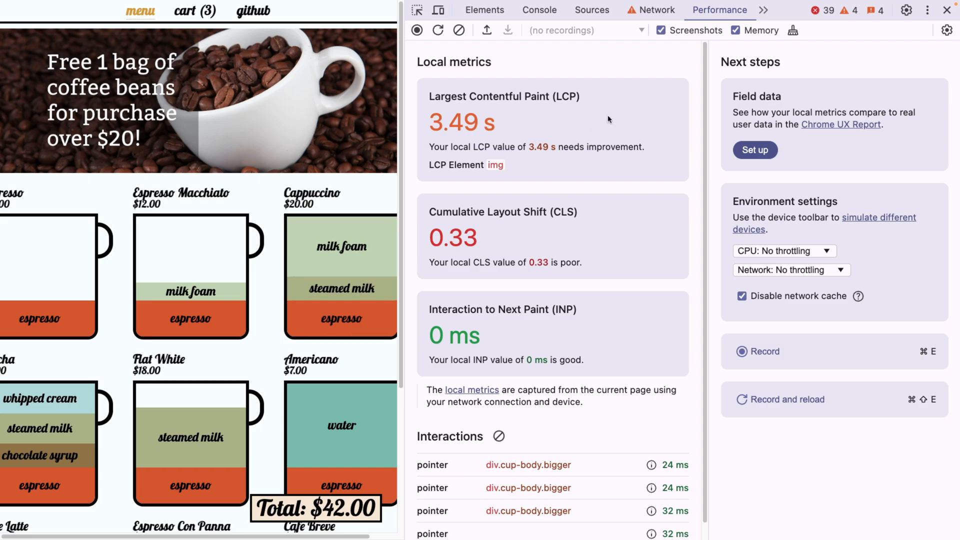
{"action": "mouse_move", "coordinate": [755, 150]}
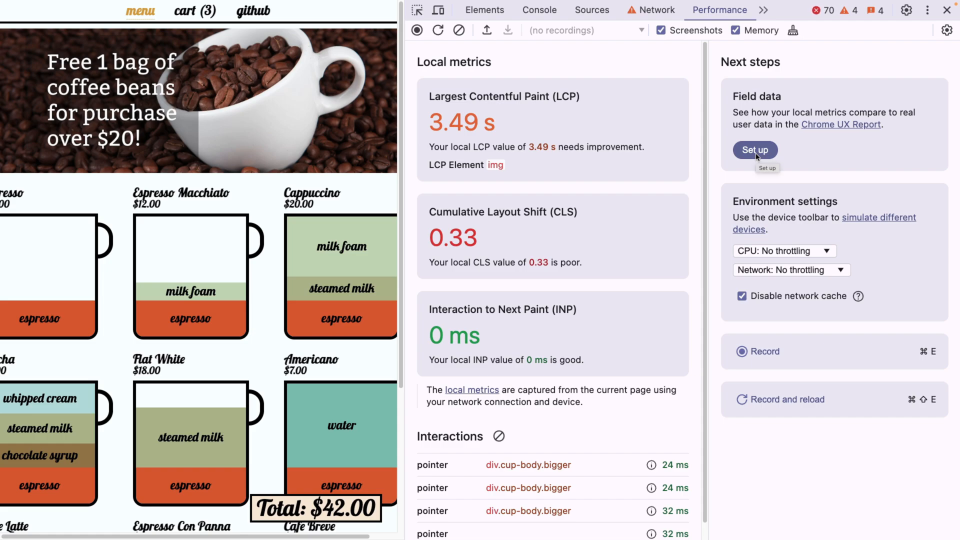
{"action": "mouse_move", "coordinate": [807, 115]}
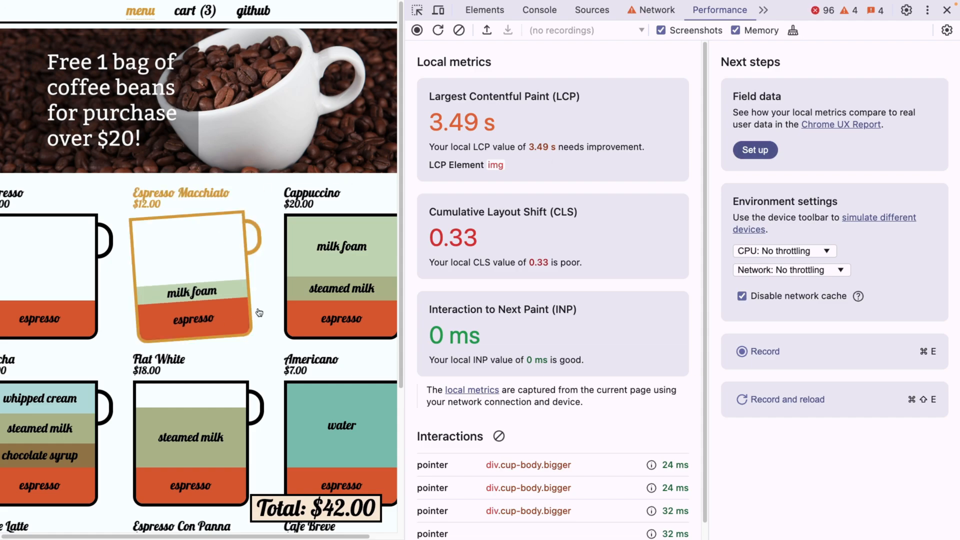
Set up Chrome UX Report field data for the page URL and confirm the settings.
{"action": "left_click", "coordinate": [755, 150]}
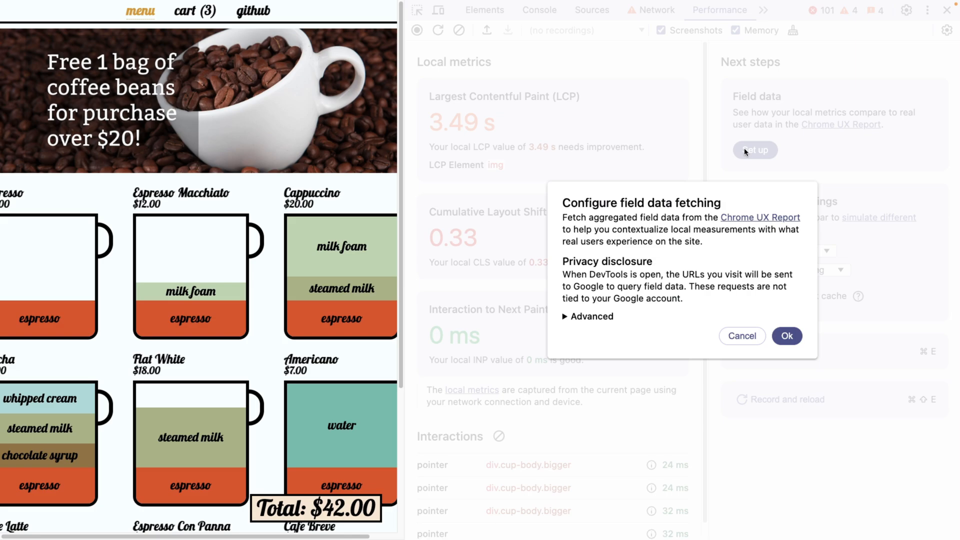
{"action": "mouse_move", "coordinate": [760, 218]}
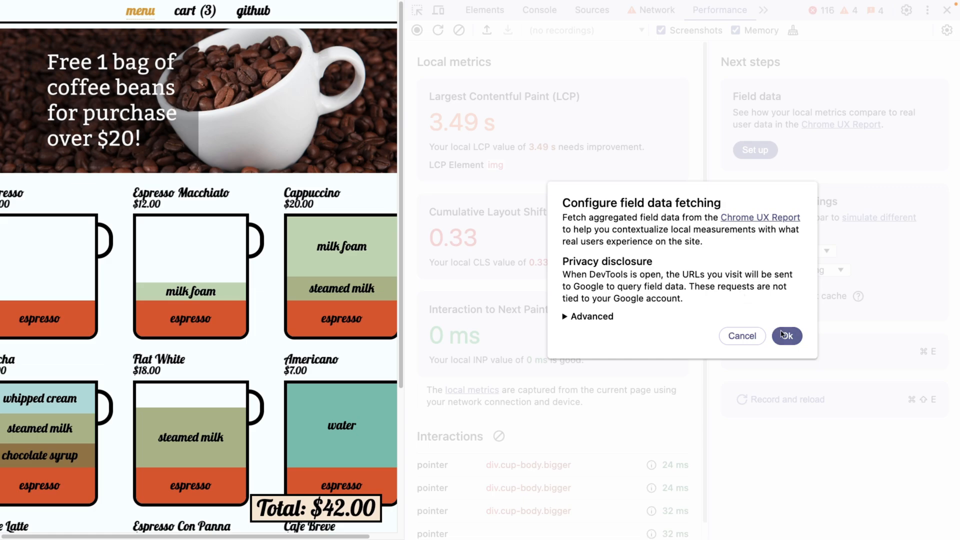
{"action": "left_click", "coordinate": [787, 335]}
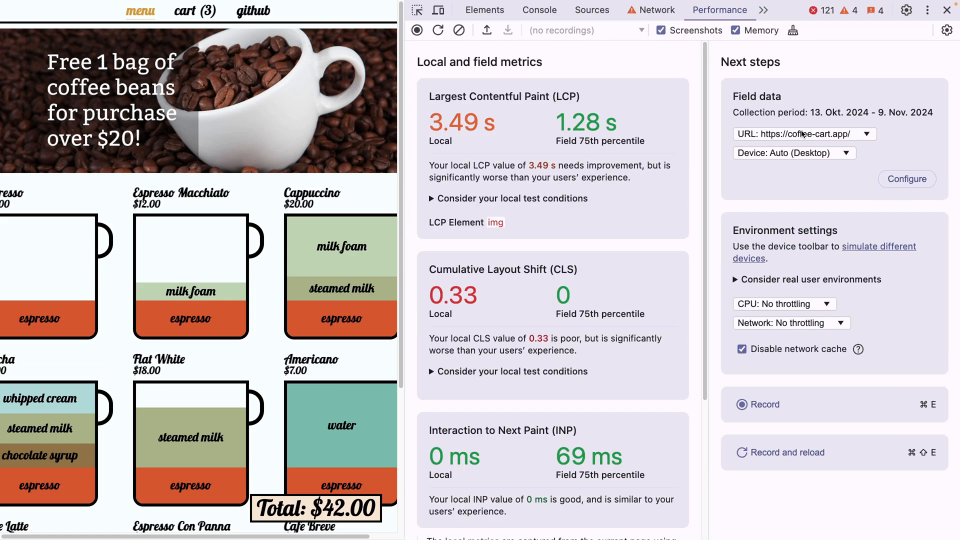
{"action": "left_click", "coordinate": [804, 134]}
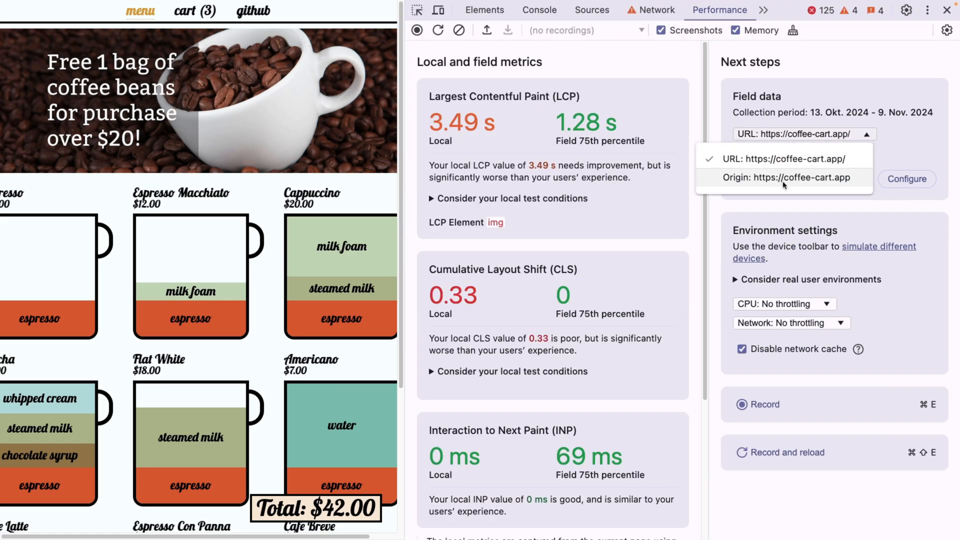
{"action": "left_click", "coordinate": [785, 158]}
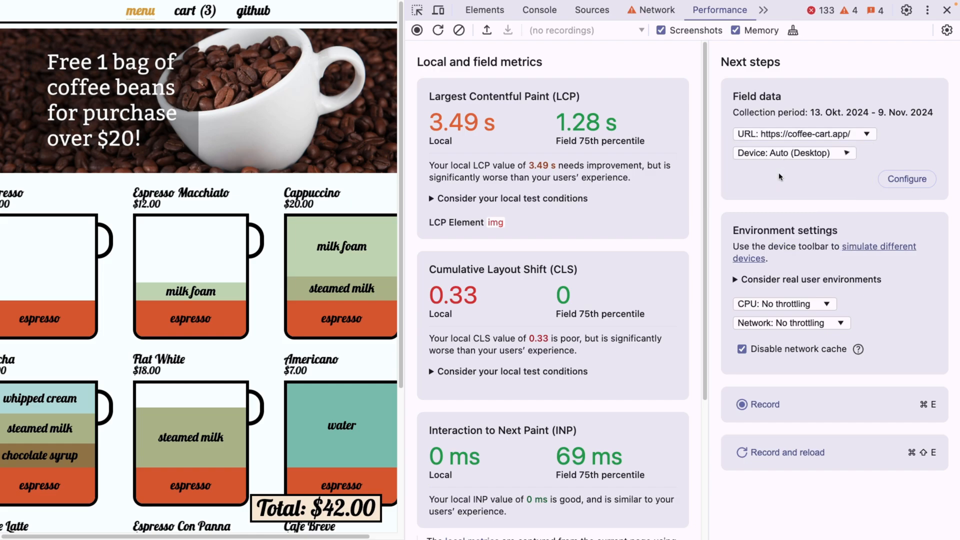
{"action": "left_click", "coordinate": [906, 179]}
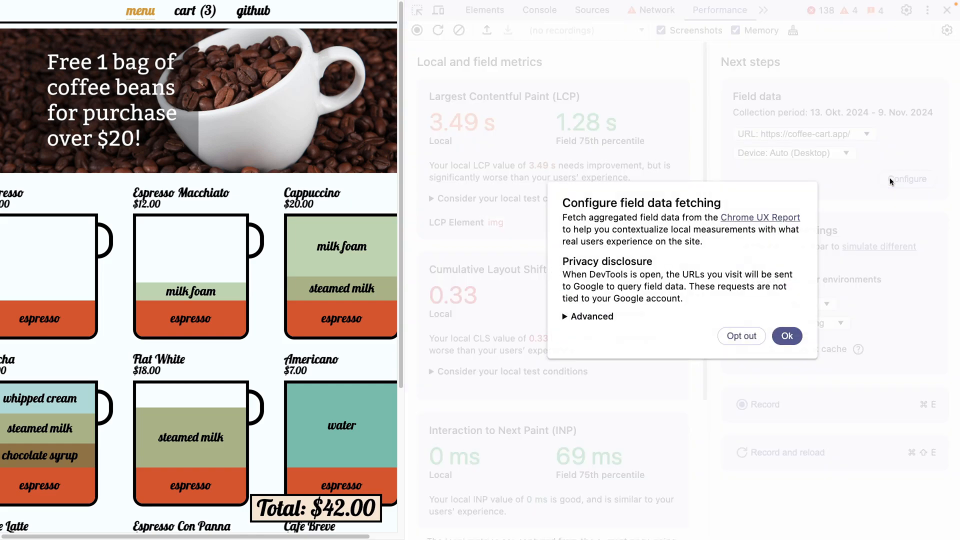
{"action": "left_click", "coordinate": [786, 335]}
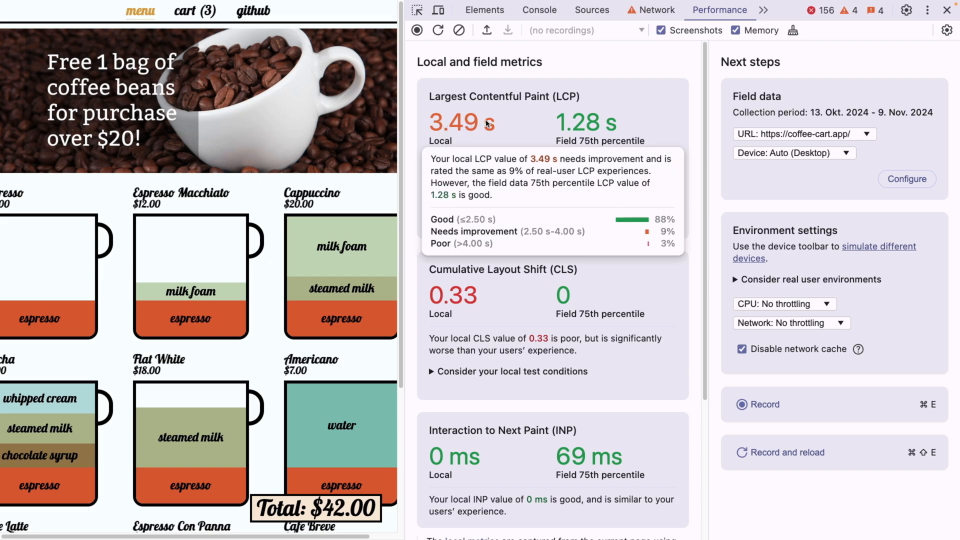
{"action": "mouse_move", "coordinate": [633, 151]}
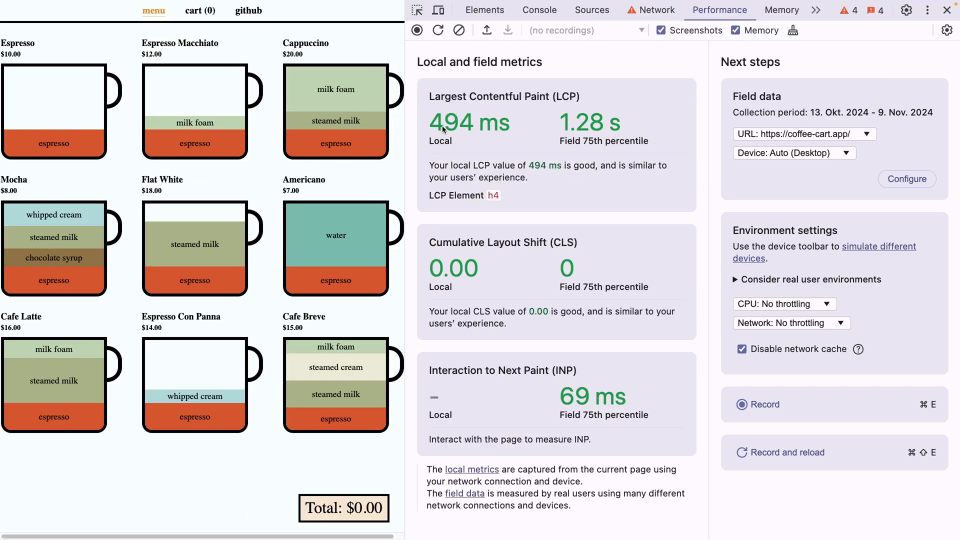
{"action": "mouse_move", "coordinate": [595, 100]}
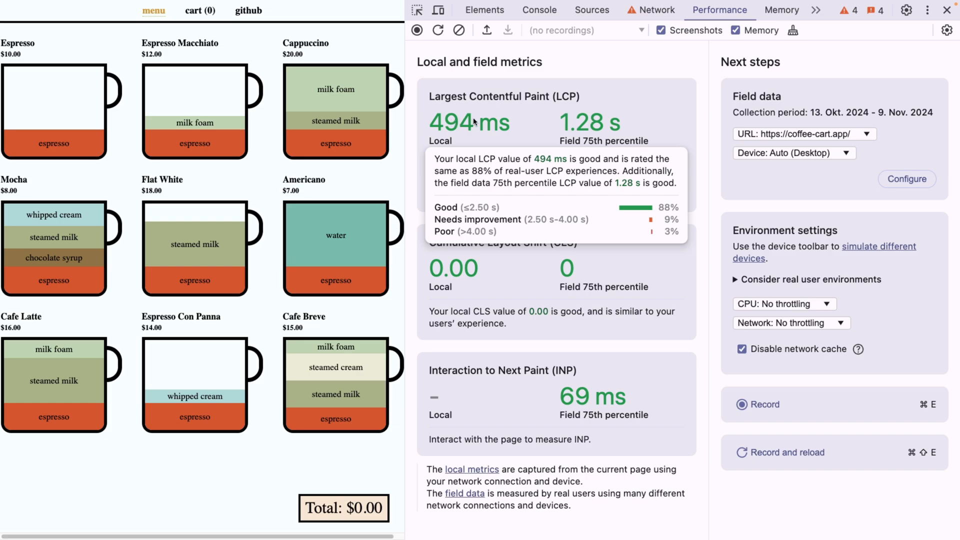
{"action": "mouse_move", "coordinate": [465, 138]}
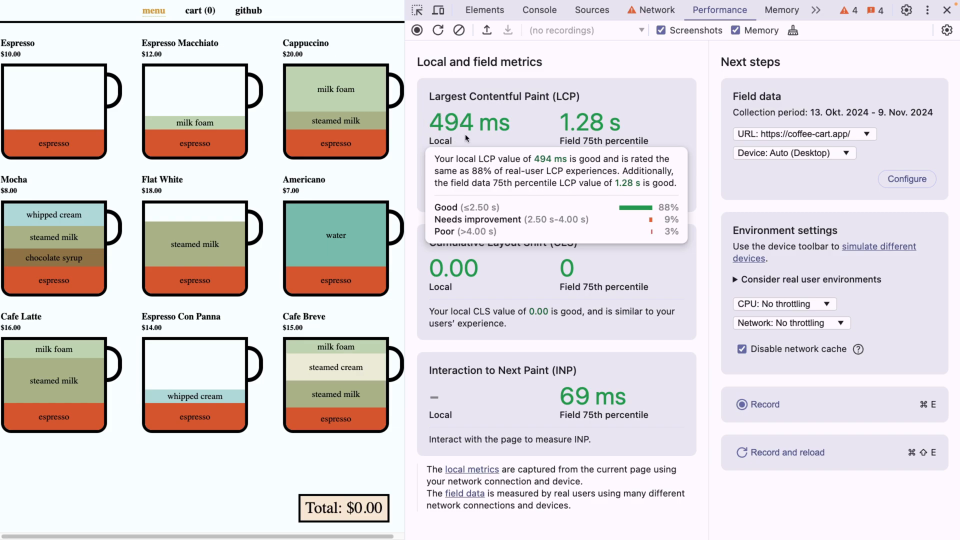
{"action": "mouse_move", "coordinate": [510, 126]}
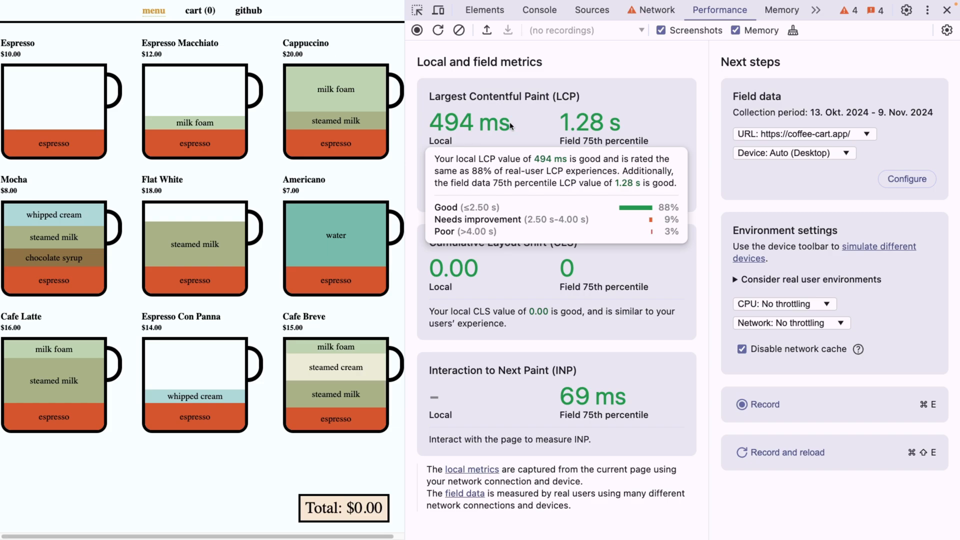
{"action": "mouse_move", "coordinate": [541, 125]}
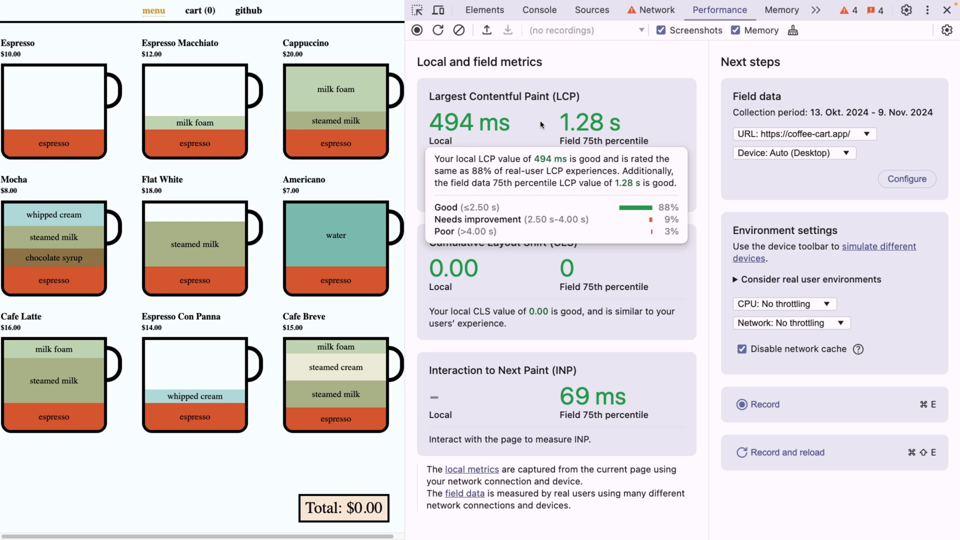
{"action": "mouse_move", "coordinate": [768, 300]}
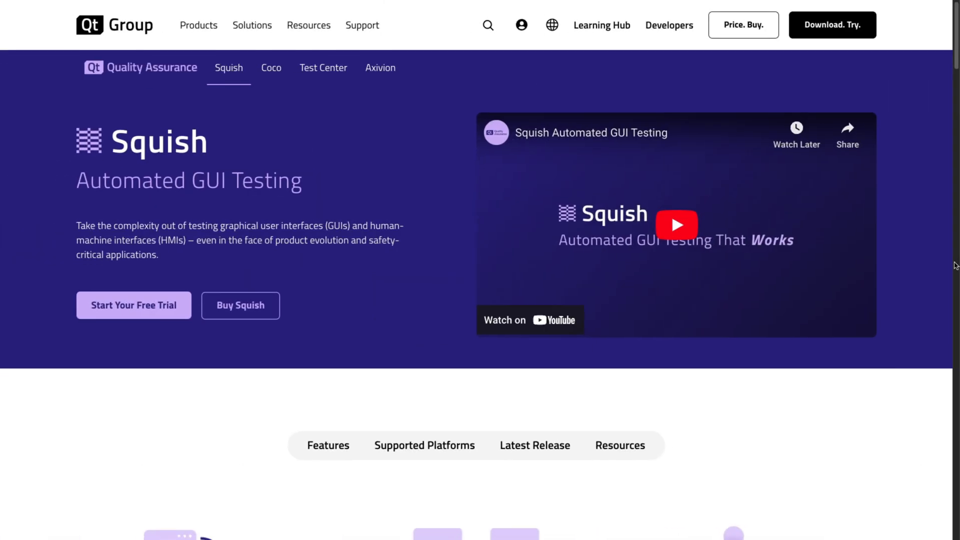
Scroll through the Squish features and expand Extensive integration options.
{"action": "scroll", "scroll_direction": "down", "scroll_amount": 3}
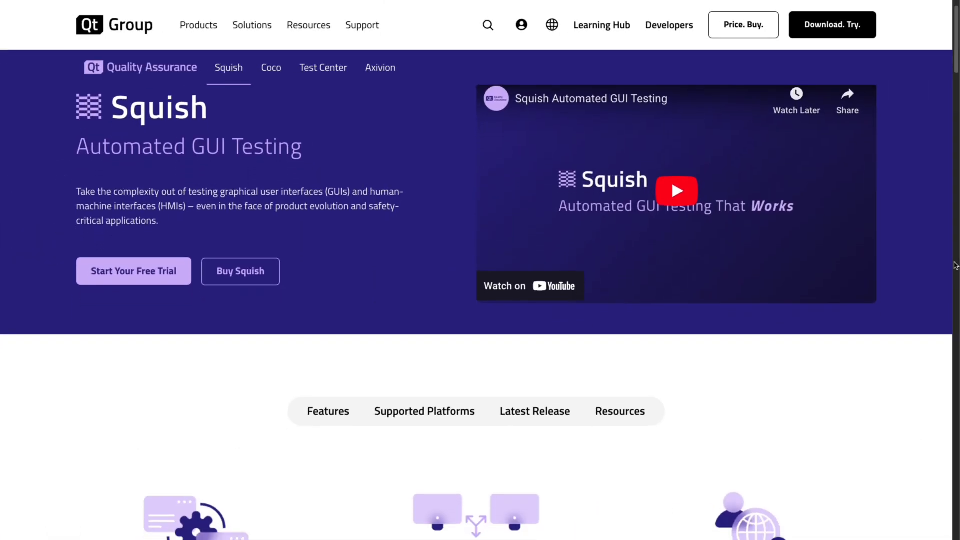
{"action": "scroll", "scroll_direction": "down", "scroll_amount": 3}
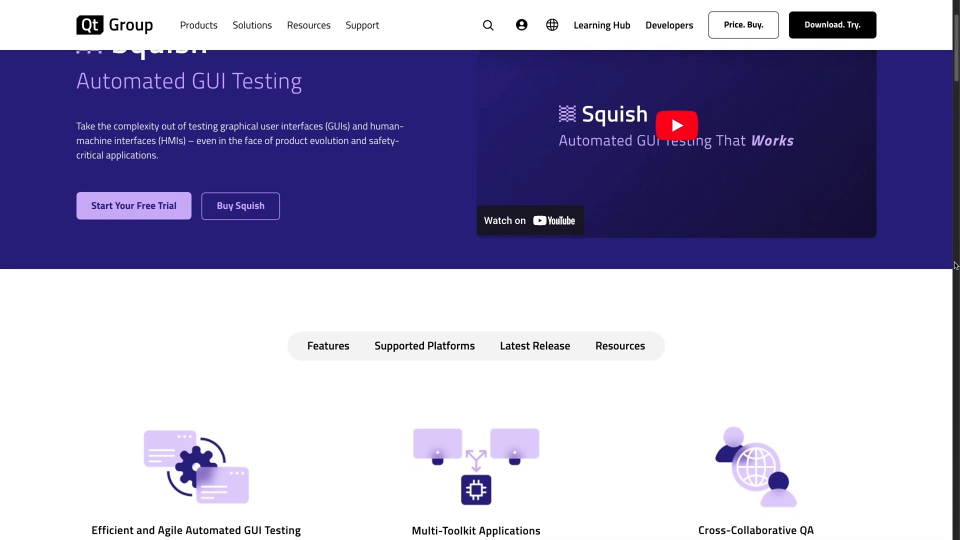
{"action": "scroll", "scroll_direction": "down", "scroll_amount": 3}
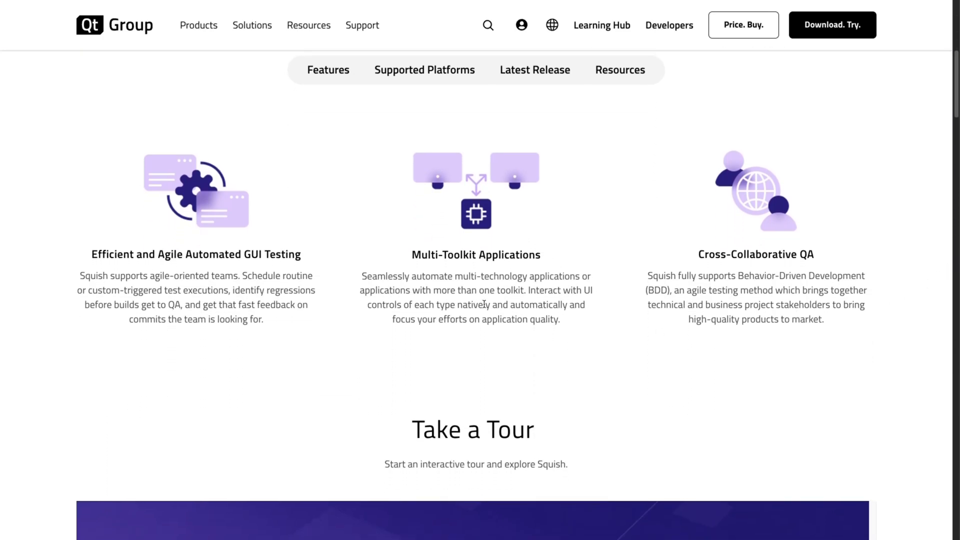
{"action": "scroll", "scroll_direction": "down", "scroll_amount": 3}
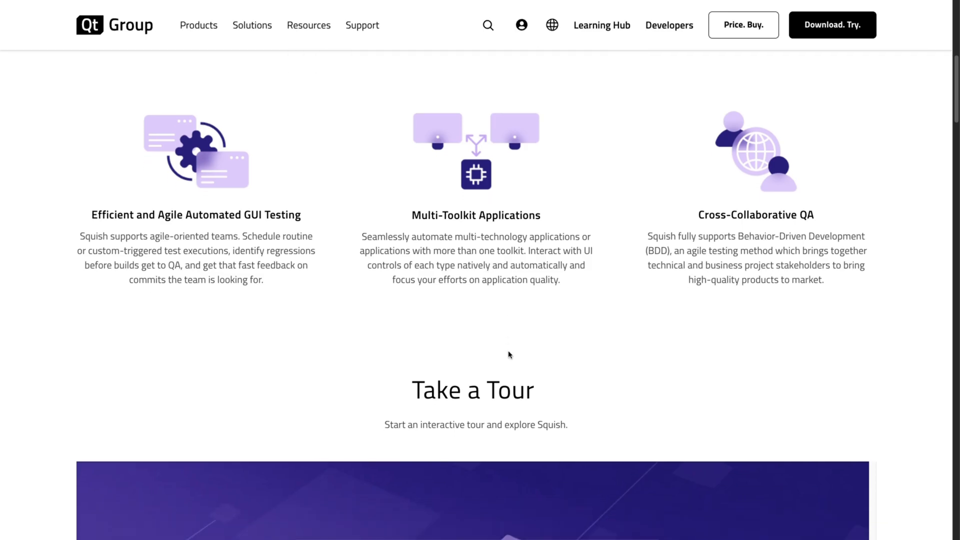
{"action": "scroll", "scroll_direction": "down", "scroll_amount": 3}
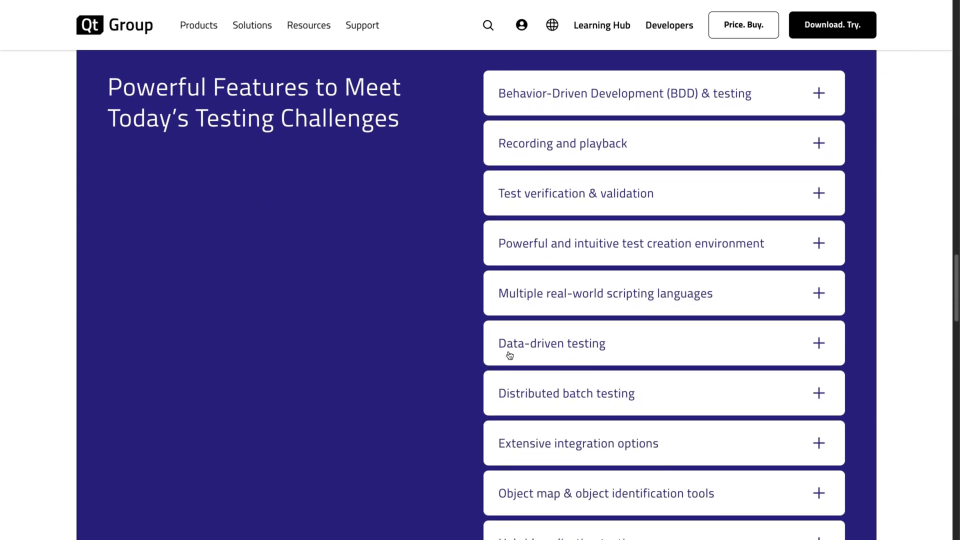
{"action": "scroll", "scroll_direction": "down", "scroll_amount": 3}
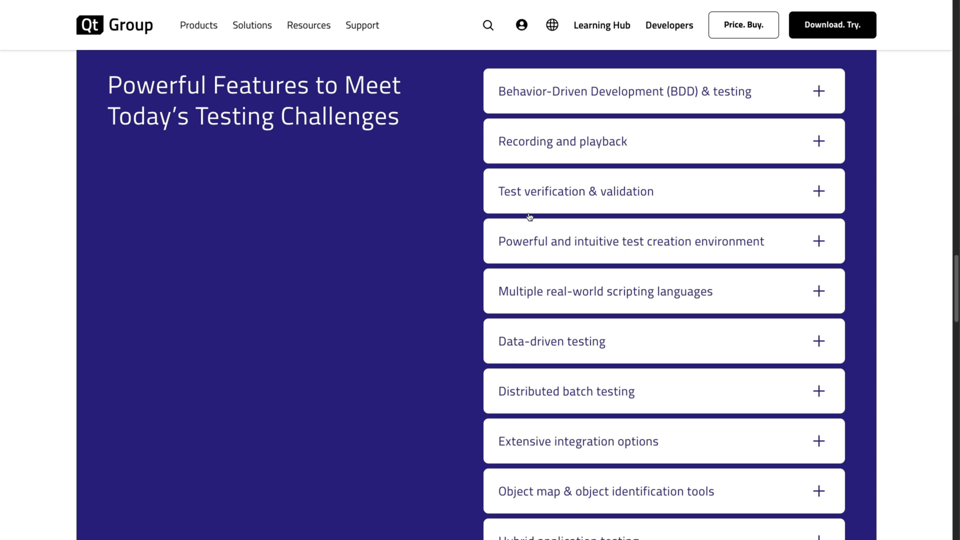
{"action": "left_click", "coordinate": [663, 141]}
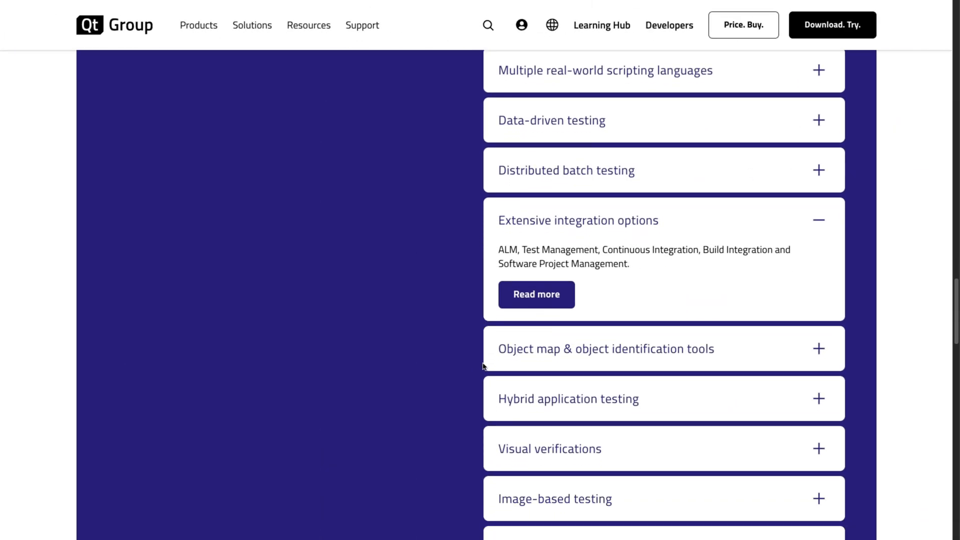
Scroll on to the Squish Supported Platforms section.
{"action": "scroll", "scroll_direction": "down", "scroll_amount": 3}
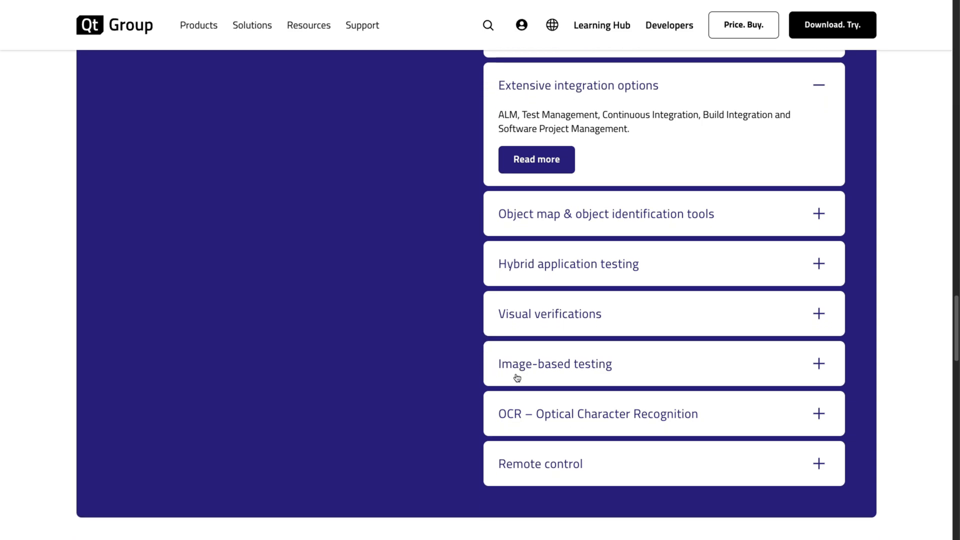
{"action": "left_click", "coordinate": [554, 363]}
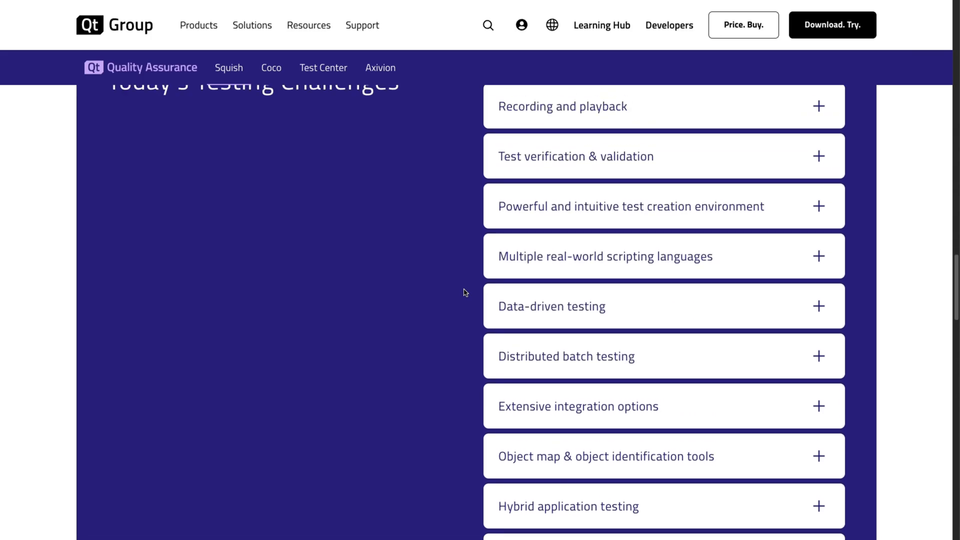
{"action": "left_click", "coordinate": [229, 68]}
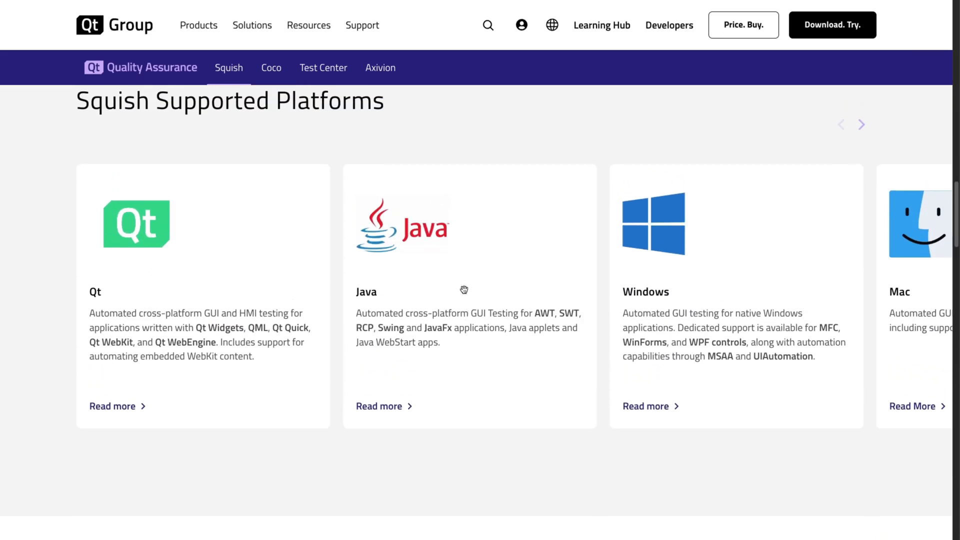
{"action": "left_click", "coordinate": [861, 128]}
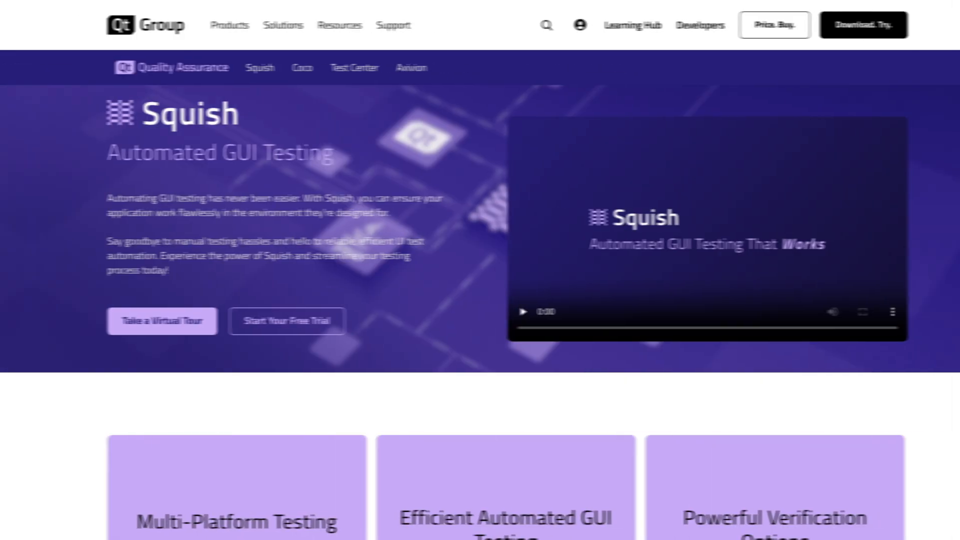
Scroll past the feature cards to the Benefits section and Squish IDE screenshot.
{"action": "scroll", "scroll_direction": "down", "scroll_amount": 3}
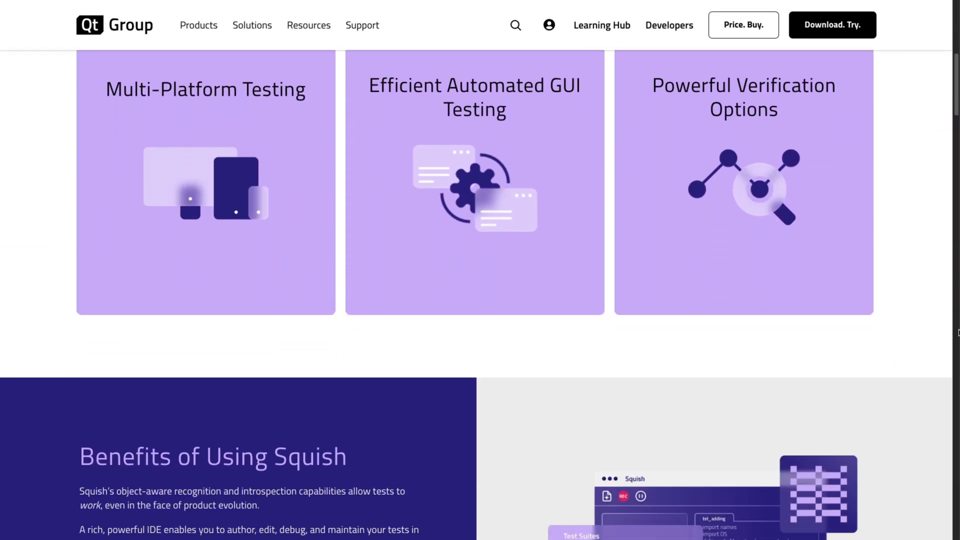
{"action": "scroll", "scroll_direction": "down", "scroll_amount": 3}
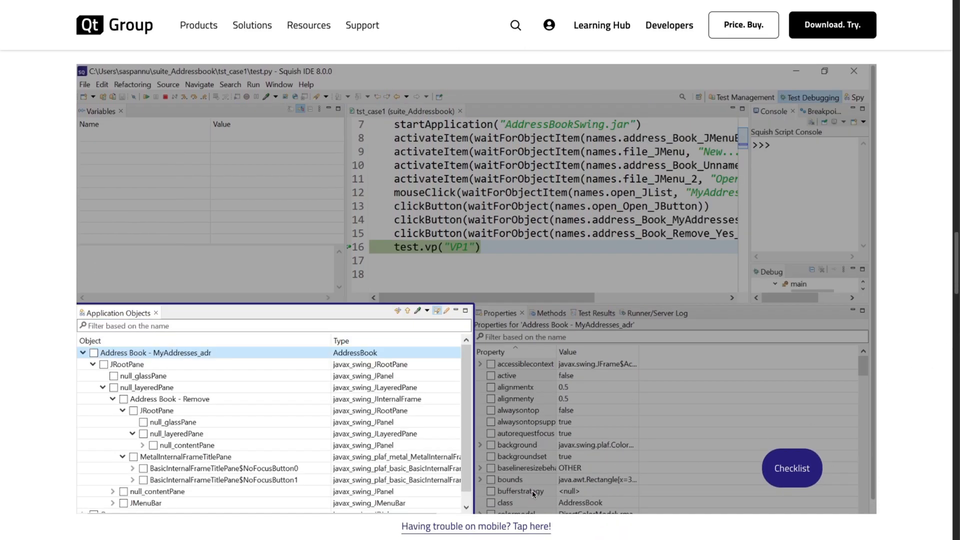
{"action": "left_click", "coordinate": [344, 267]}
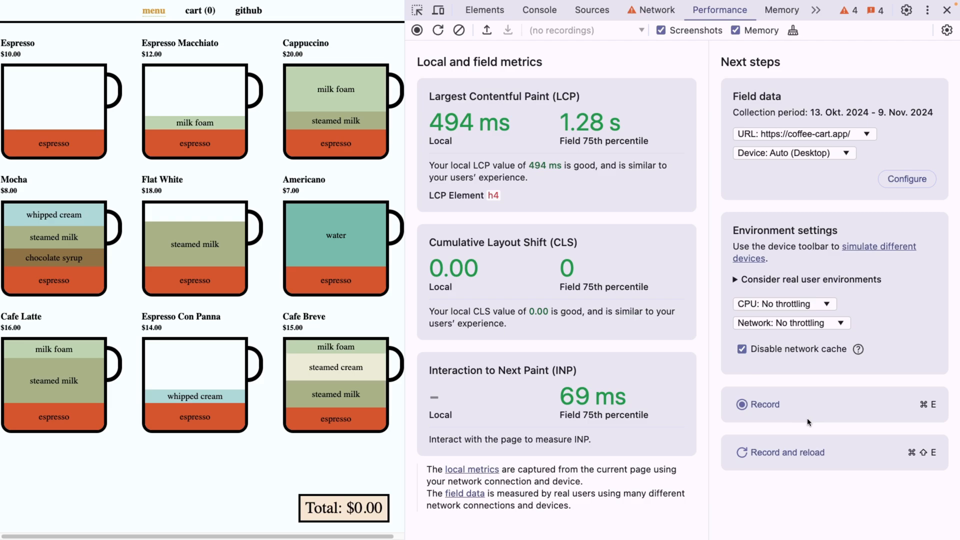
Record a Performance trace of the coffee-cart page reloading.
{"action": "left_click", "coordinate": [764, 404]}
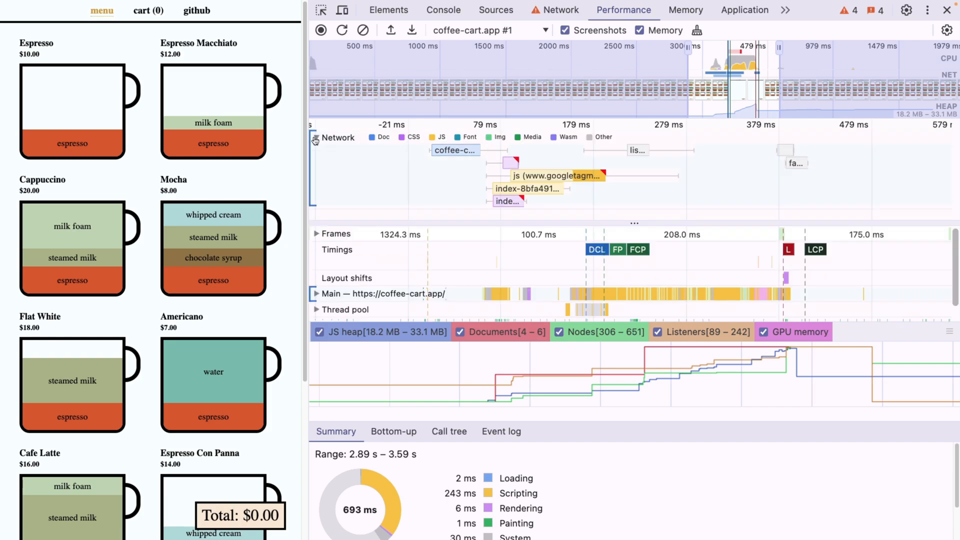
{"action": "mouse_move", "coordinate": [507, 201]}
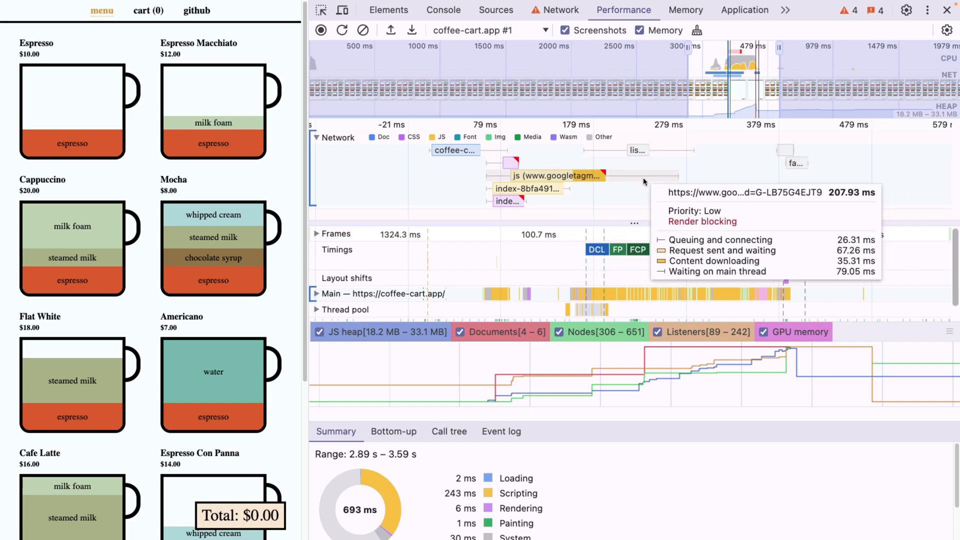
{"action": "mouse_move", "coordinate": [637, 150]}
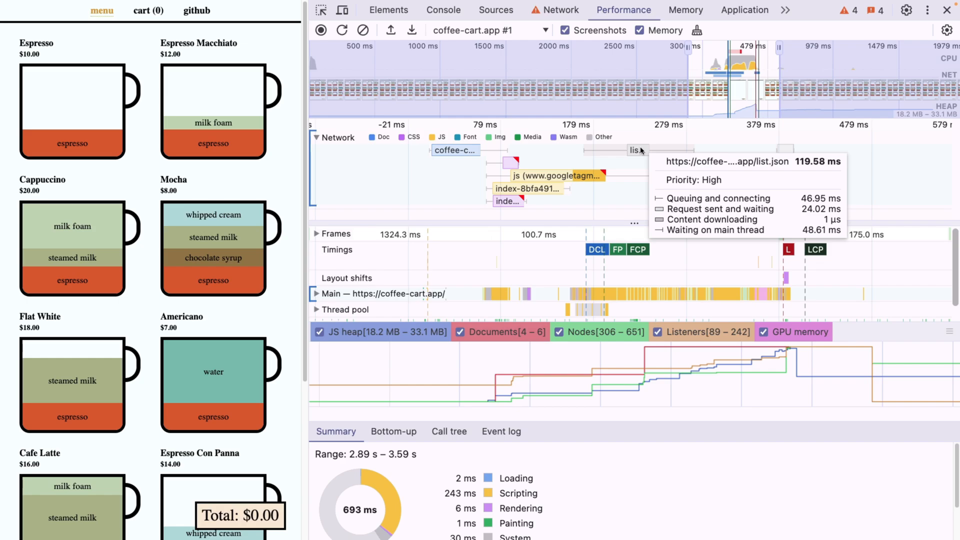
Select the list.json request in the trace's Network track to view its details.
{"action": "left_click", "coordinate": [636, 150]}
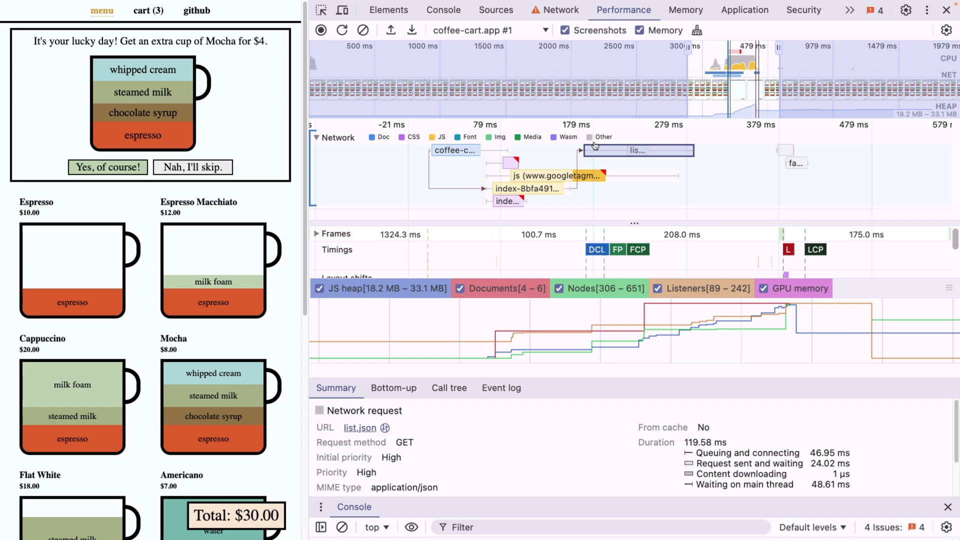
Open the Sources panel and switch the navigator to the Page file tree.
{"action": "left_click", "coordinate": [496, 10]}
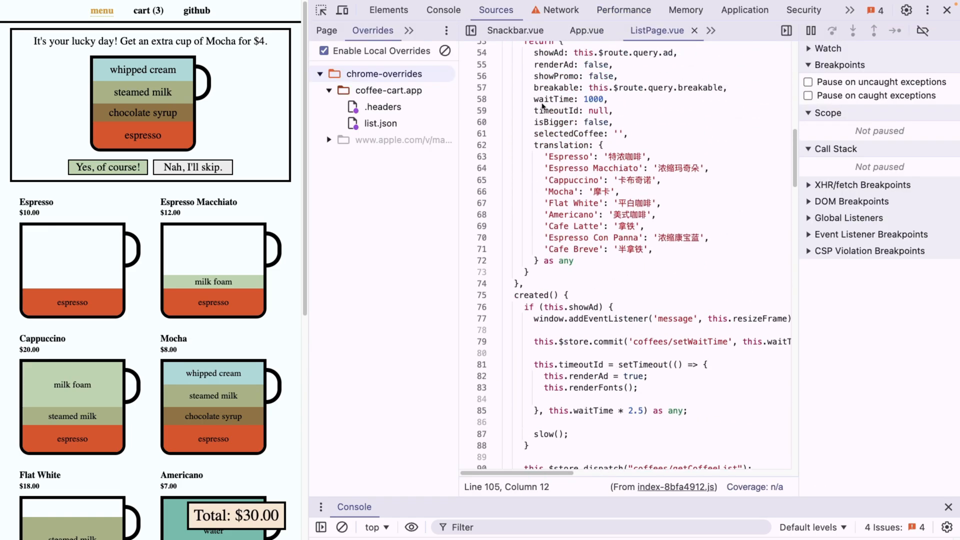
{"action": "scroll", "scroll_direction": "down", "scroll_amount": 3}
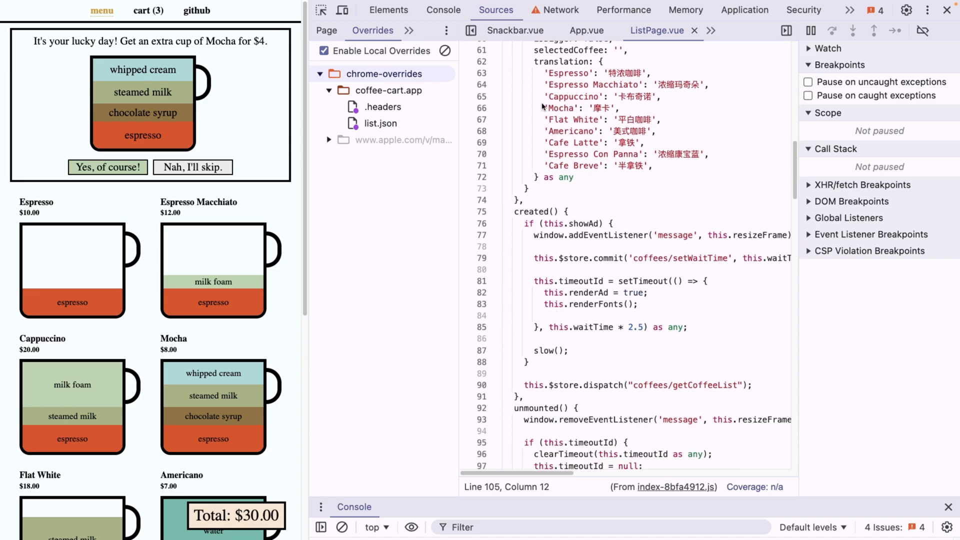
{"action": "left_click", "coordinate": [409, 30]}
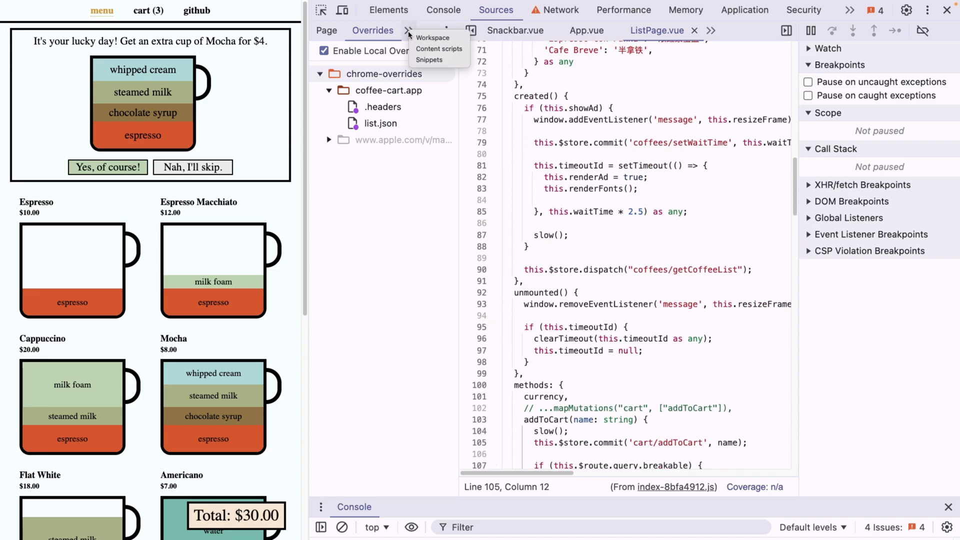
{"action": "left_click", "coordinate": [326, 30]}
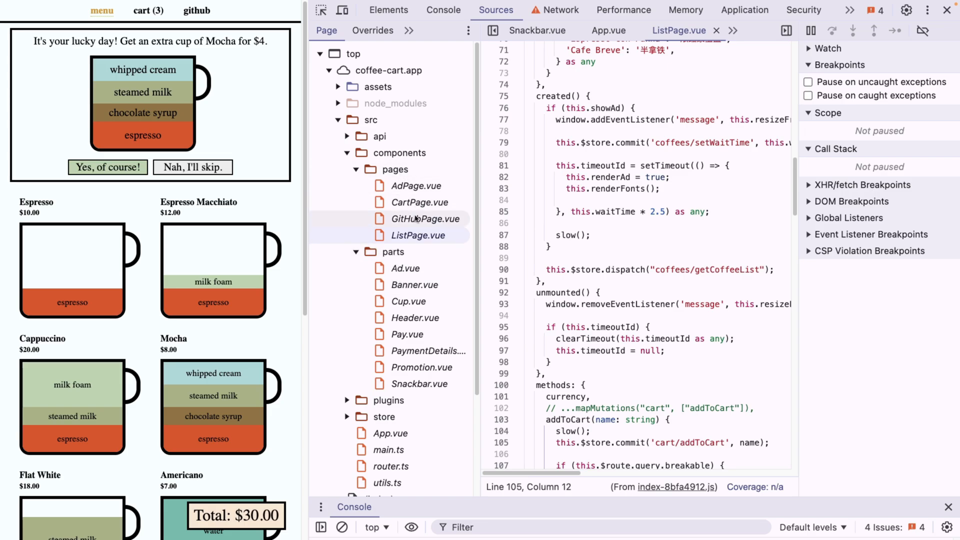
{"action": "mouse_move", "coordinate": [419, 235]}
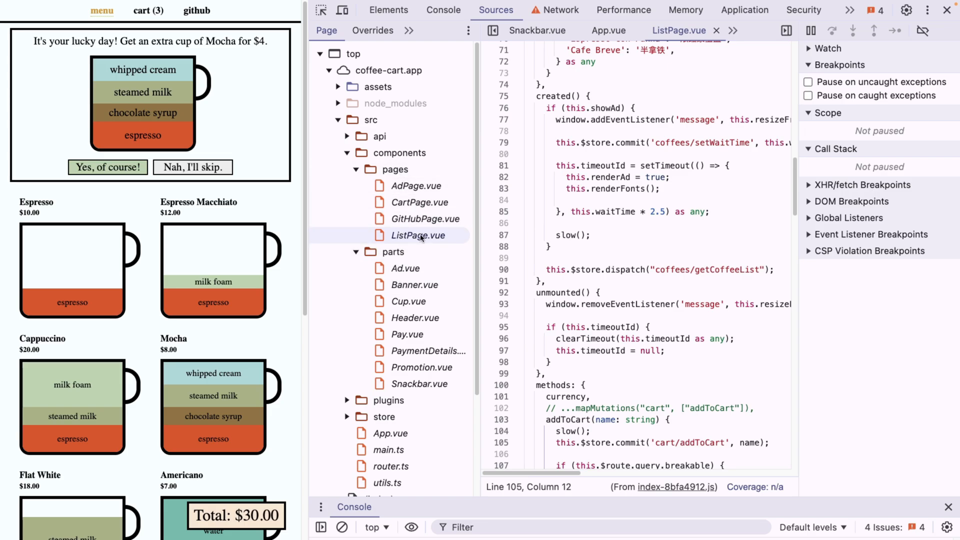
Scroll ListPage.vue to the addToCart method and select its name.
{"action": "scroll", "scroll_direction": "down", "scroll_amount": 3}
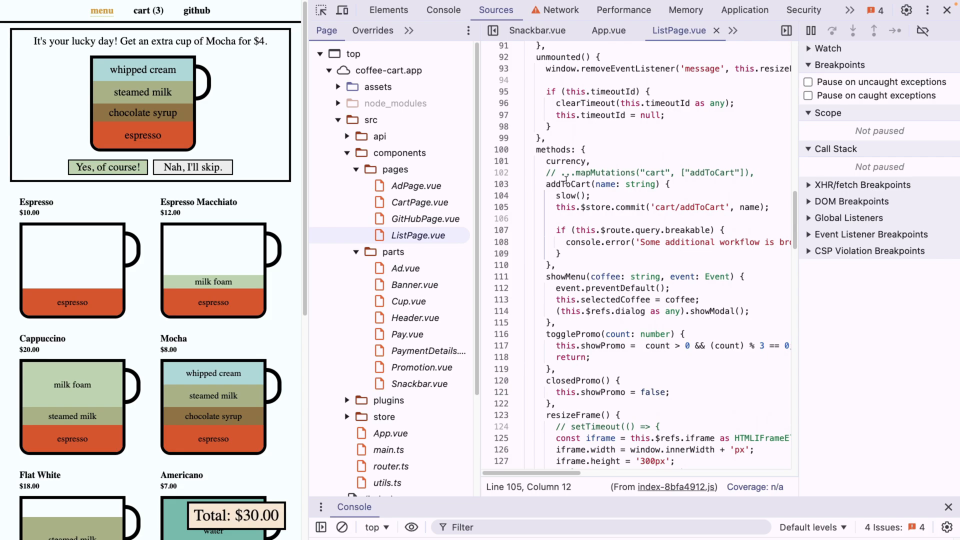
{"action": "double_click", "coordinate": [569, 183]}
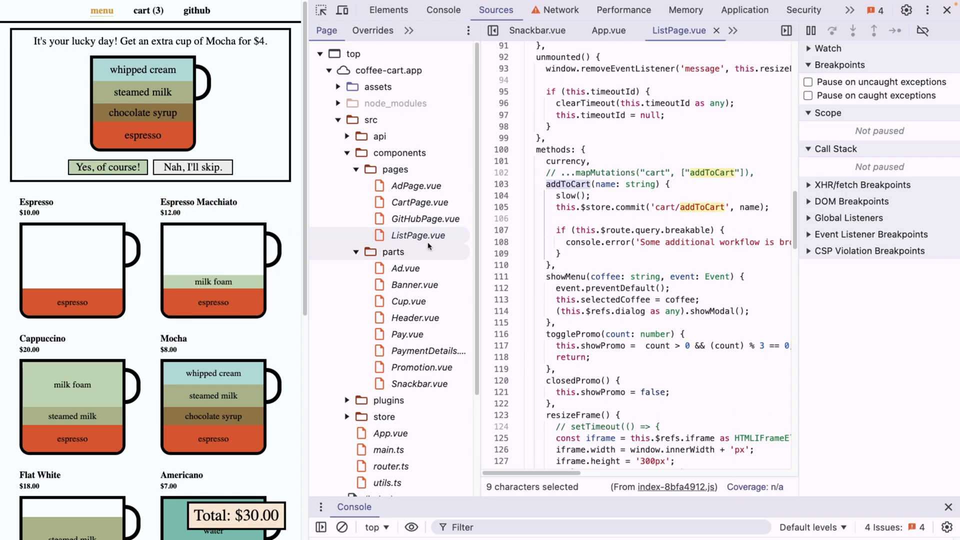
{"action": "left_click", "coordinate": [72, 270]}
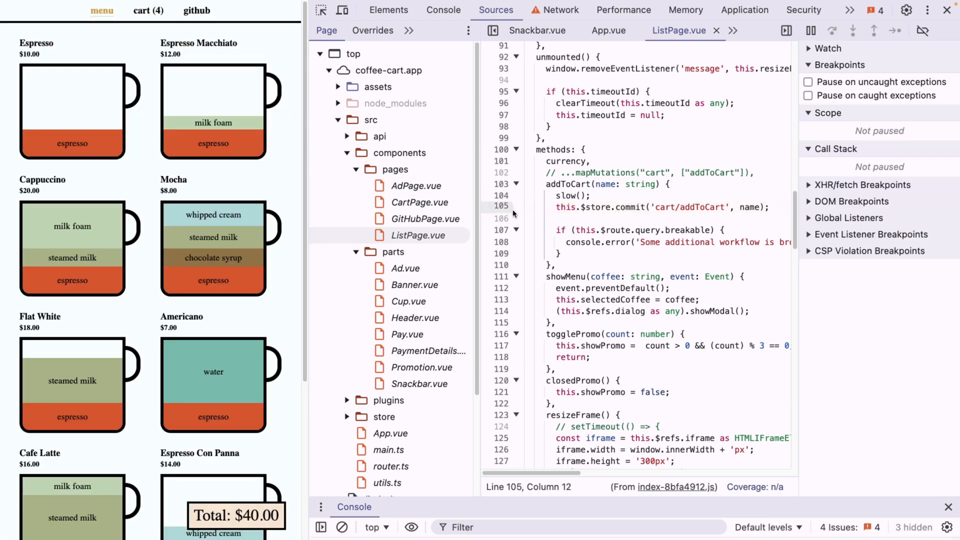
{"action": "mouse_move", "coordinate": [513, 211]}
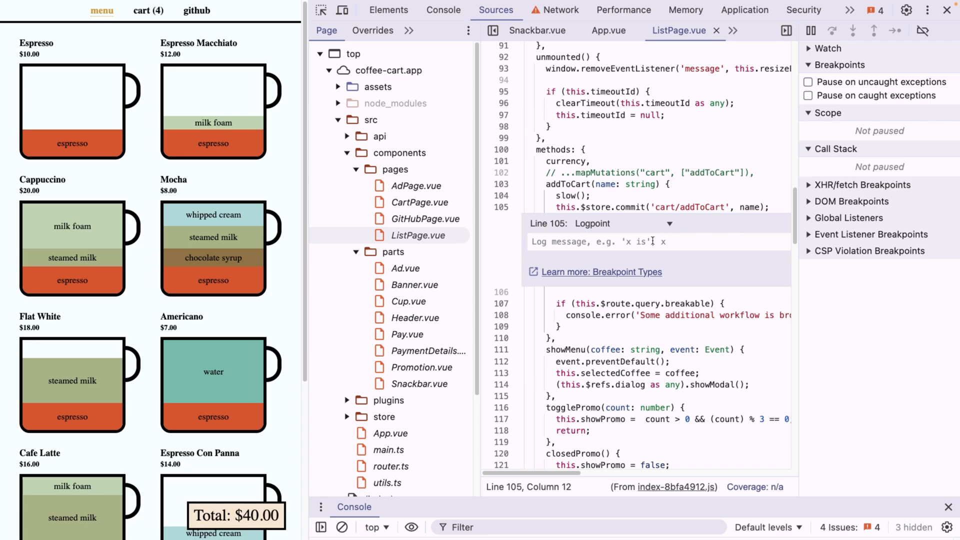
Give the line-105 logpoint the message 'name' and add an Americano to trigger it.
{"action": "type", "text": "nam"}
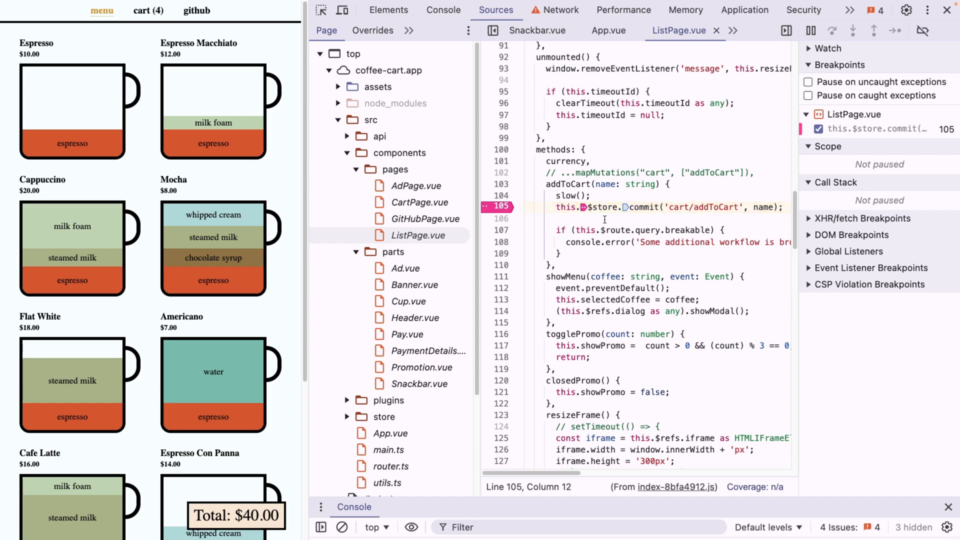
{"action": "left_click", "coordinate": [213, 110]}
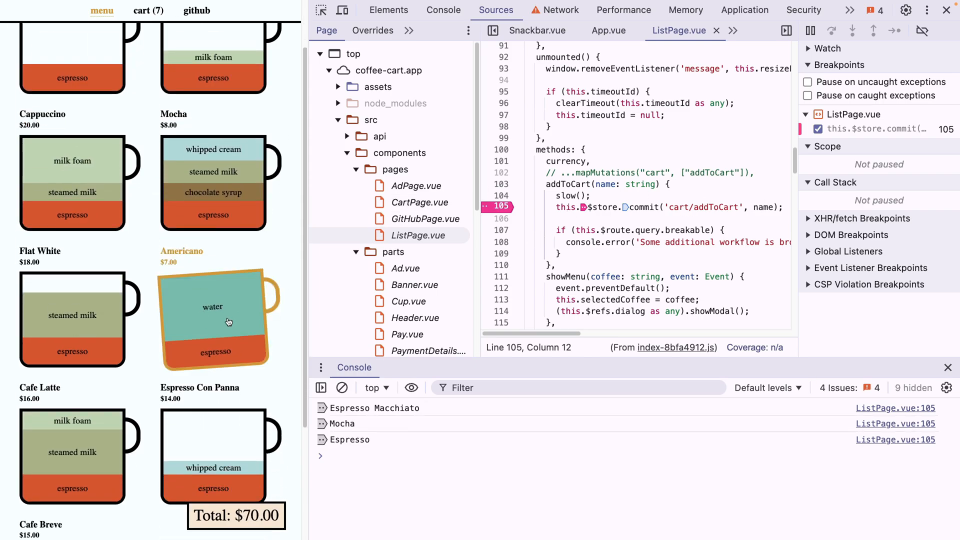
{"action": "left_click", "coordinate": [213, 318]}
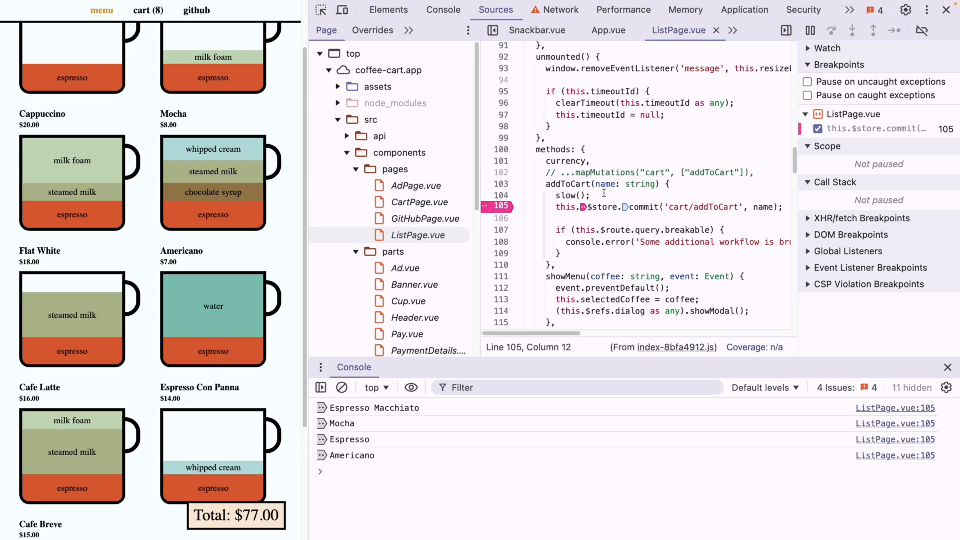
{"action": "scroll", "scroll_direction": "down", "scroll_amount": 3}
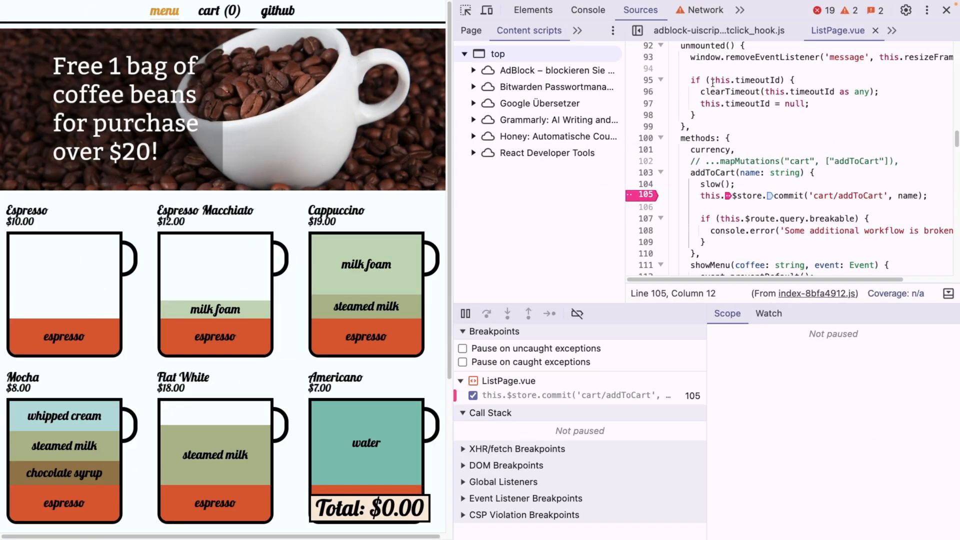
Open the Recorder panel from the DevTools panel overflow list.
{"action": "left_click", "coordinate": [740, 10]}
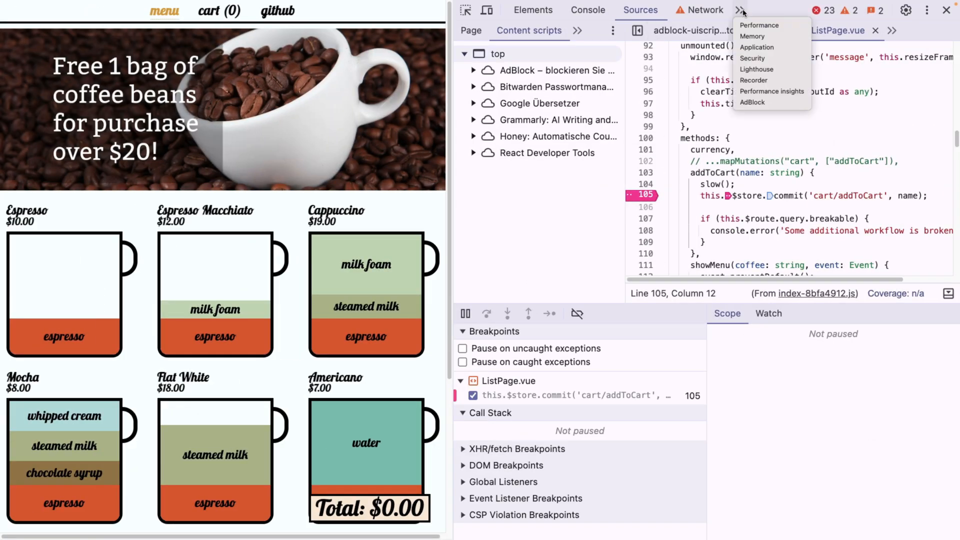
{"action": "left_click", "coordinate": [753, 80]}
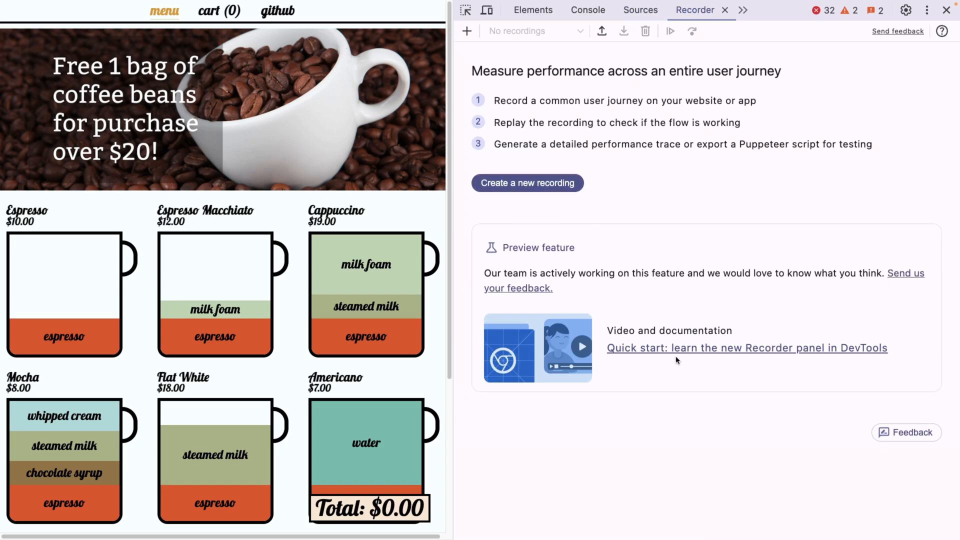
{"action": "mouse_move", "coordinate": [578, 247]}
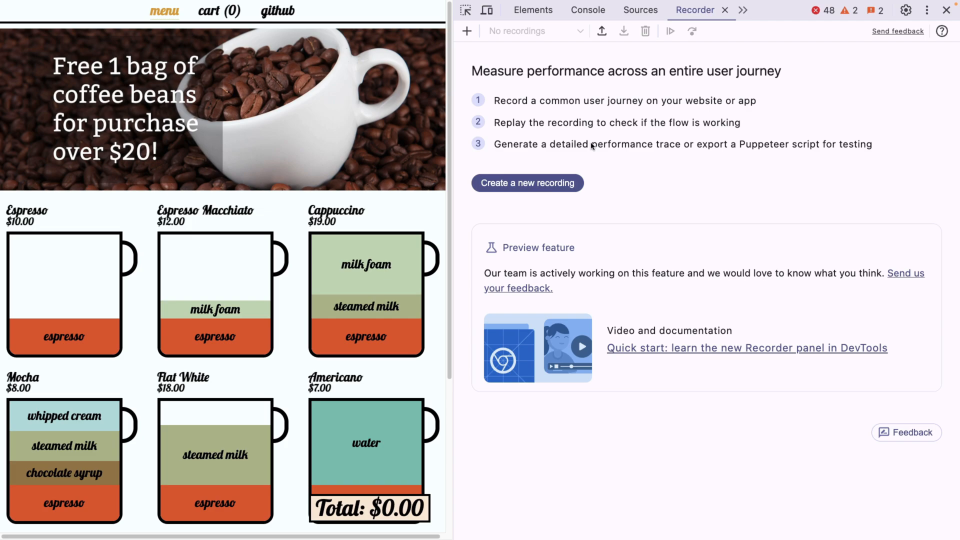
{"action": "mouse_move", "coordinate": [462, 138]}
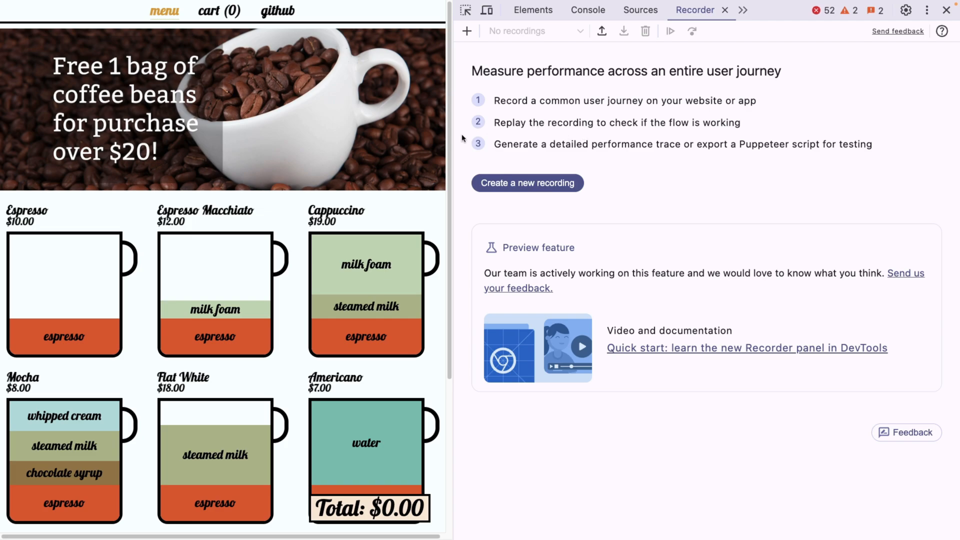
{"action": "scroll", "scroll_direction": "down", "scroll_amount": 3}
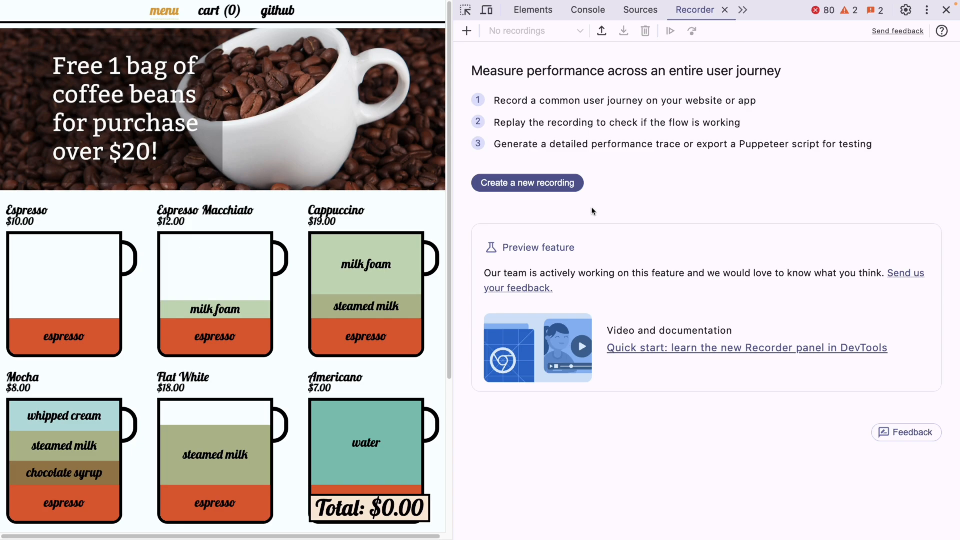
{"action": "mouse_move", "coordinate": [520, 172]}
{"action": "type", "text": "my"}
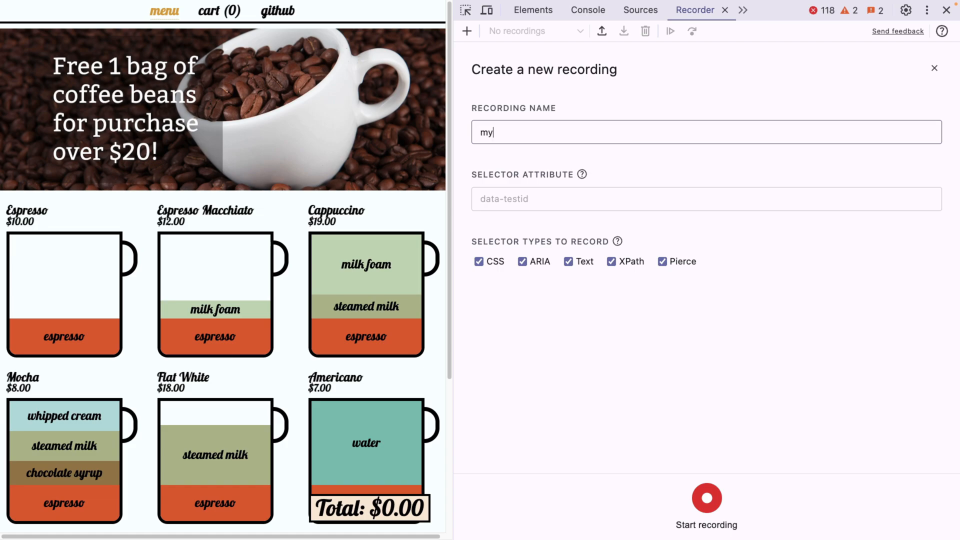
Name the recording 'my recording', add another coffee, then stop recording.
{"action": "type", "text": "recording"}
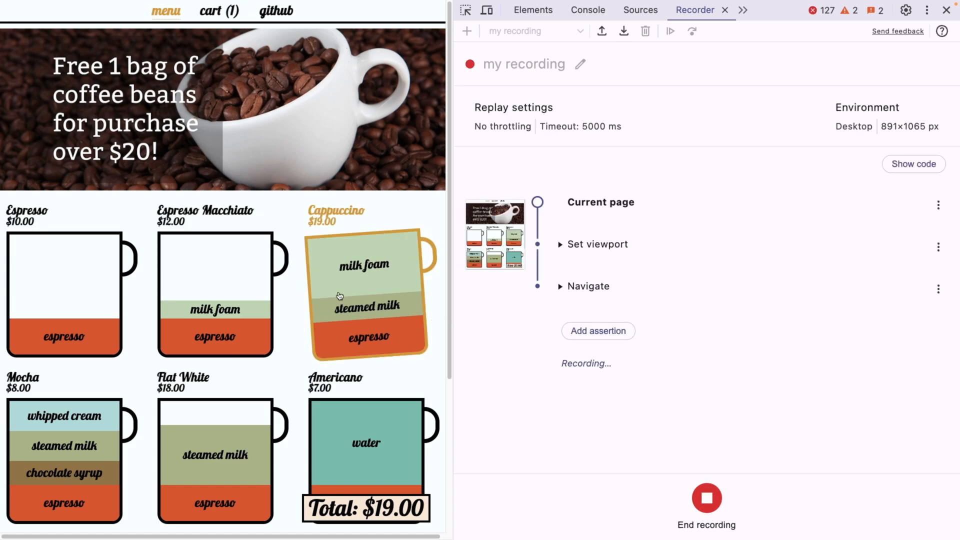
{"action": "left_click", "coordinate": [366, 294]}
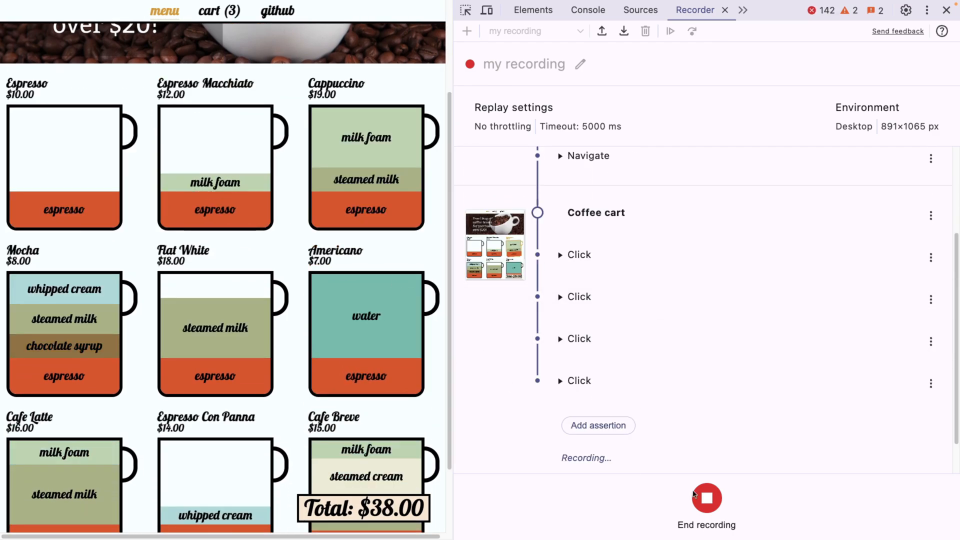
{"action": "left_click", "coordinate": [706, 497]}
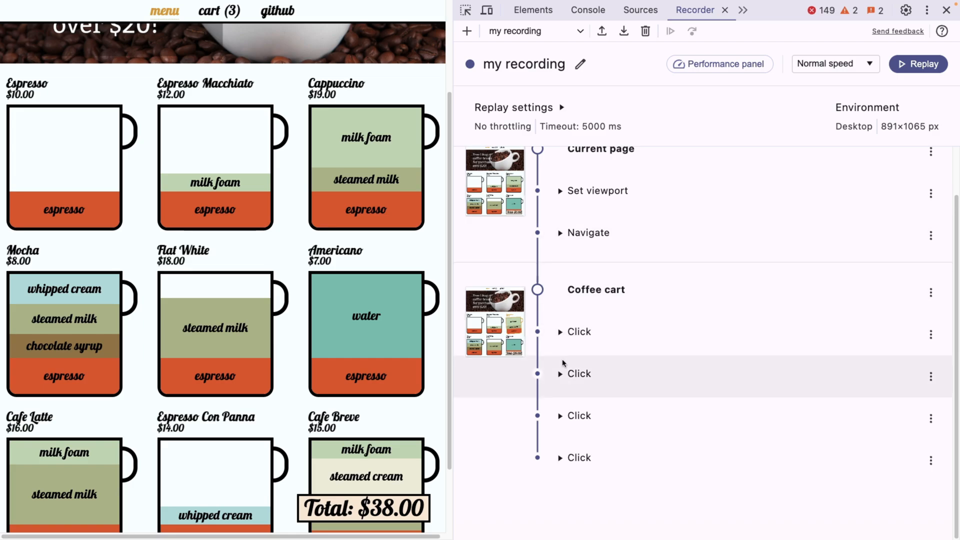
{"action": "mouse_move", "coordinate": [575, 458]}
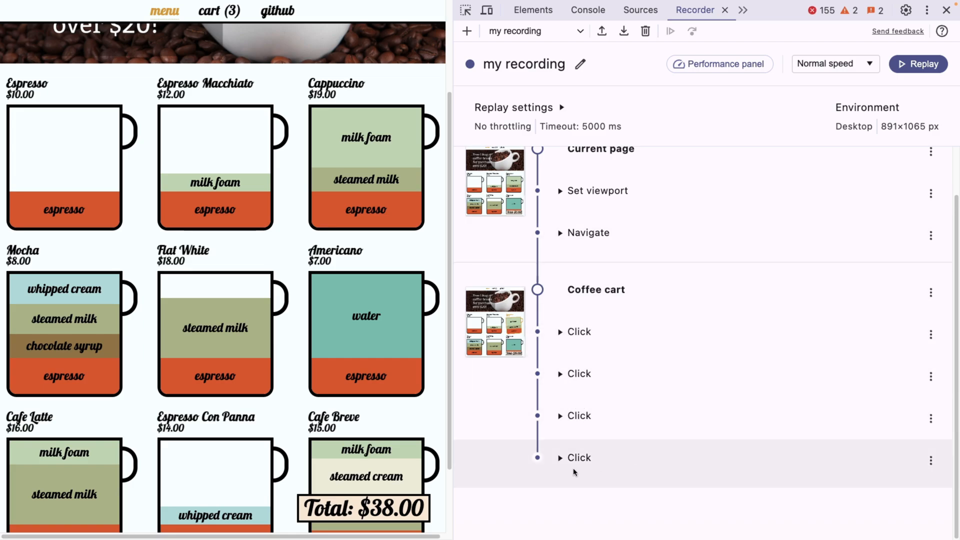
{"action": "mouse_move", "coordinate": [537, 491]}
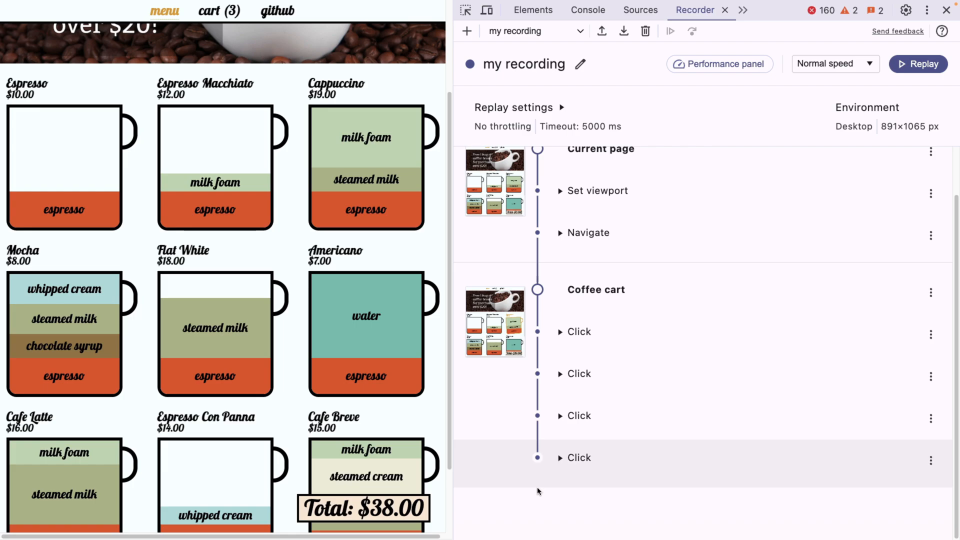
{"action": "left_click", "coordinate": [559, 374]}
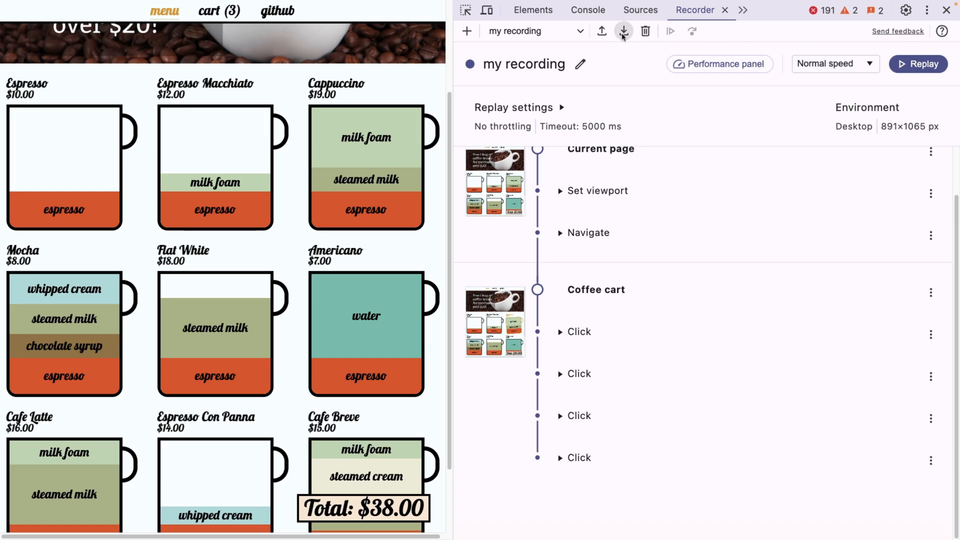
{"action": "left_click", "coordinate": [624, 31]}
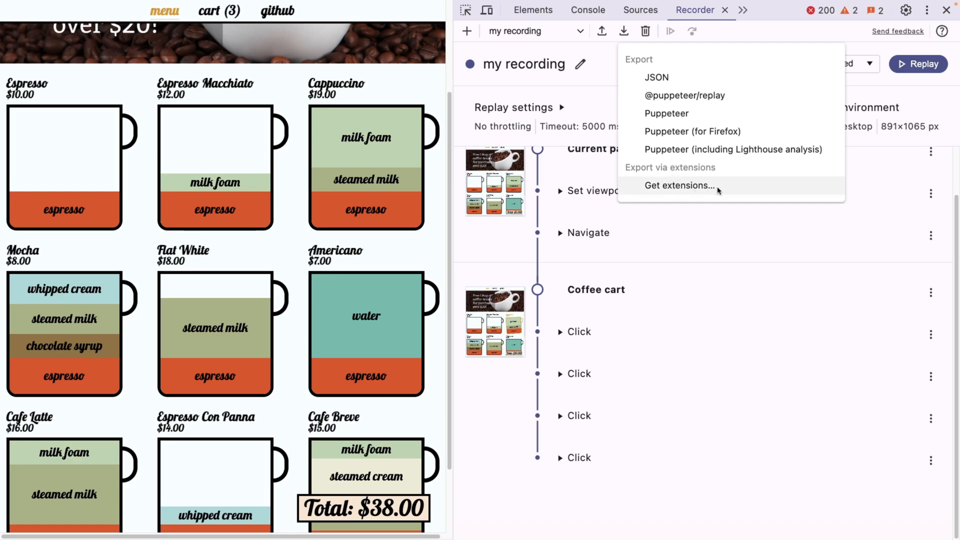
{"action": "mouse_move", "coordinate": [686, 191]}
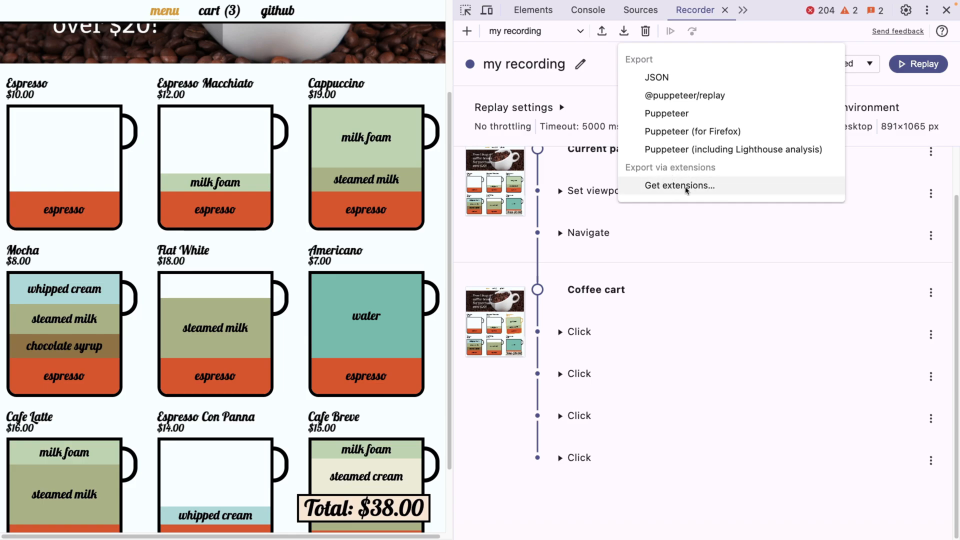
{"action": "mouse_move", "coordinate": [728, 188]}
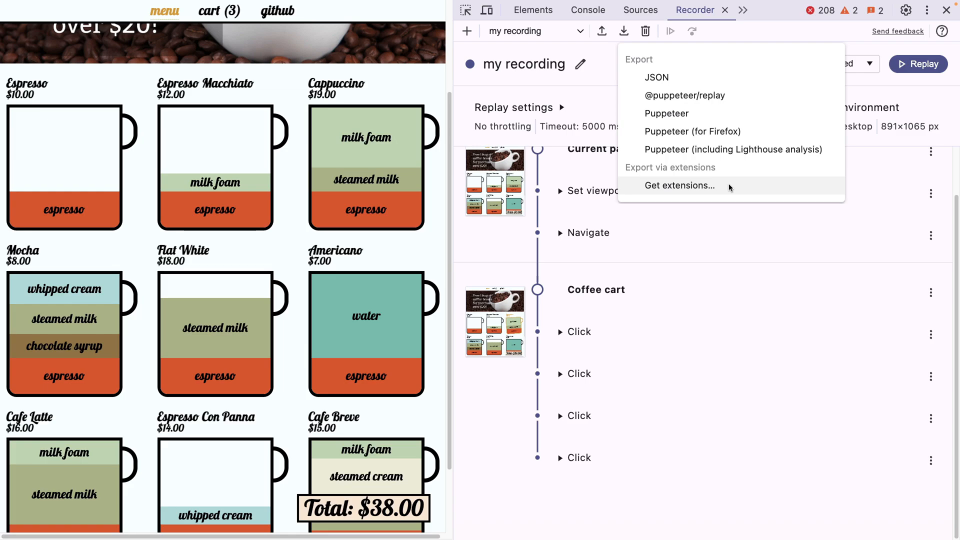
{"action": "mouse_move", "coordinate": [708, 189]}
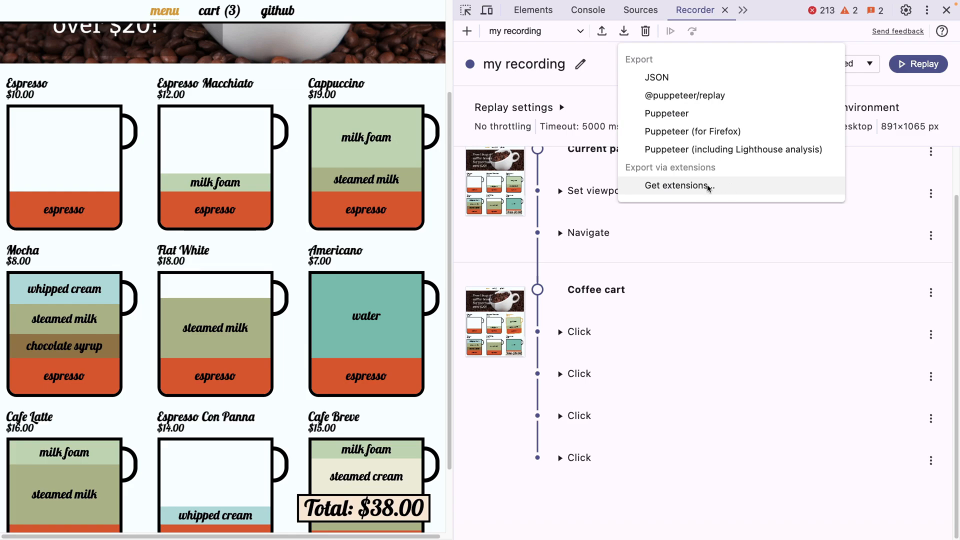
{"action": "mouse_move", "coordinate": [713, 190]}
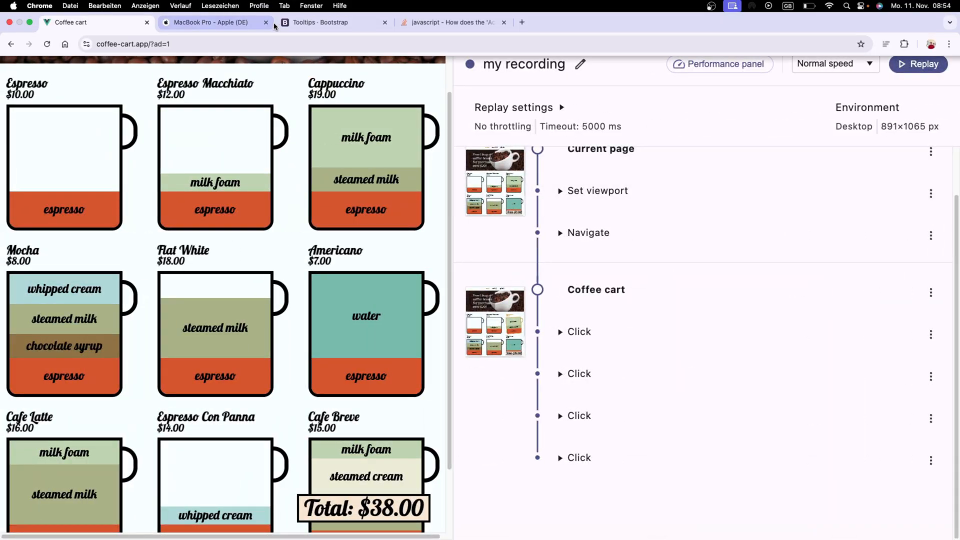
Switch to the Bootstrap Tooltips tab and right-click the Disabled button example.
{"action": "left_click", "coordinate": [320, 22]}
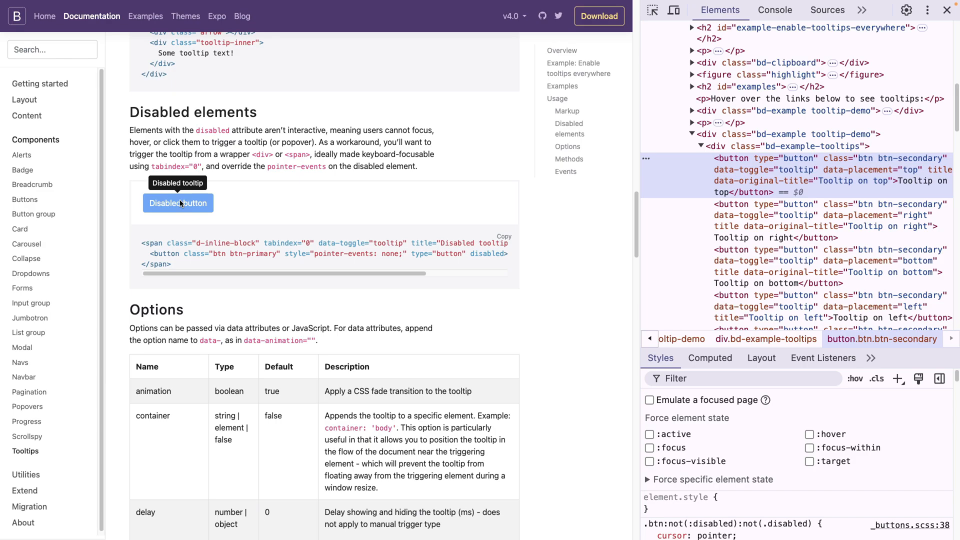
{"action": "mouse_move", "coordinate": [179, 203]}
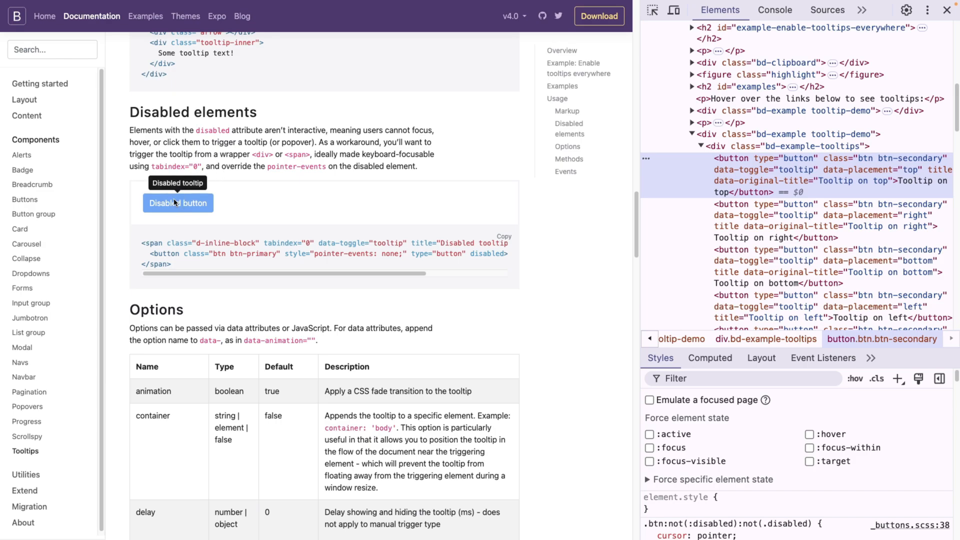
{"action": "right_click", "coordinate": [178, 190]}
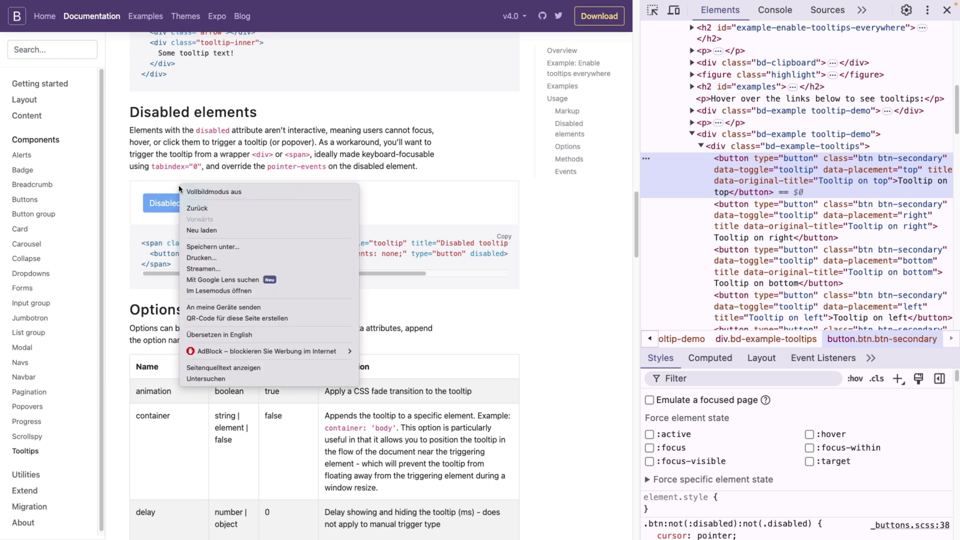
{"action": "left_click", "coordinate": [178, 203]}
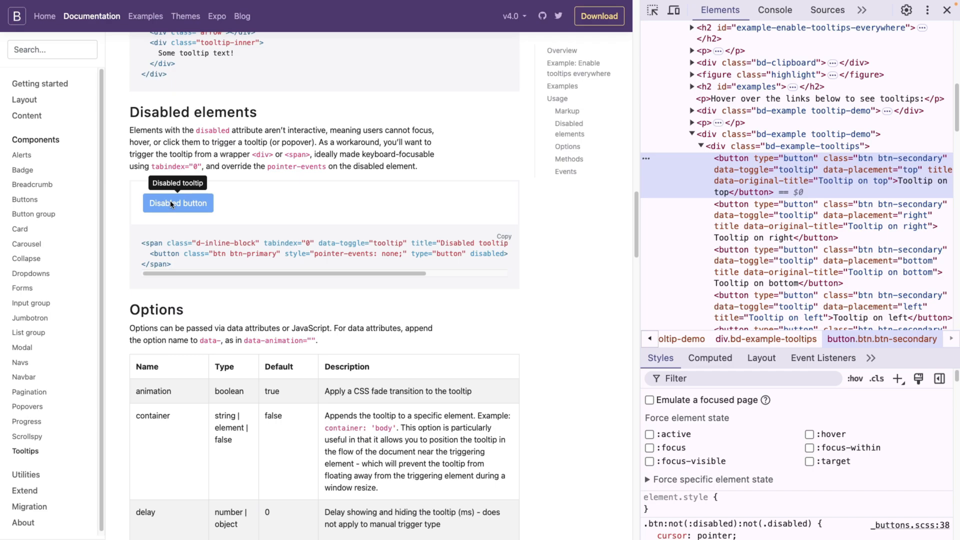
{"action": "mouse_move", "coordinate": [477, 164]}
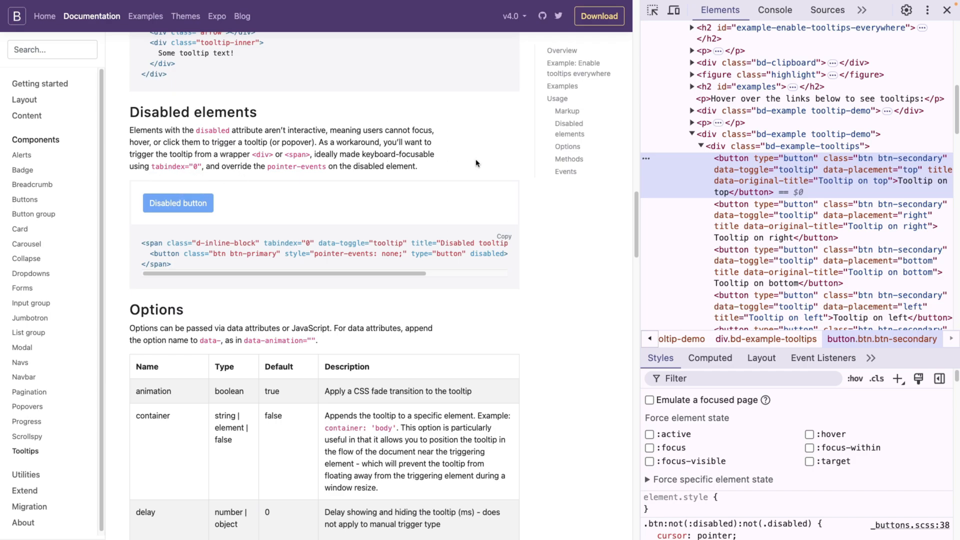
{"action": "right_click", "coordinate": [178, 202]}
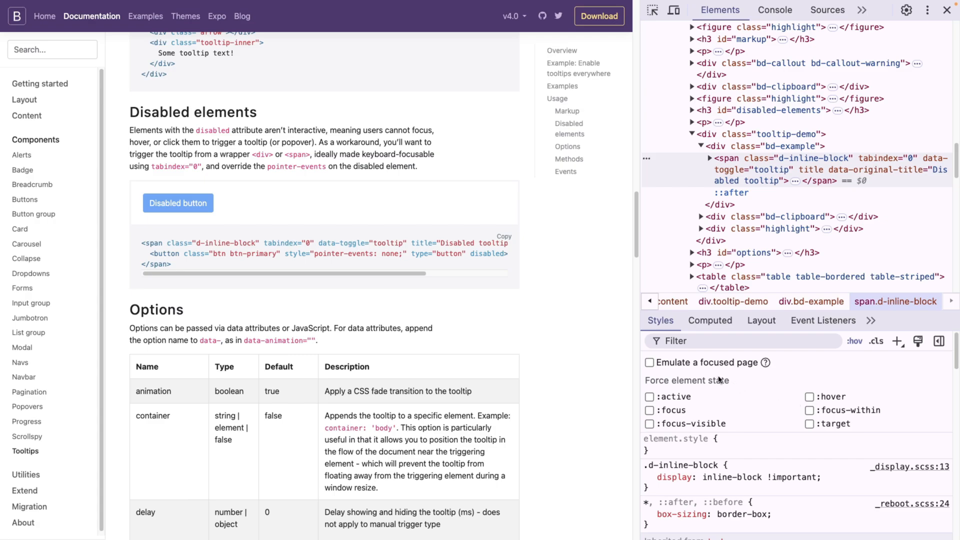
{"action": "mouse_move", "coordinate": [695, 364]}
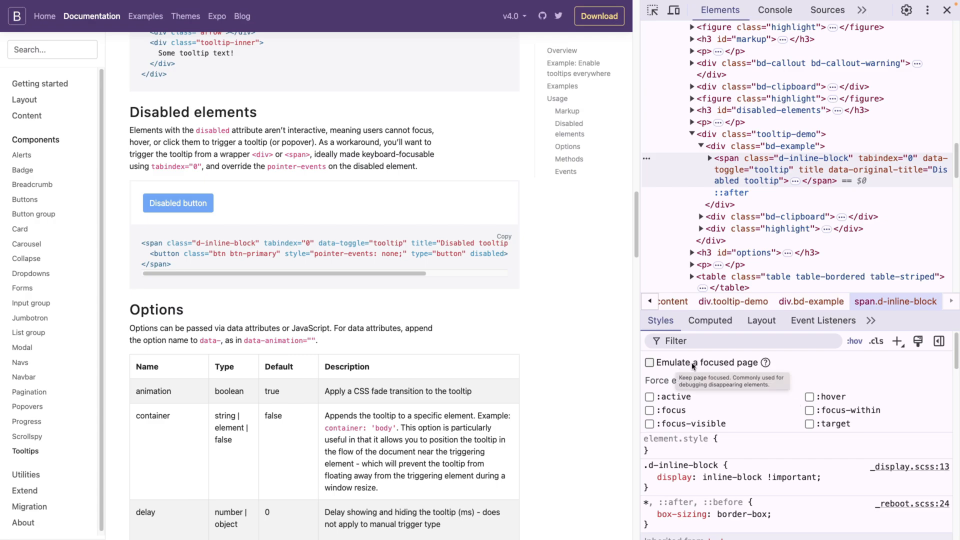
{"action": "mouse_move", "coordinate": [682, 371]}
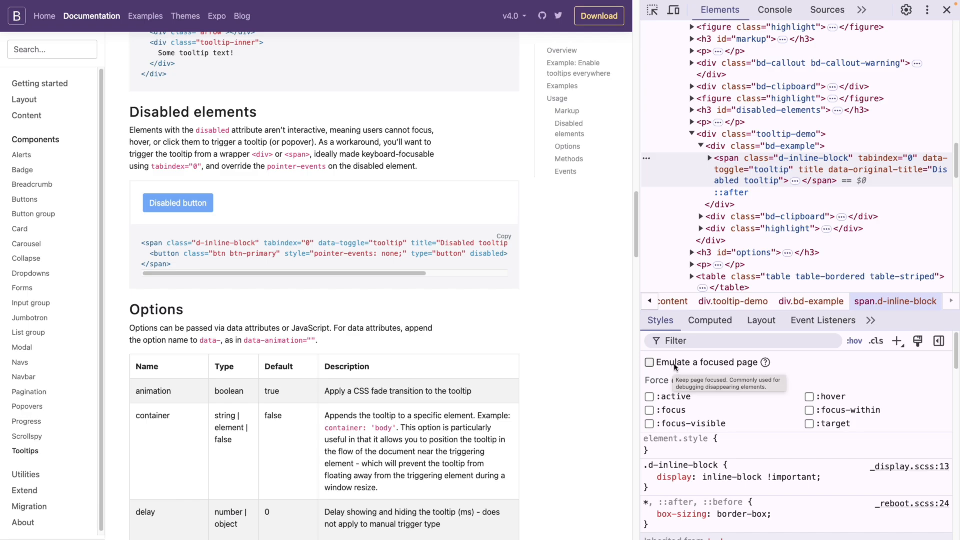
Enable 'Emulate a focused page', then switch to the Apple MacBook Pro tab.
{"action": "left_click", "coordinate": [649, 362]}
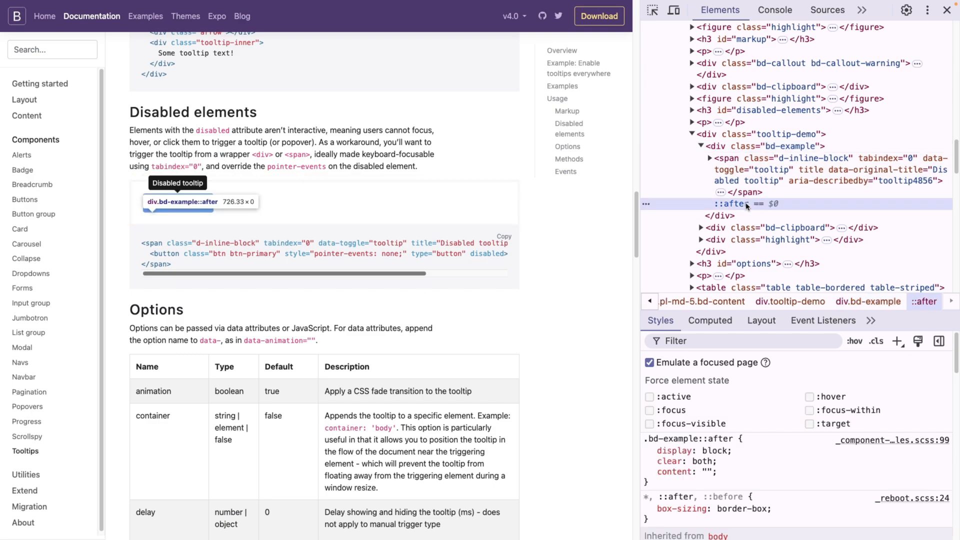
{"action": "mouse_move", "coordinate": [761, 205]}
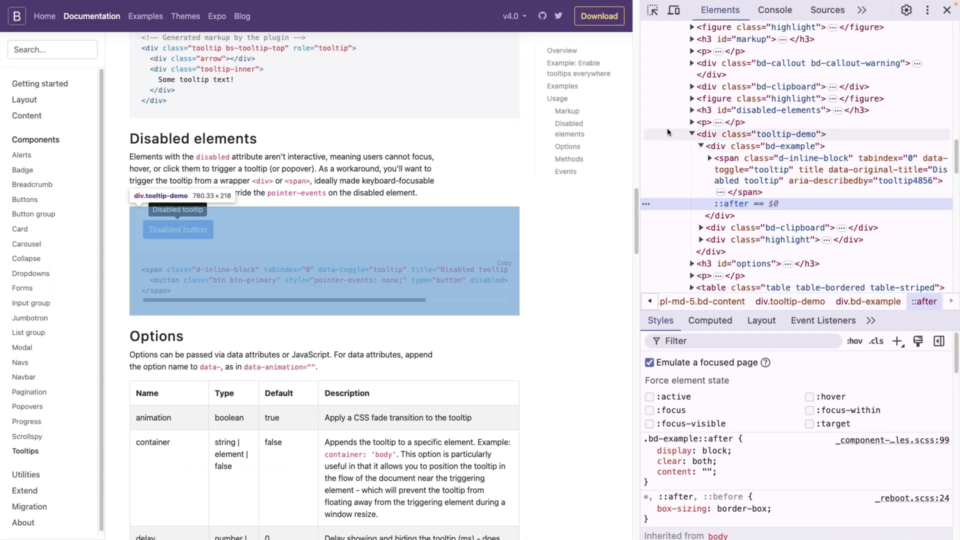
{"action": "left_click", "coordinate": [210, 22]}
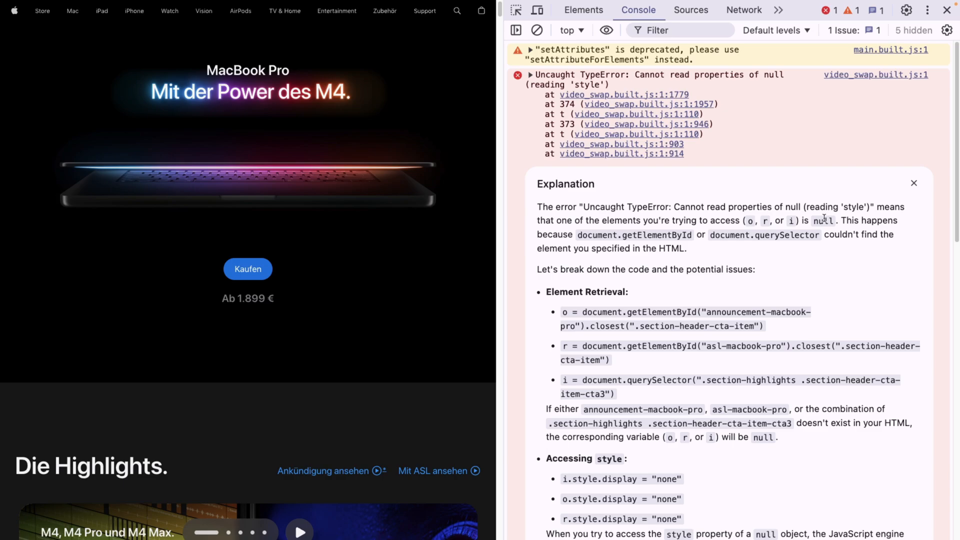
Dismiss the Console error explanation on the Apple page and bring up the DevTools customization menu.
{"action": "left_click", "coordinate": [914, 183]}
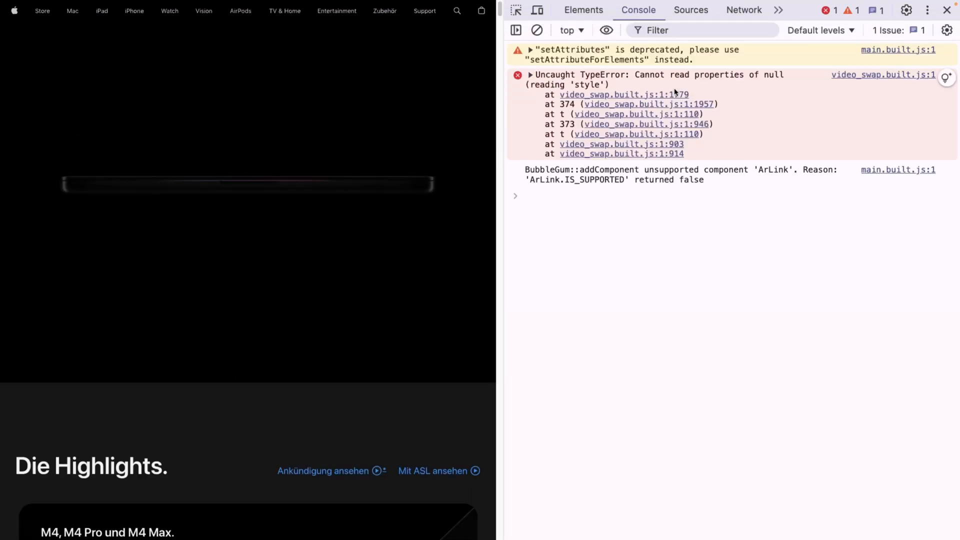
{"action": "left_click", "coordinate": [778, 10]}
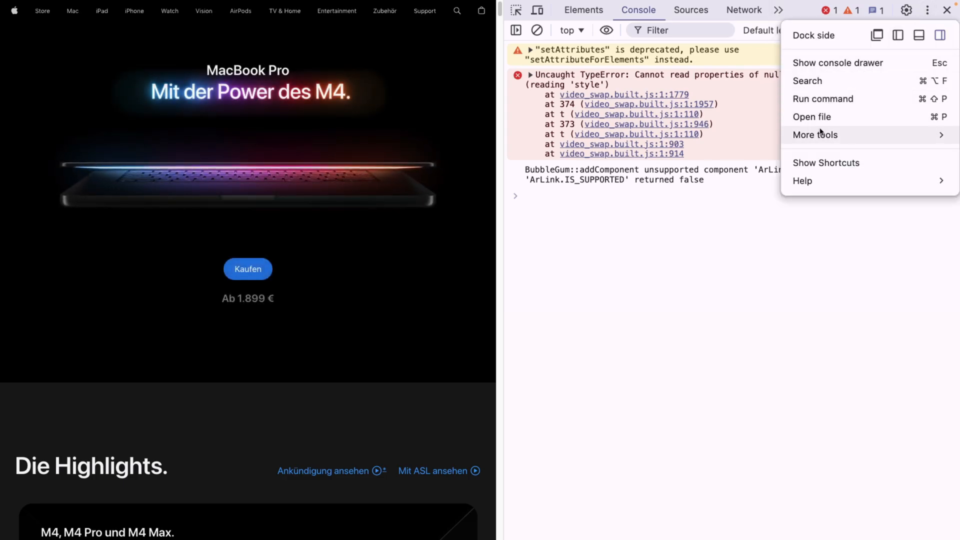
Open the Animations drawer and inspect the captured globalnav and welcome fade/move animation group.
{"action": "left_click", "coordinate": [815, 135]}
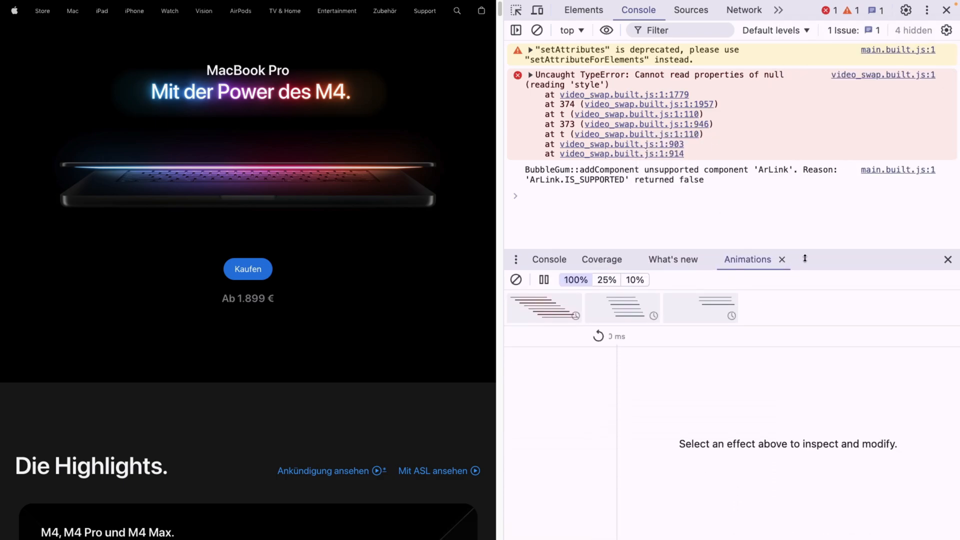
{"action": "scroll", "scroll_direction": "down", "scroll_amount": 3}
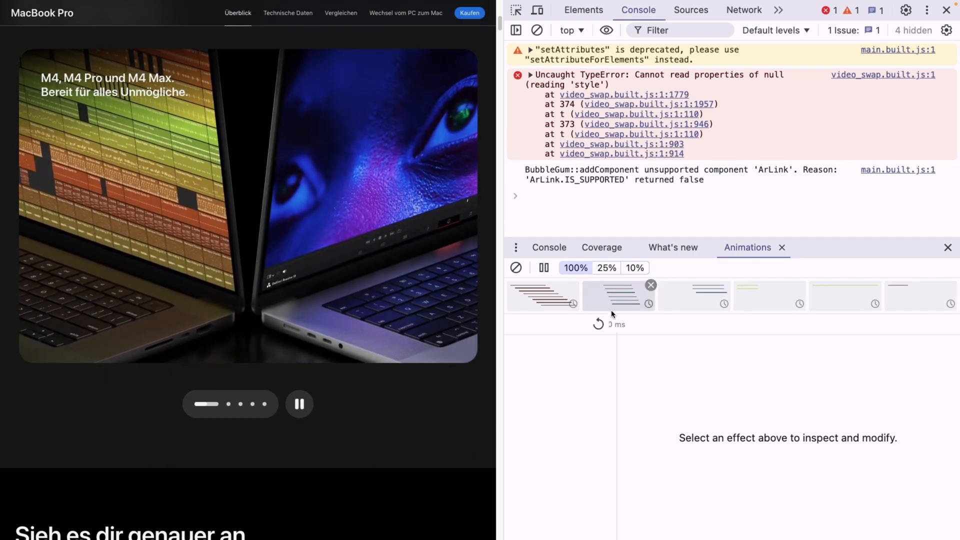
{"action": "left_click", "coordinate": [618, 296]}
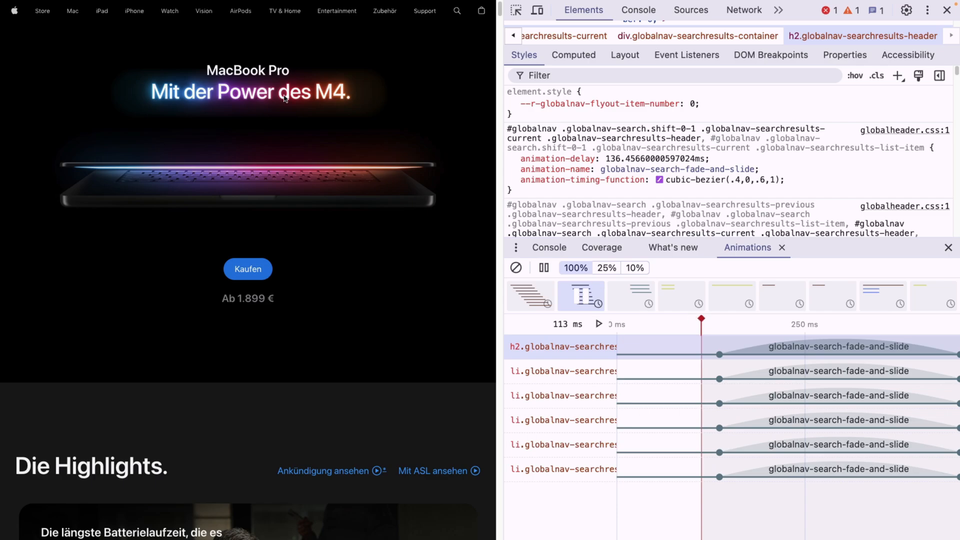
{"action": "left_click", "coordinate": [102, 11]}
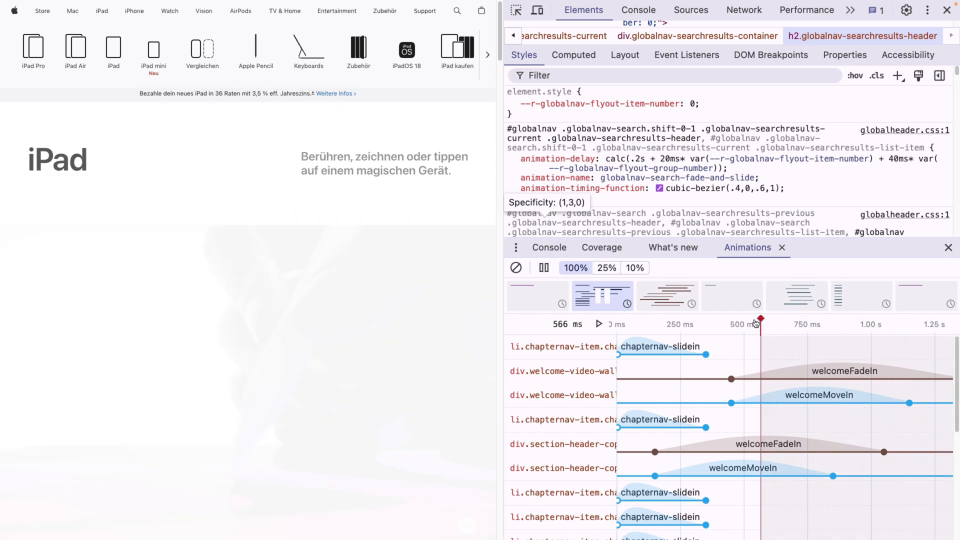
Scrub the iPad page's welcome animation timeline forward, then view its network requests.
{"action": "left_click_drag", "start_coordinate": [760, 319], "coordinate": [709, 319]}
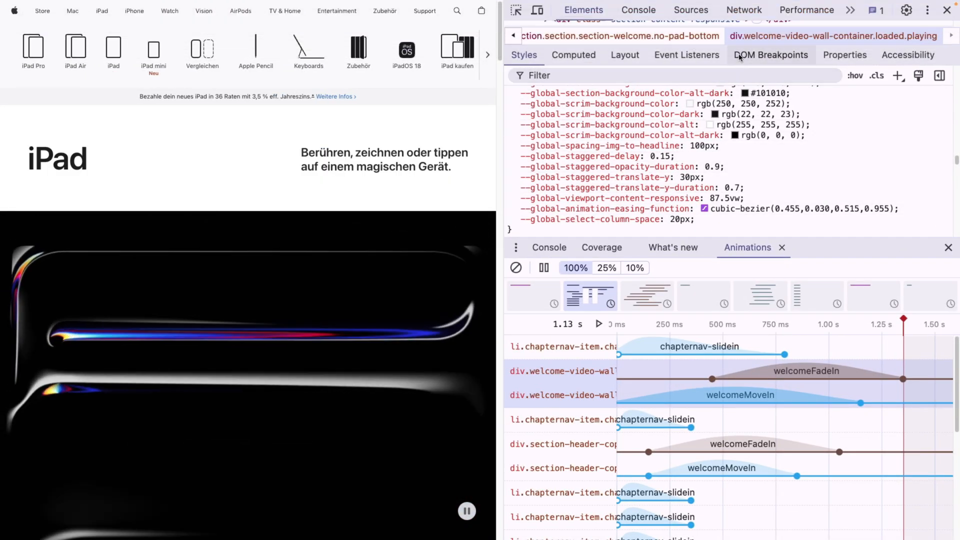
{"action": "left_click", "coordinate": [743, 10]}
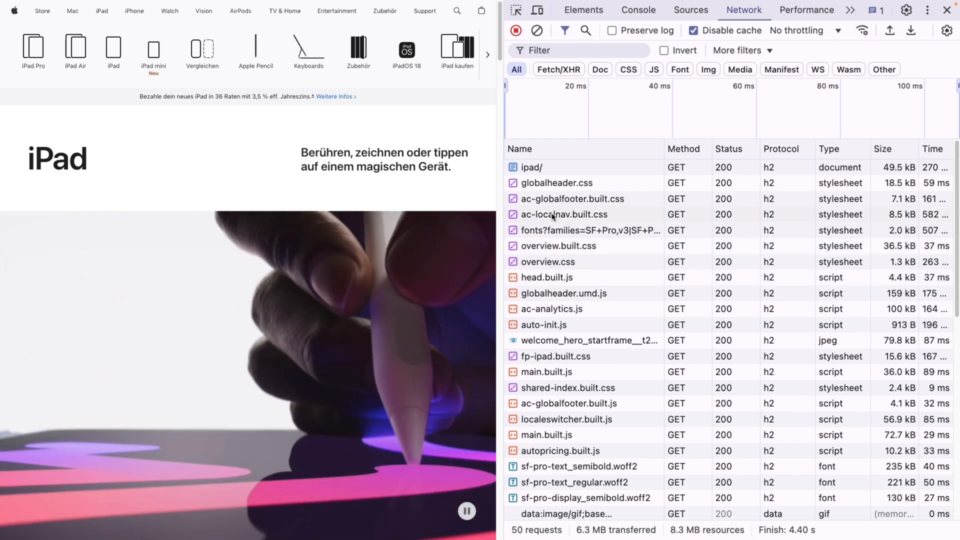
Copy all request URLs from the iPad page's Network panel via a request's context menu.
{"action": "right_click", "coordinate": [563, 214]}
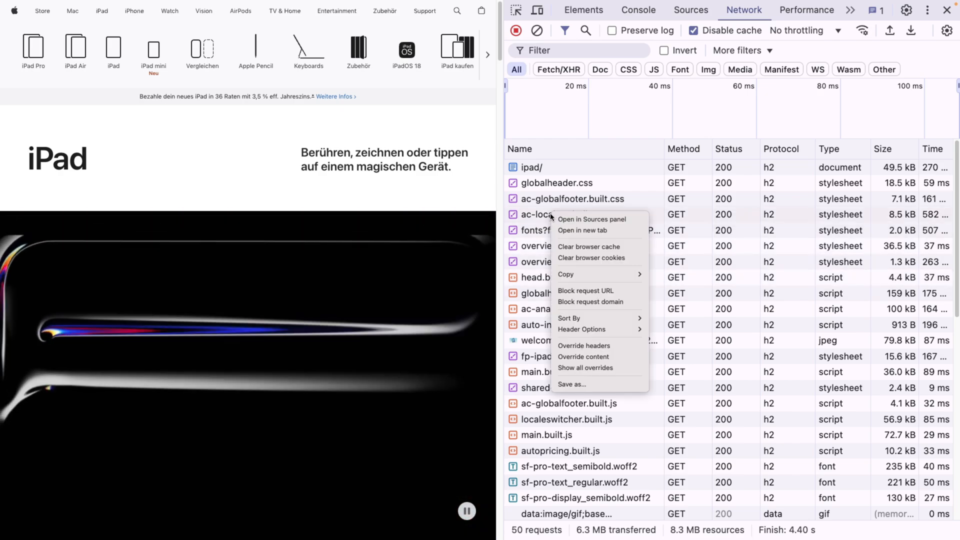
{"action": "mouse_move", "coordinate": [565, 273]}
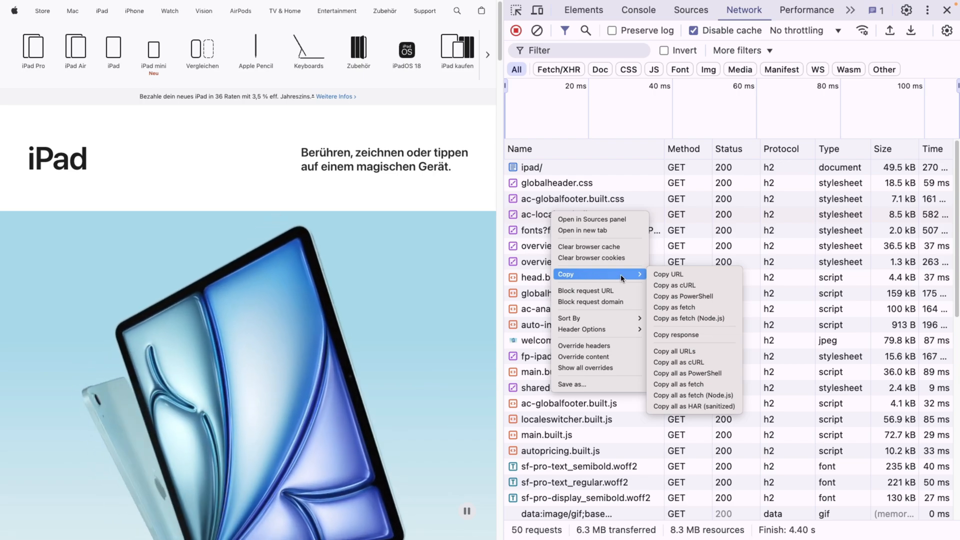
{"action": "mouse_move", "coordinate": [676, 334]}
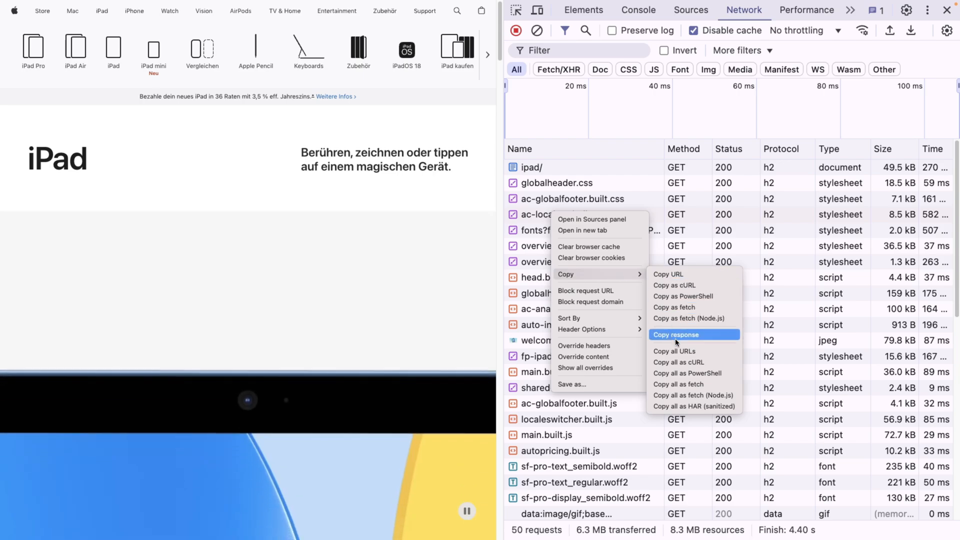
{"action": "left_click", "coordinate": [627, 180]}
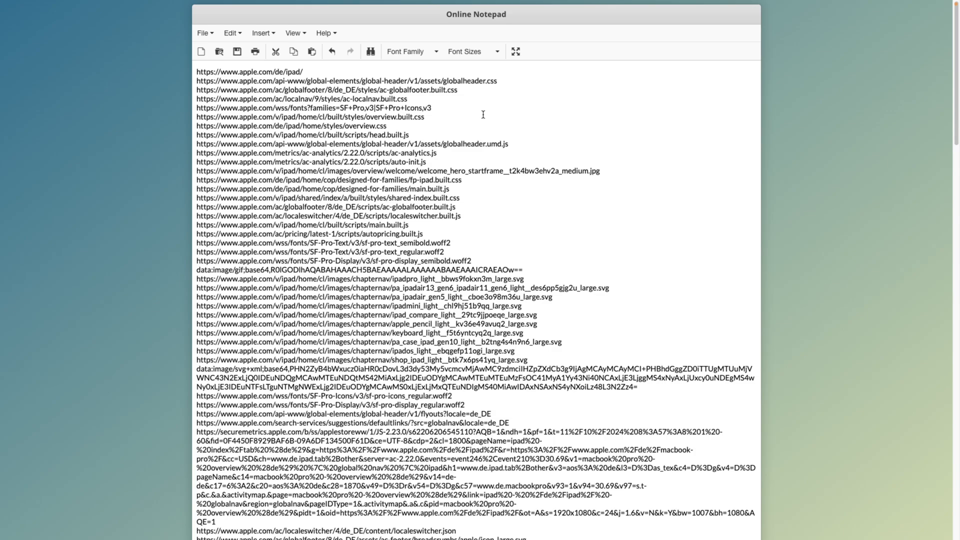
{"action": "mouse_move", "coordinate": [466, 109]}
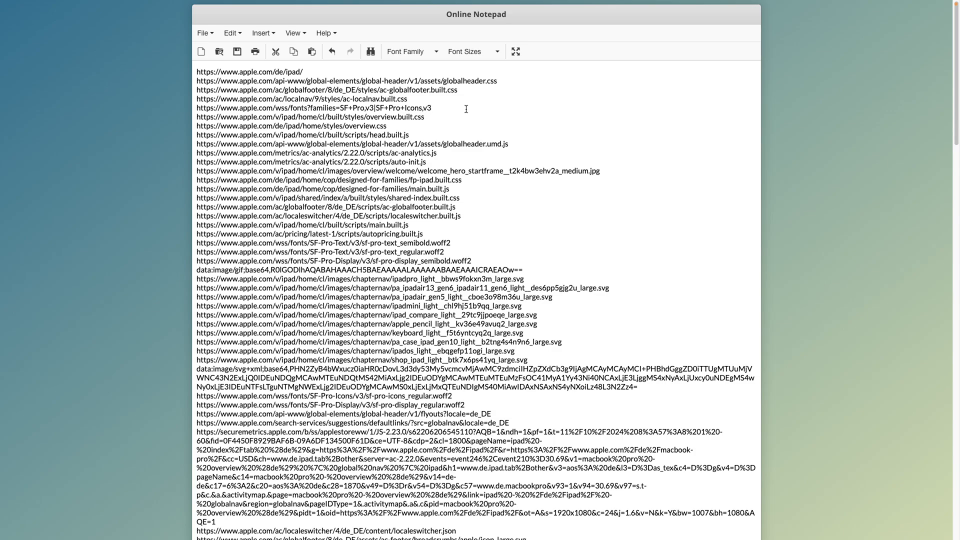